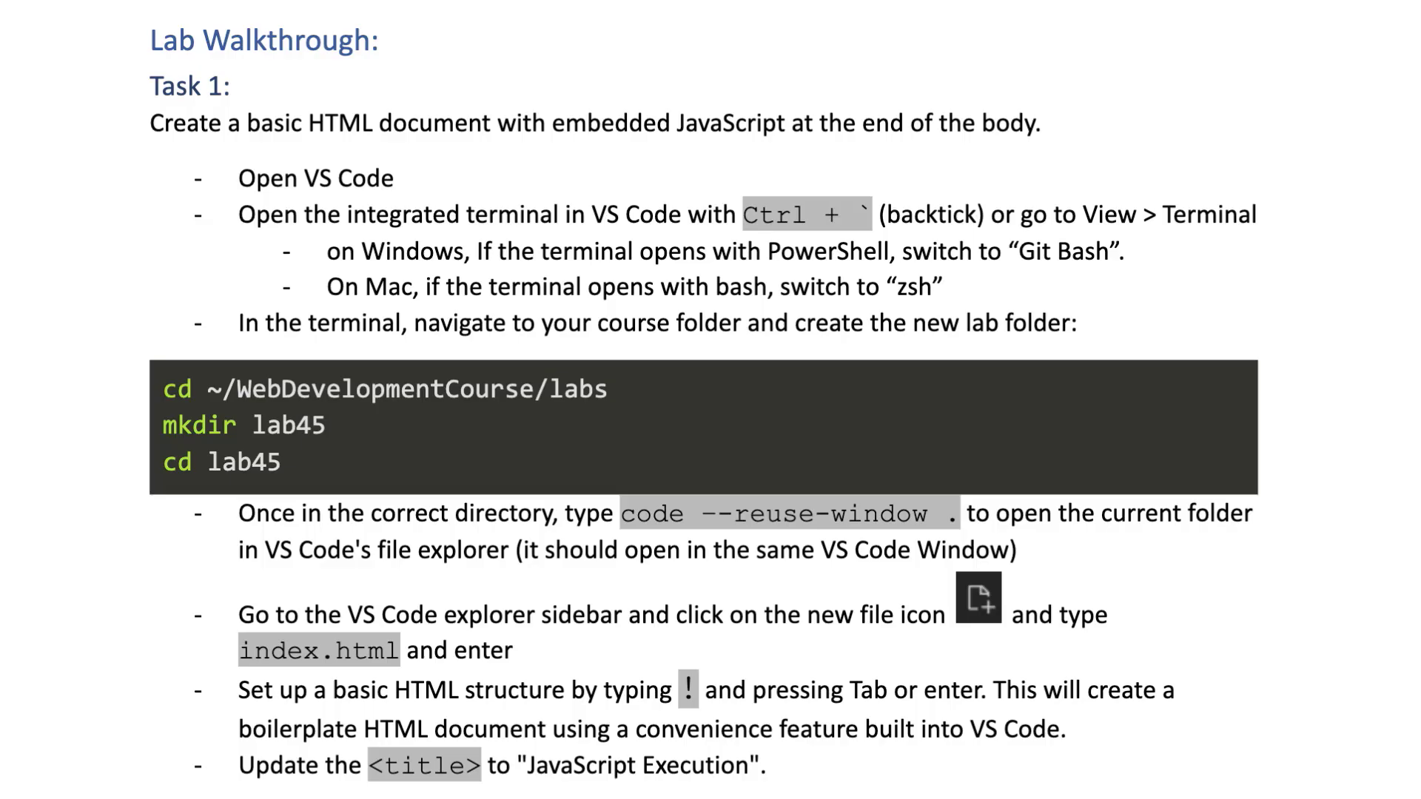
Scroll through Task 1's steps and sample page code in the lab document.
{"action": "scroll", "scroll_direction": "down", "scroll_amount": 3}
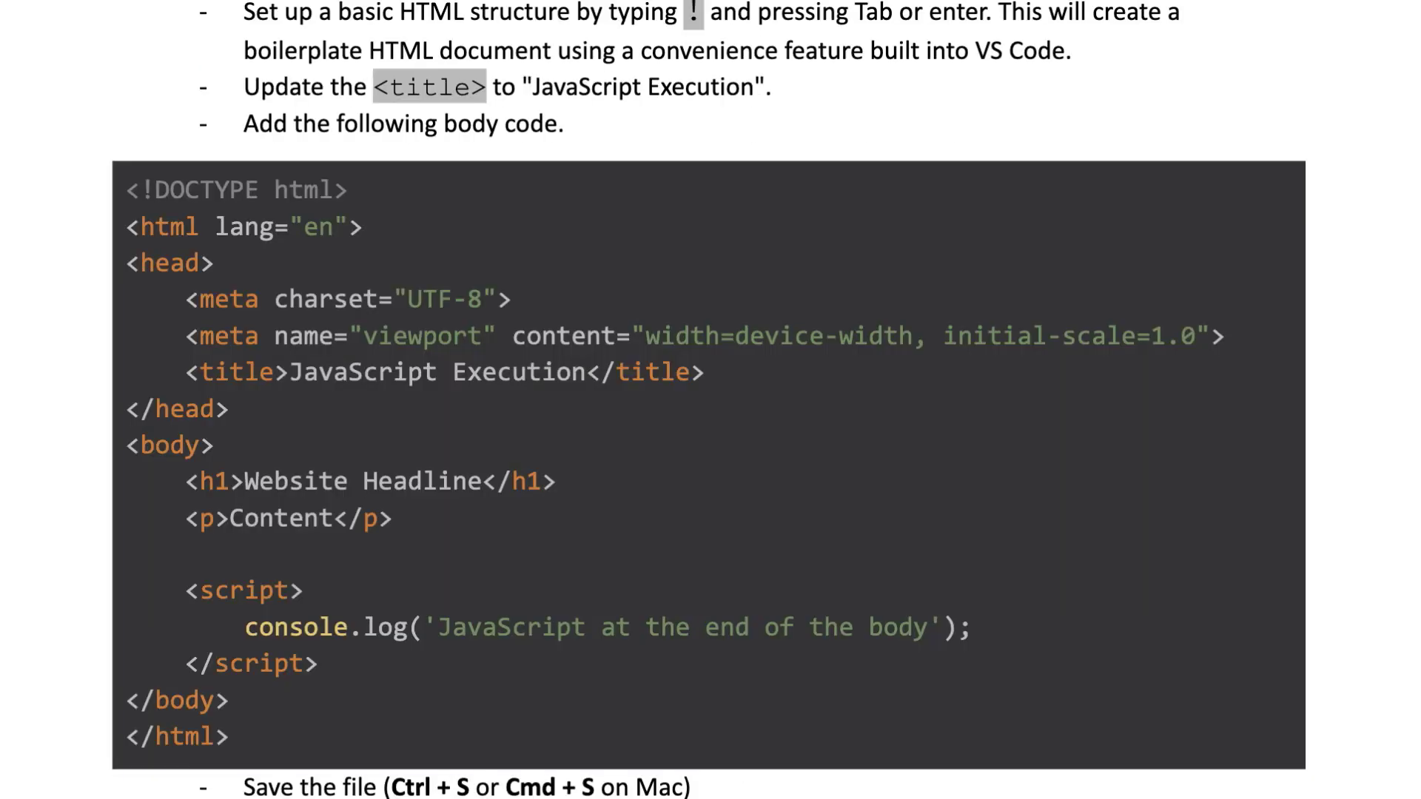
{"action": "scroll", "scroll_direction": "down", "scroll_amount": 3}
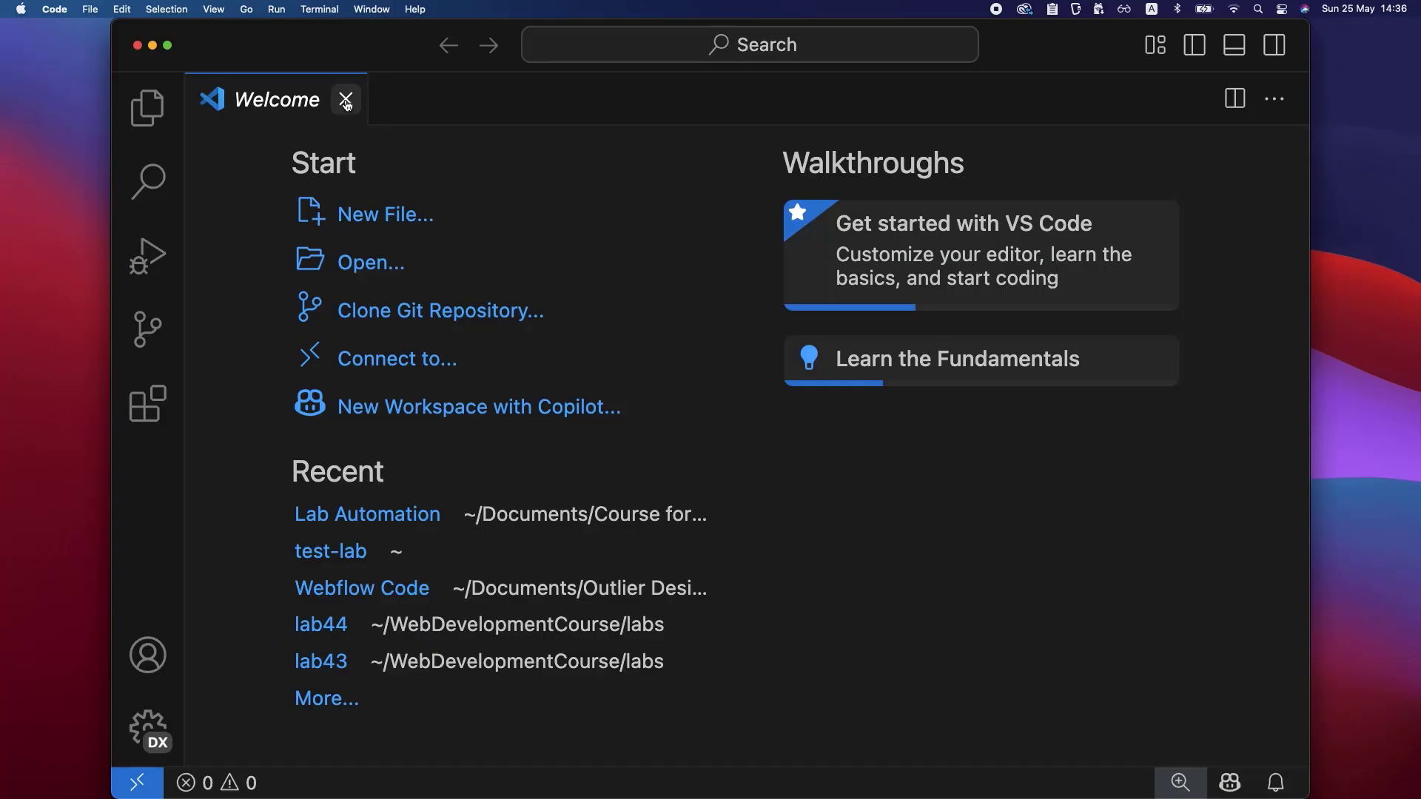
From the terminal, create lab45 in ~/WebDevelopmentCourse and reopen VS Code on it.
{"action": "left_click", "coordinate": [214, 9]}
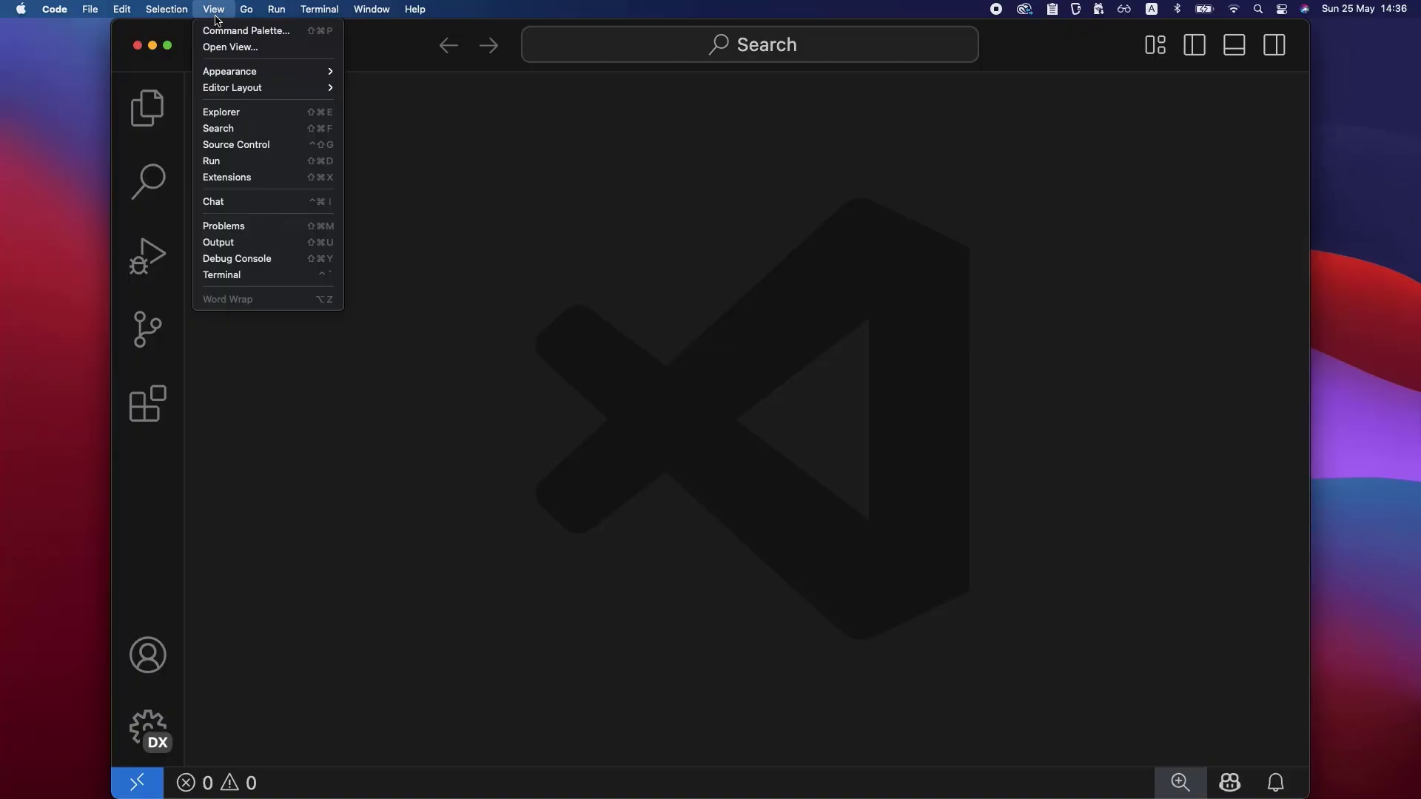
{"action": "left_click", "coordinate": [222, 275]}
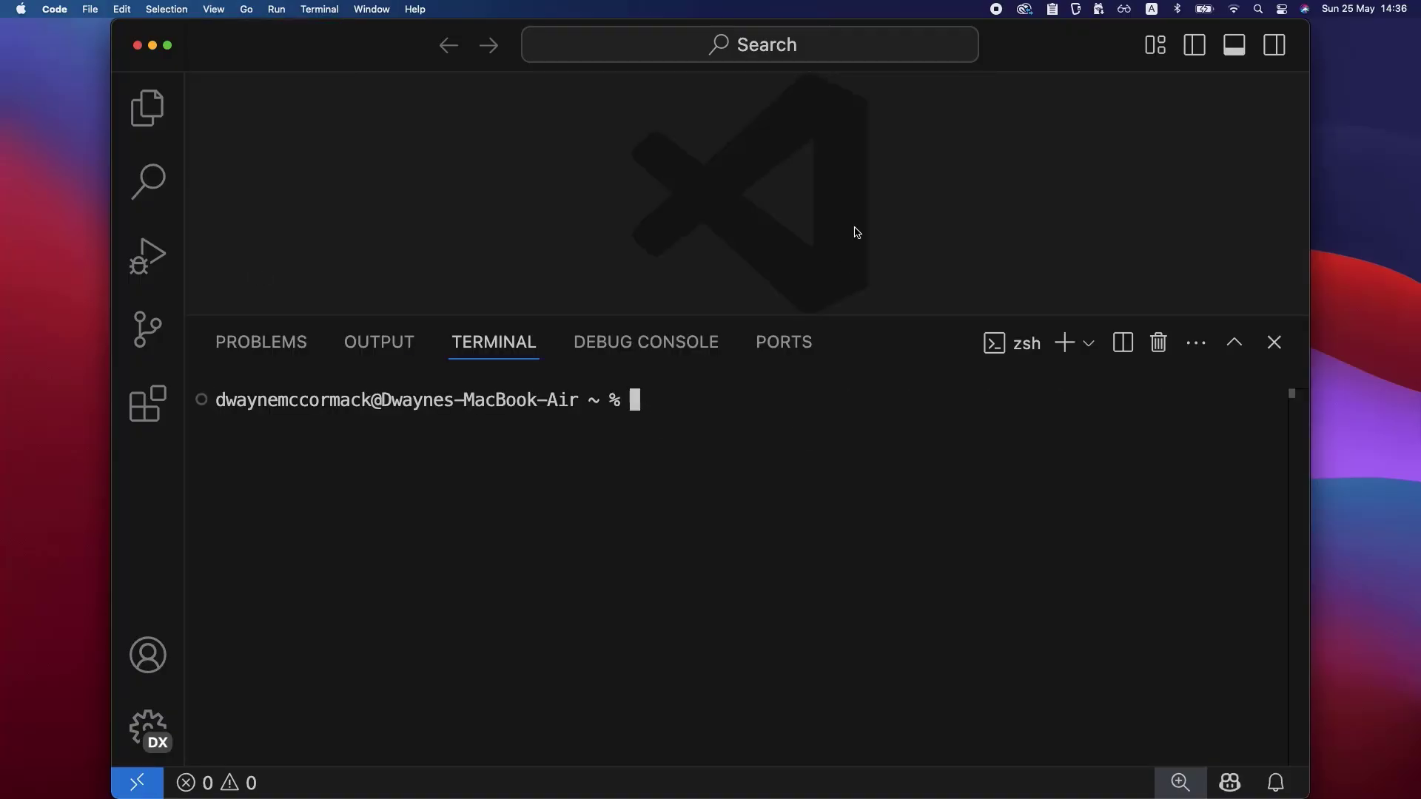
{"action": "type", "text": "cd ~/WebDevelopmentCourse/labs"}
{"action": "type", "text": "mkdir lab45"}
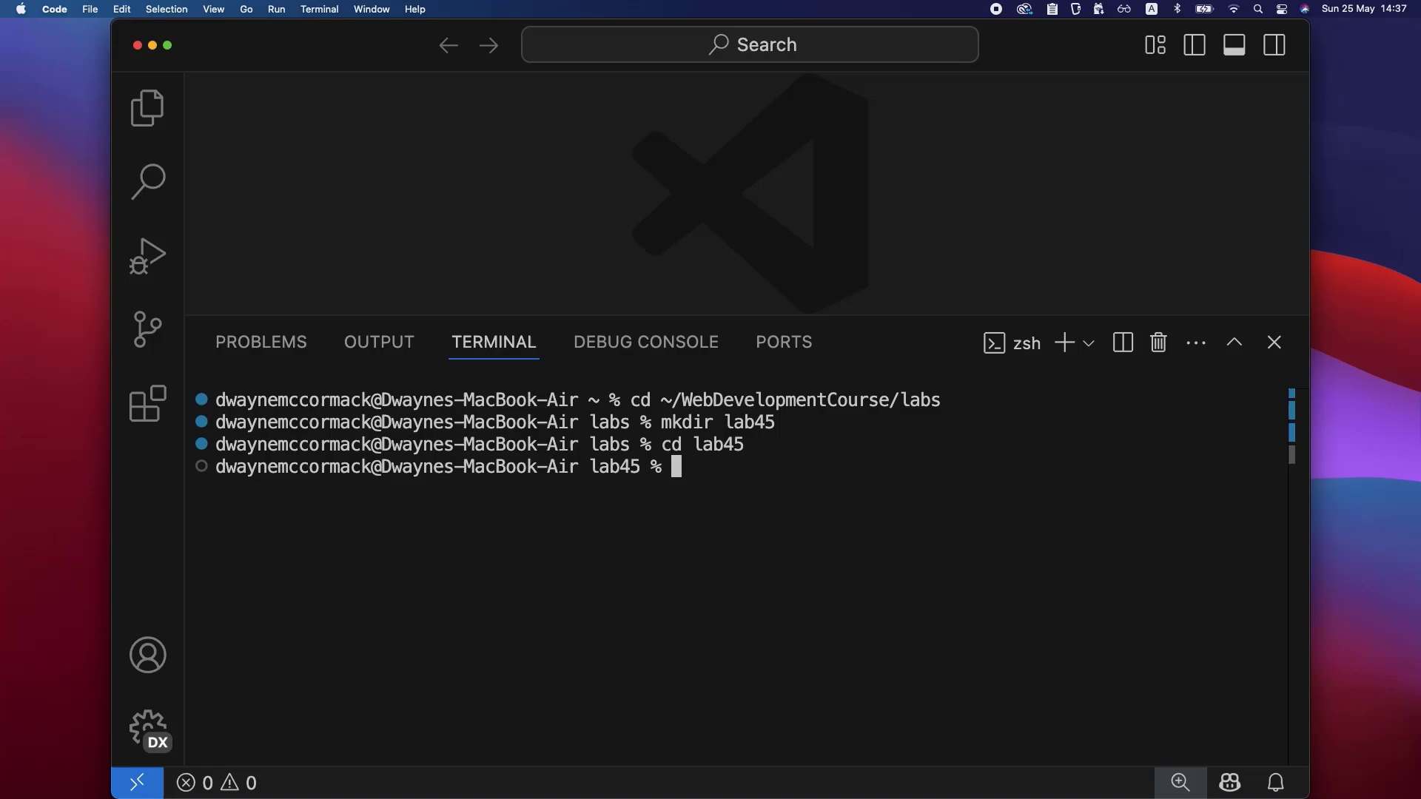
{"action": "type", "text": "code --reuse-window ."}
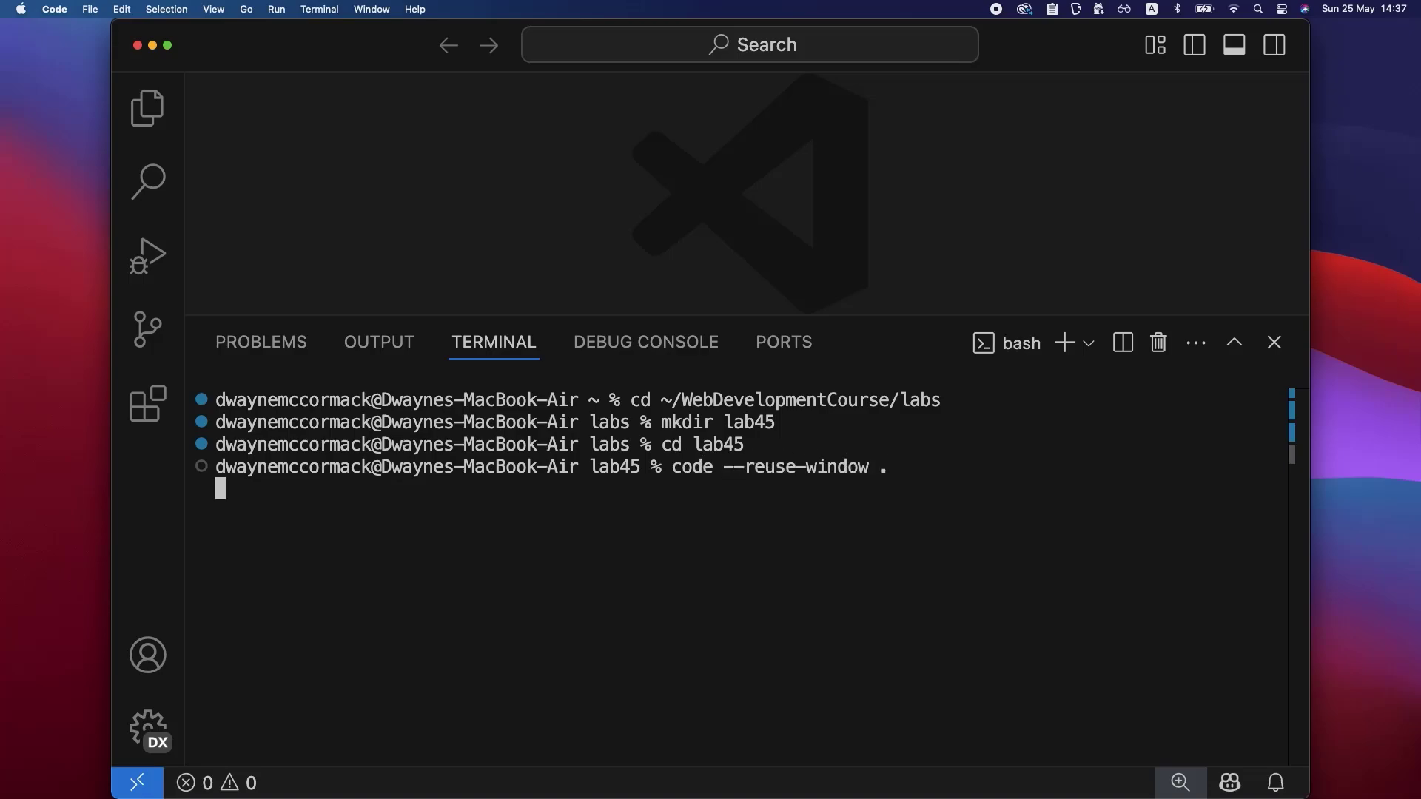
{"action": "key", "text": "Enter"}
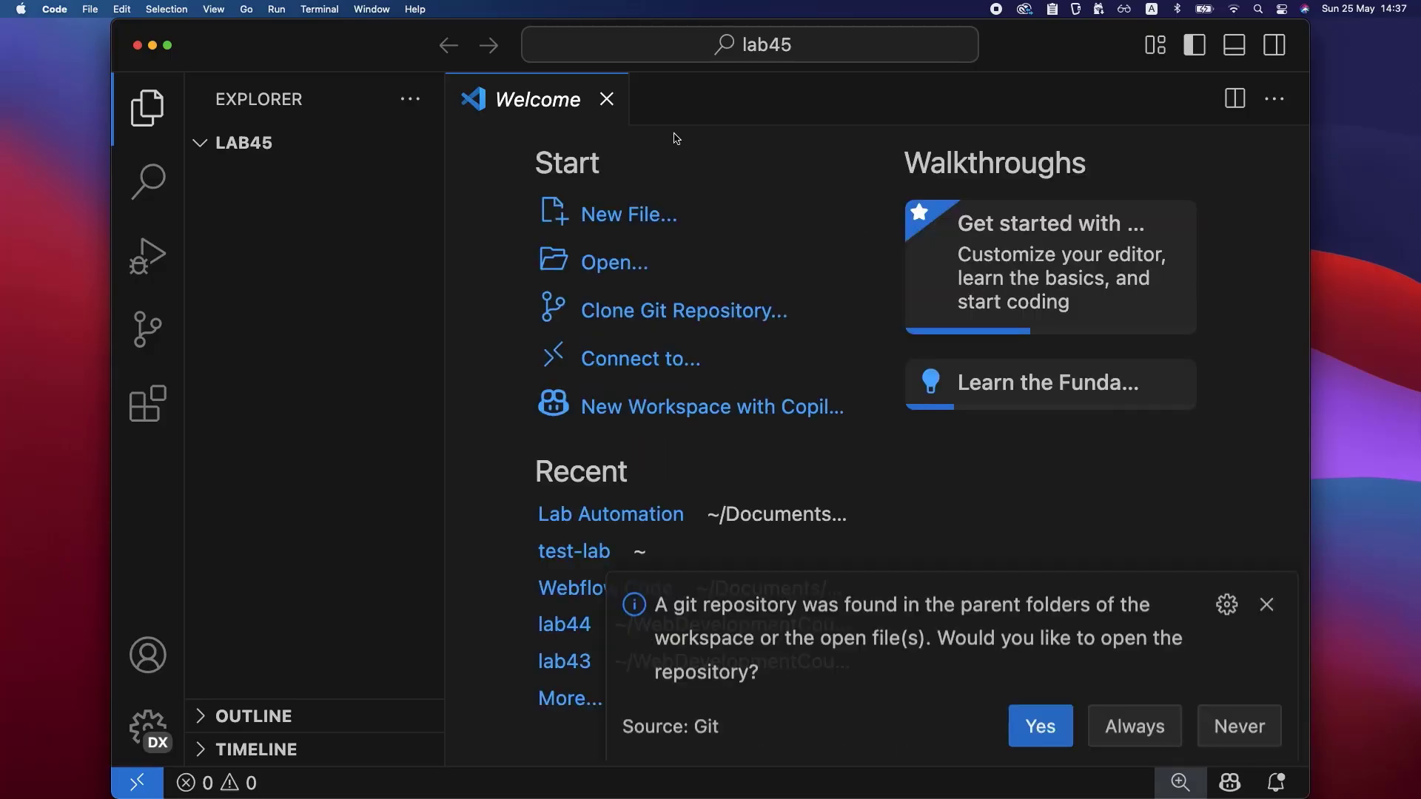
Create index.html with HTML boilerplate titled 'Javascript Execution'.
{"action": "left_click", "coordinate": [607, 98]}
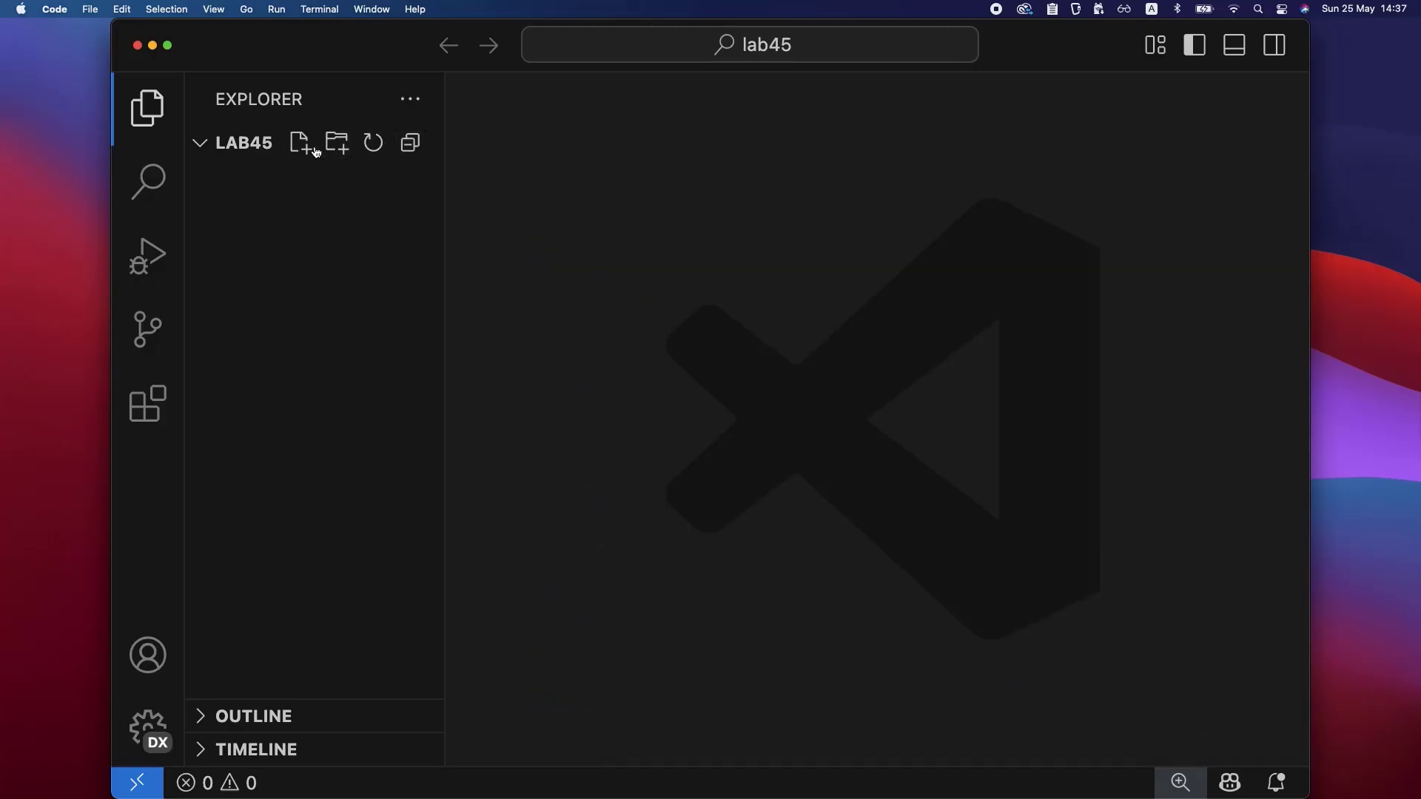
{"action": "left_click", "coordinate": [298, 143]}
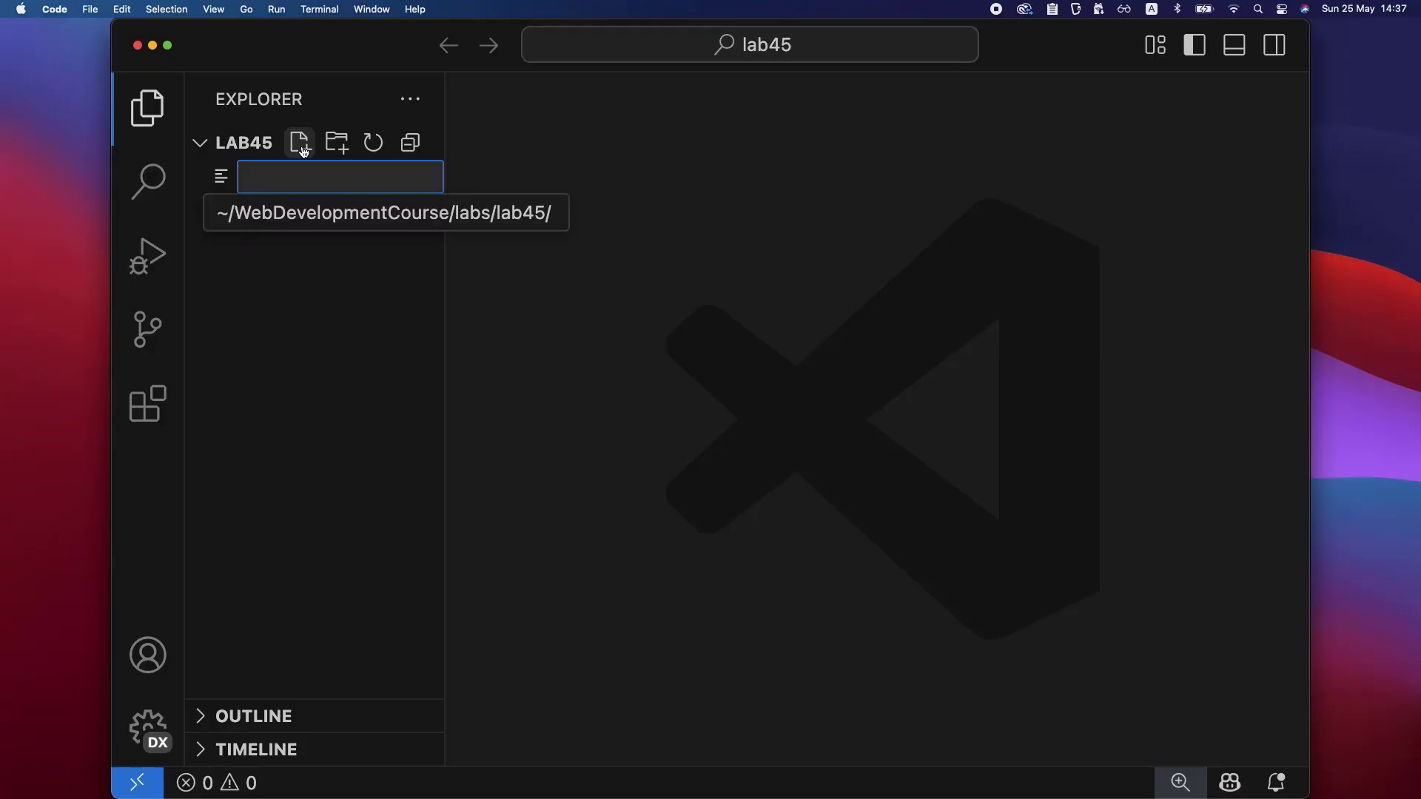
{"action": "type", "text": "index.html"}
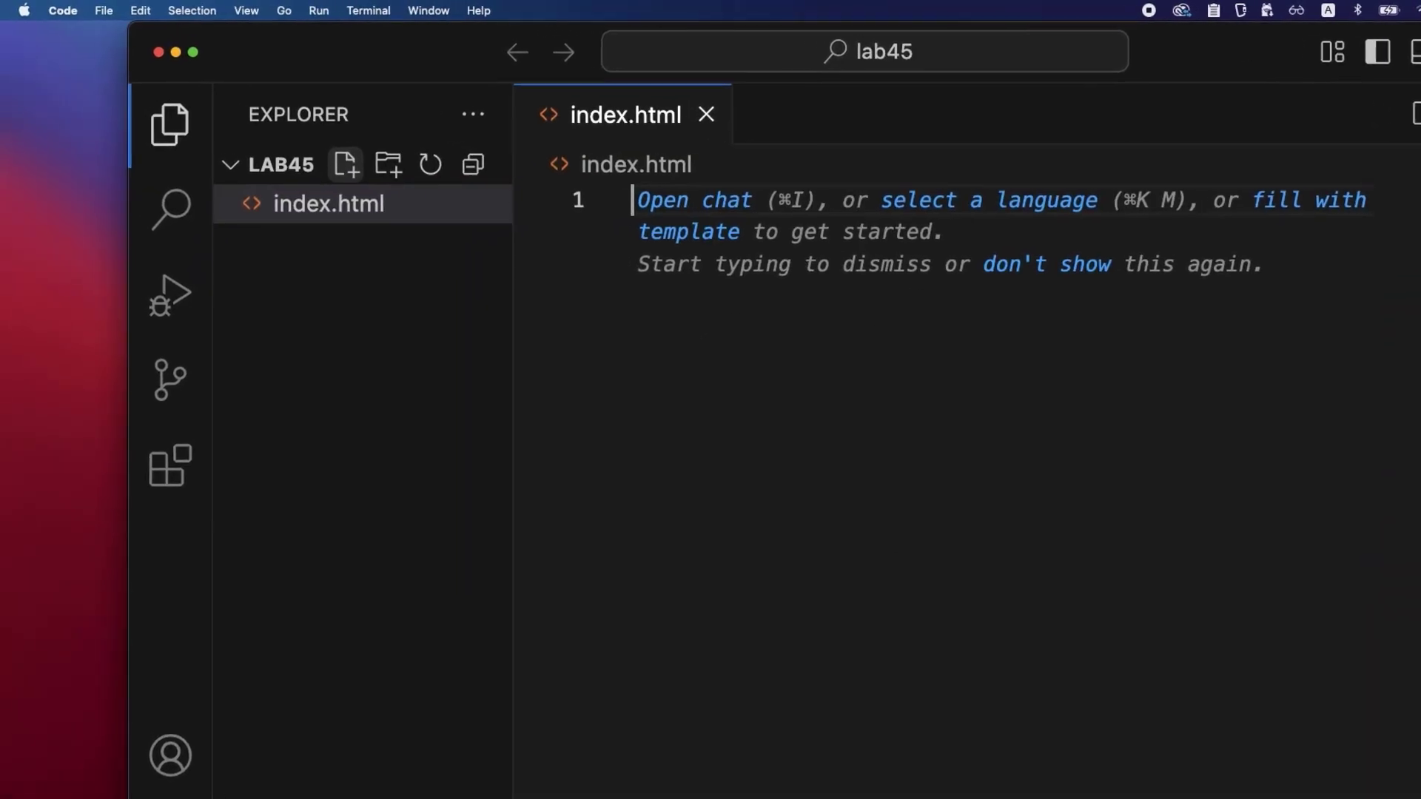
{"action": "type", "text": "!"}
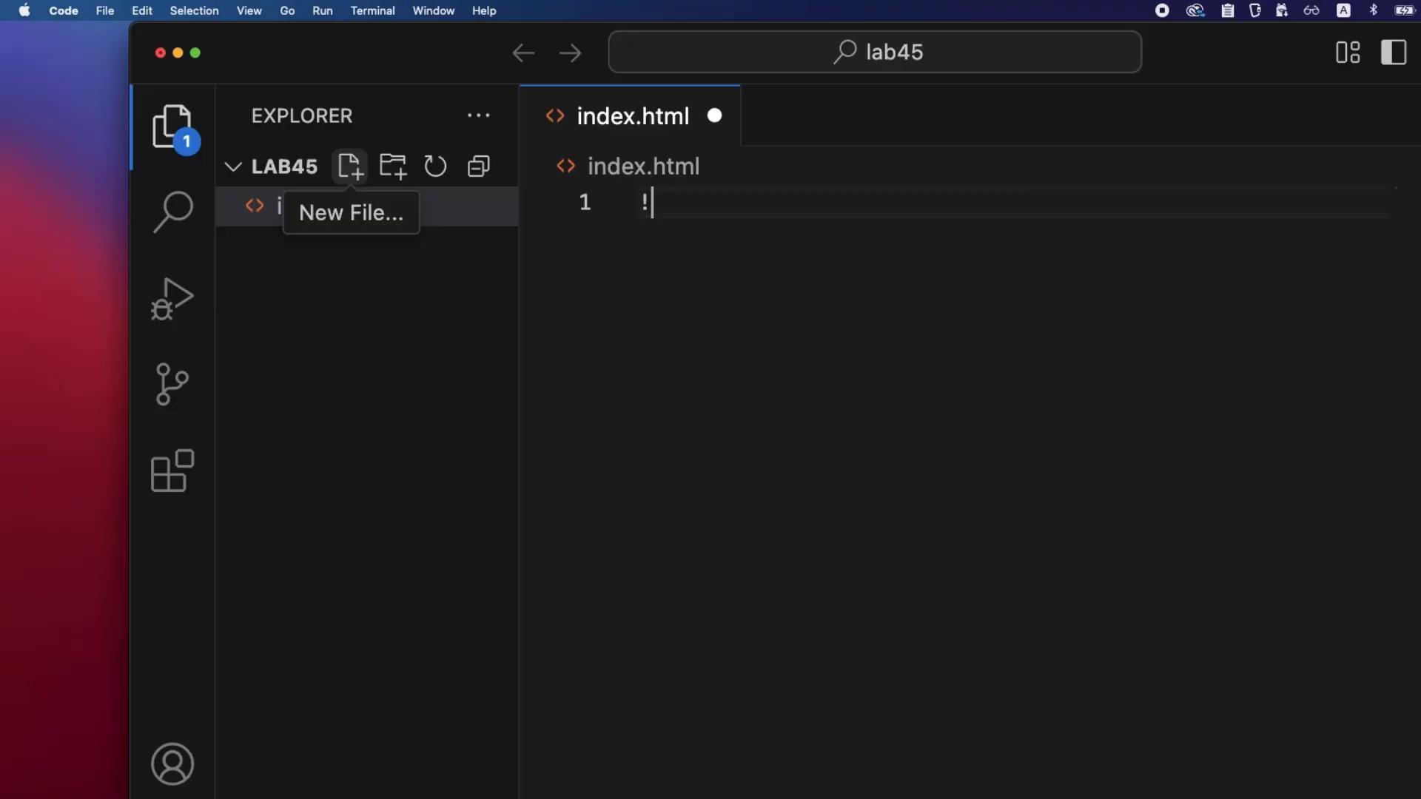
{"action": "key", "text": "Tab"}
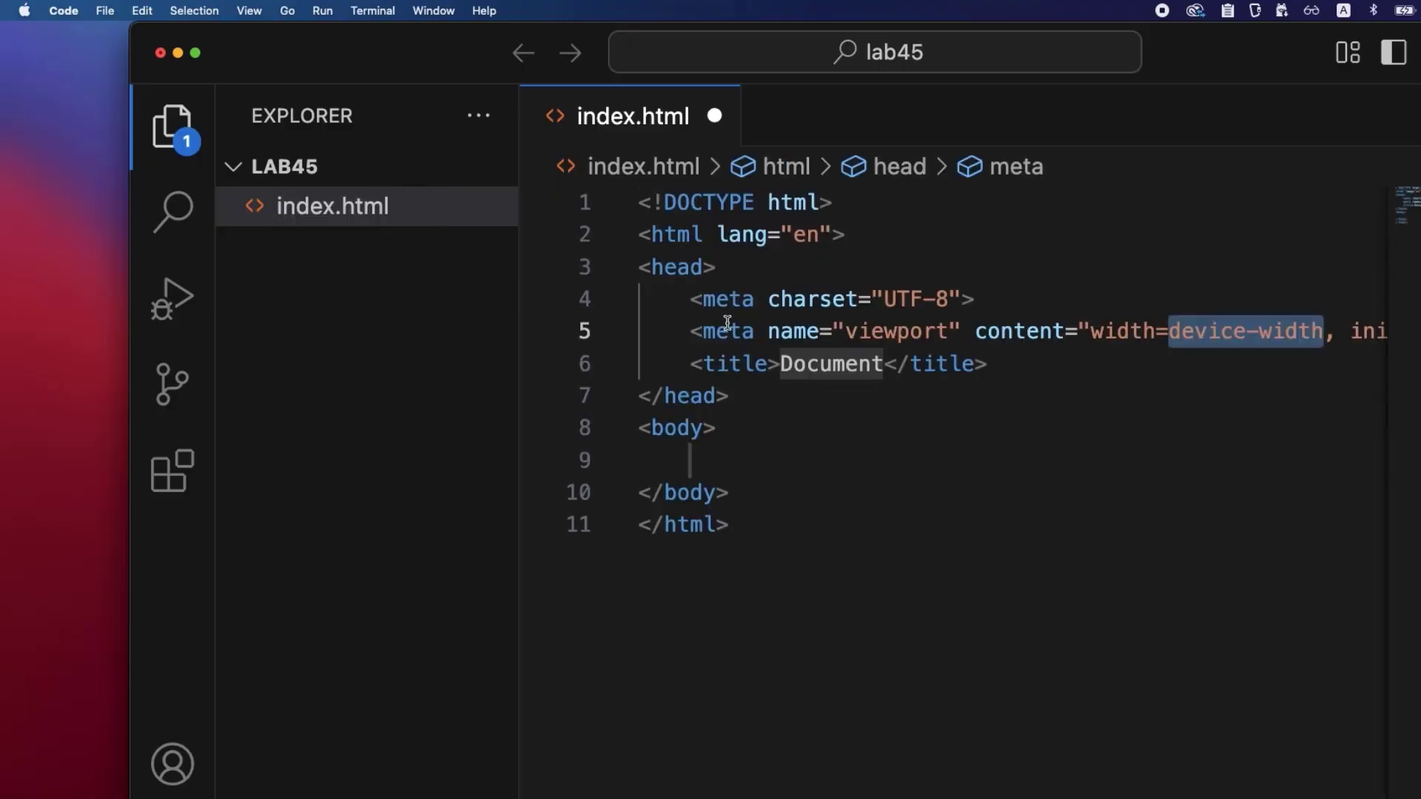
{"action": "type", "text": "J"}
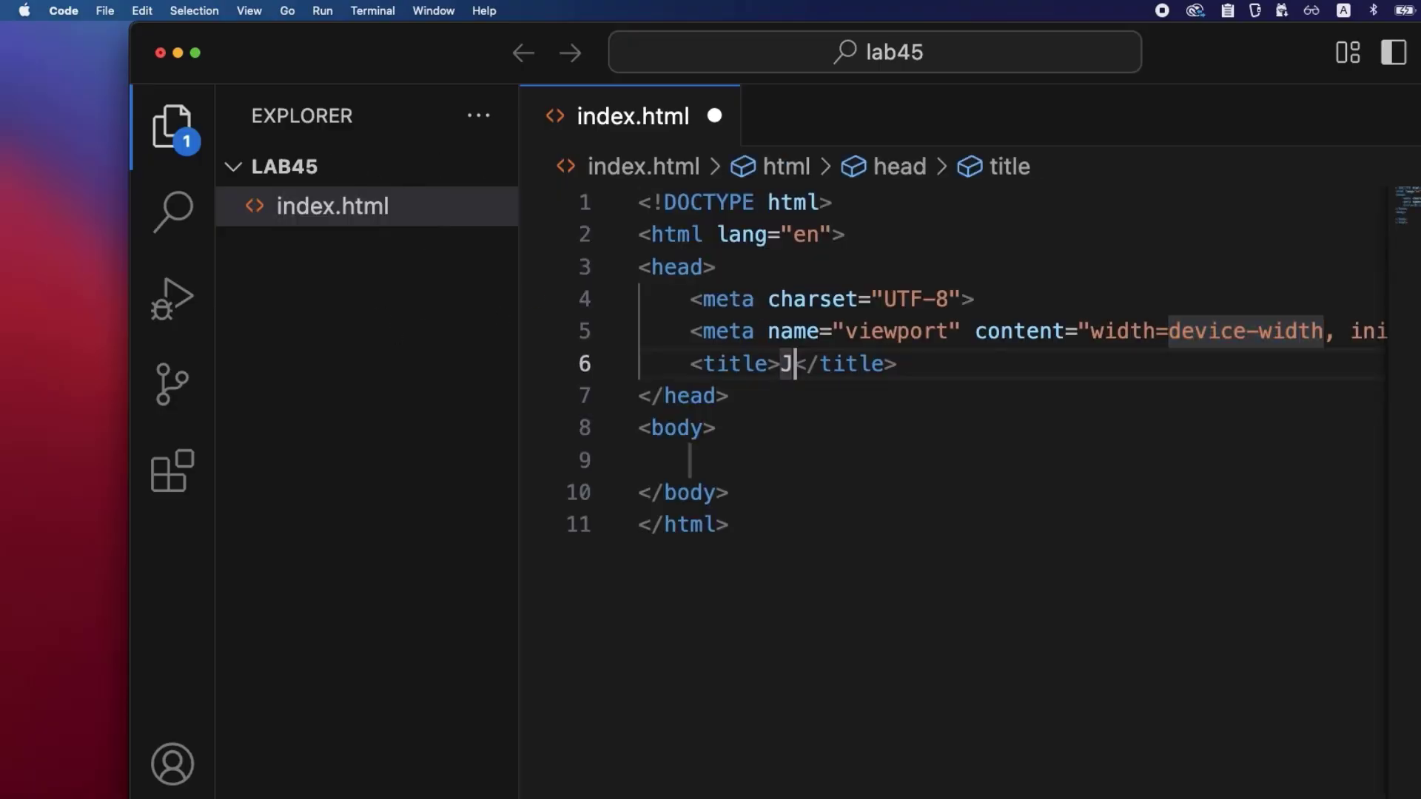
{"action": "type", "text": "avascript Execution"}
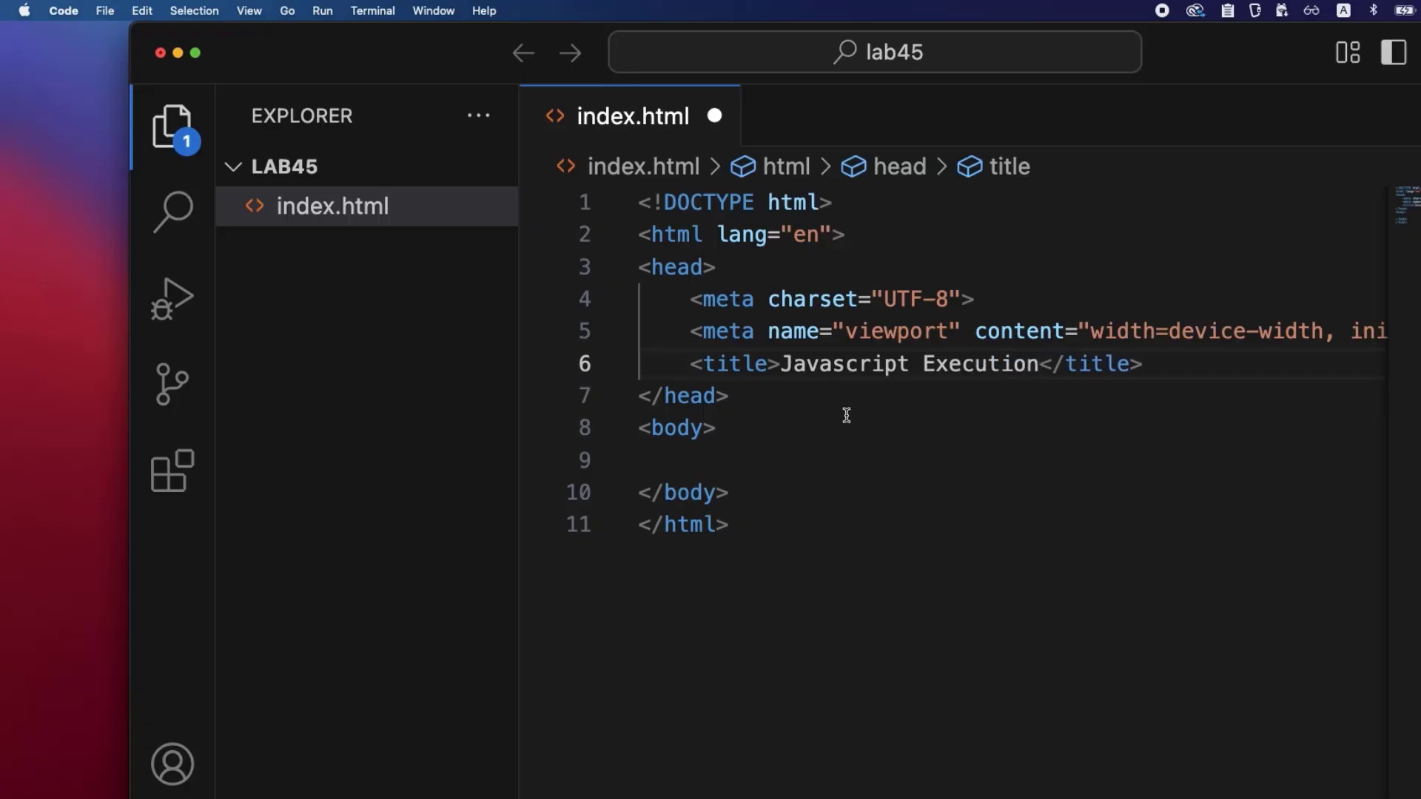
Add an h1, a 'Content' paragraph and a console.log script at the body's end.
{"action": "left_click", "coordinate": [1042, 364]}
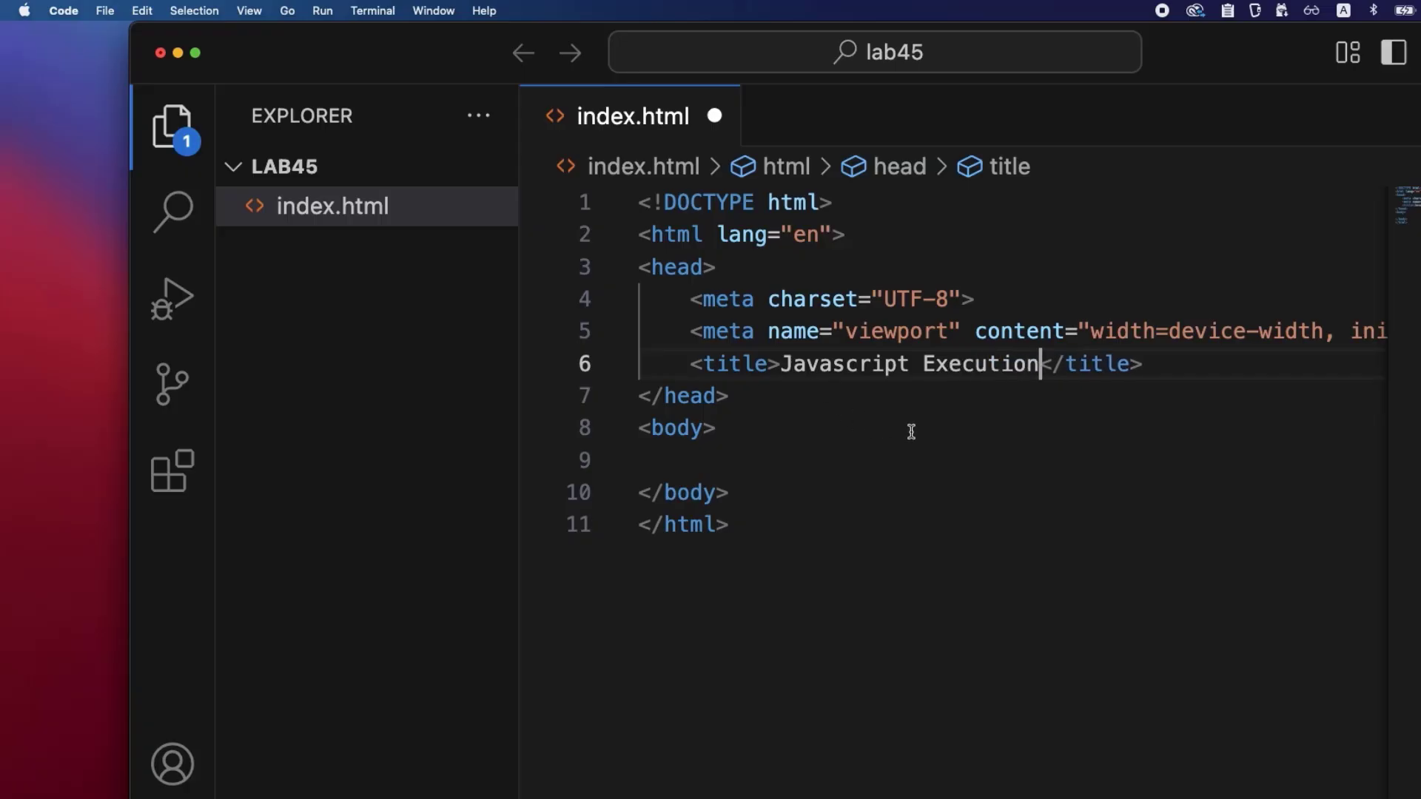
{"action": "type", "text": "<h1>Website Headline</h1>"}
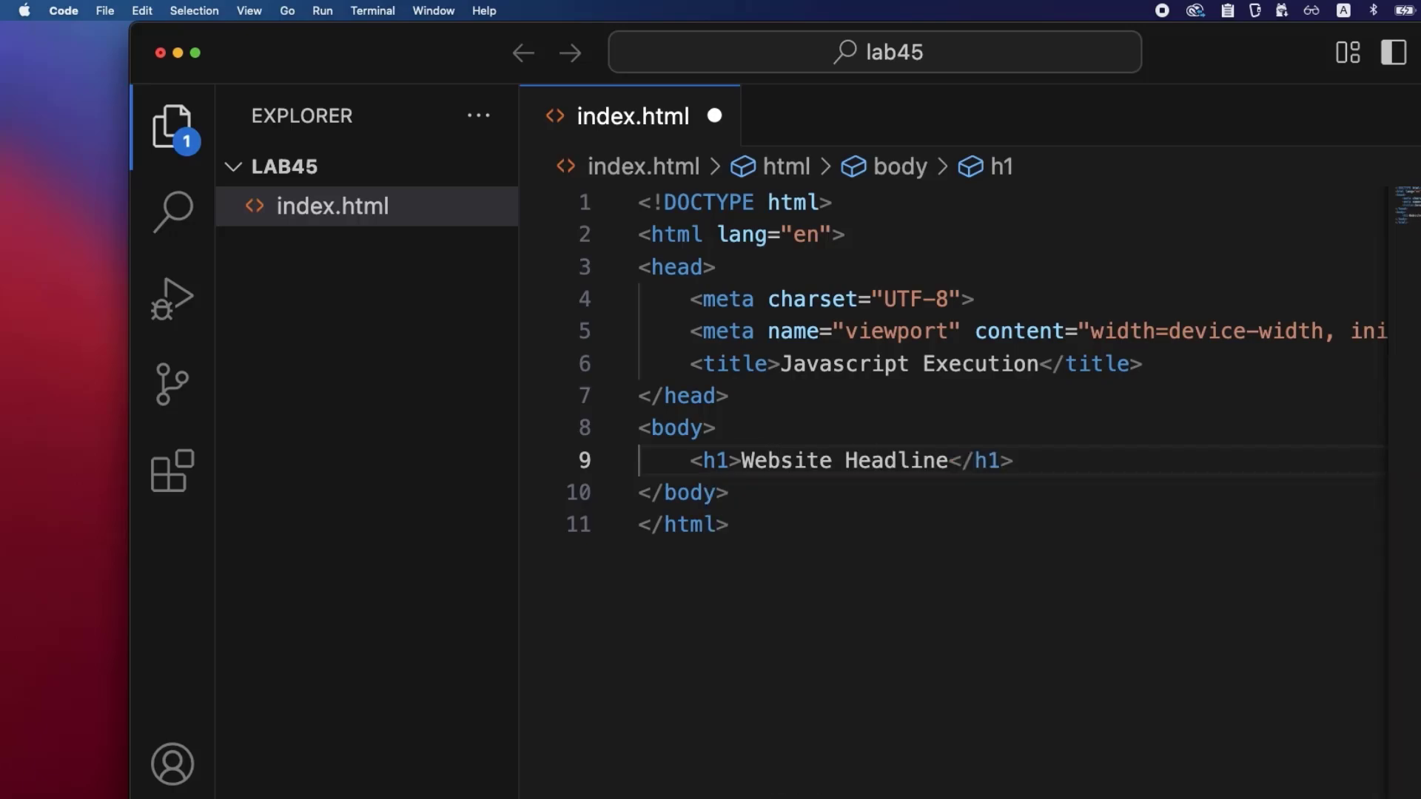
{"action": "type", "text": "<p>Content</p>"}
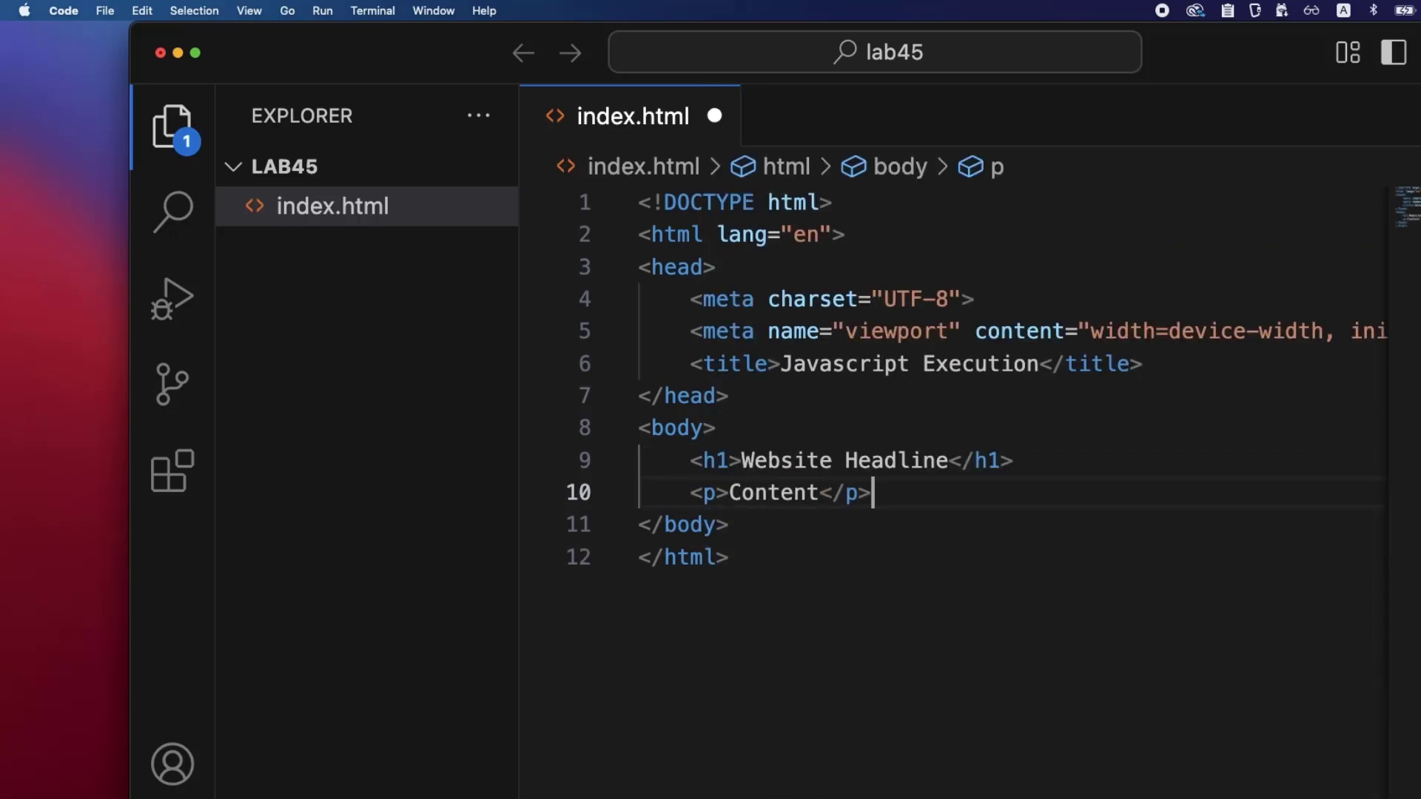
{"action": "type", "text": "<script>"}
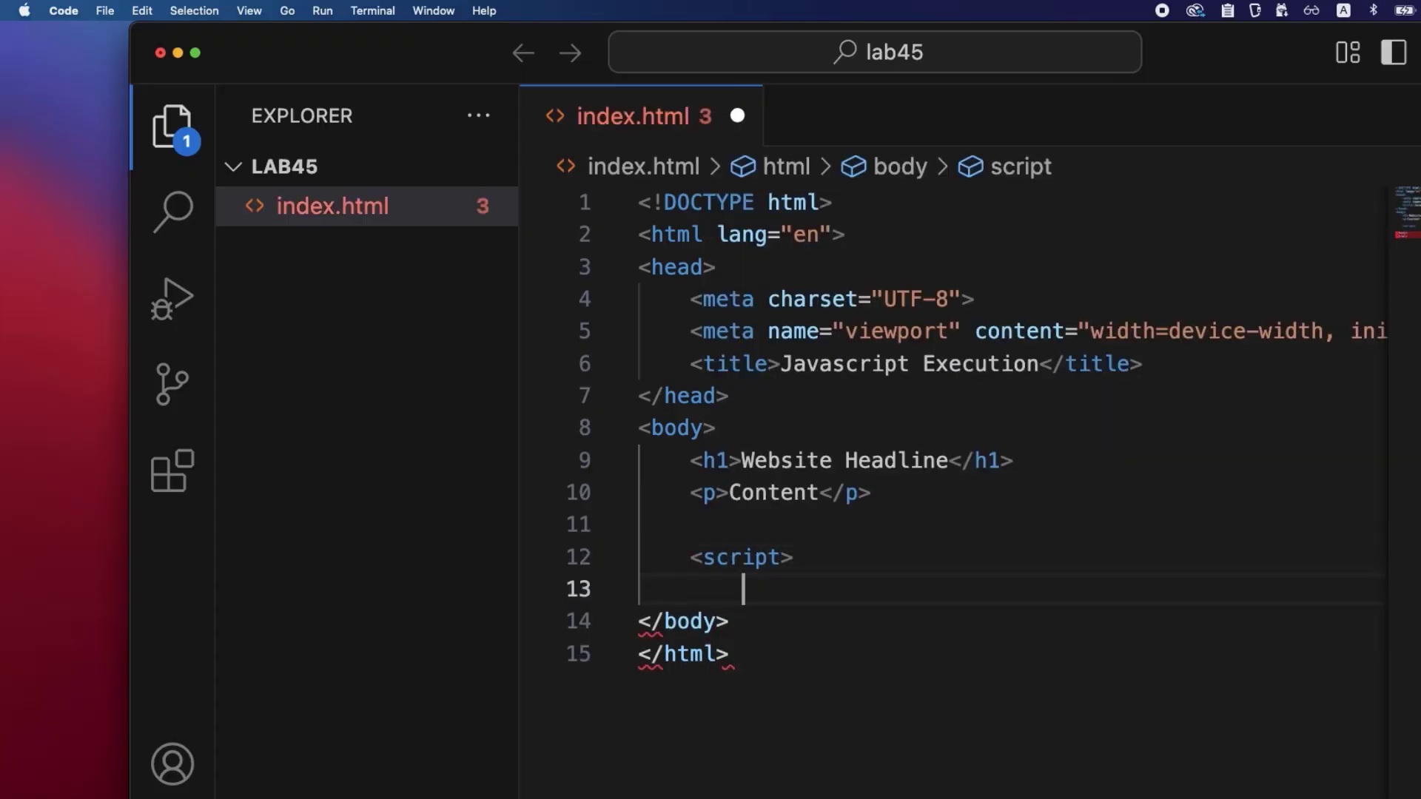
{"action": "type", "text": "console.log("}
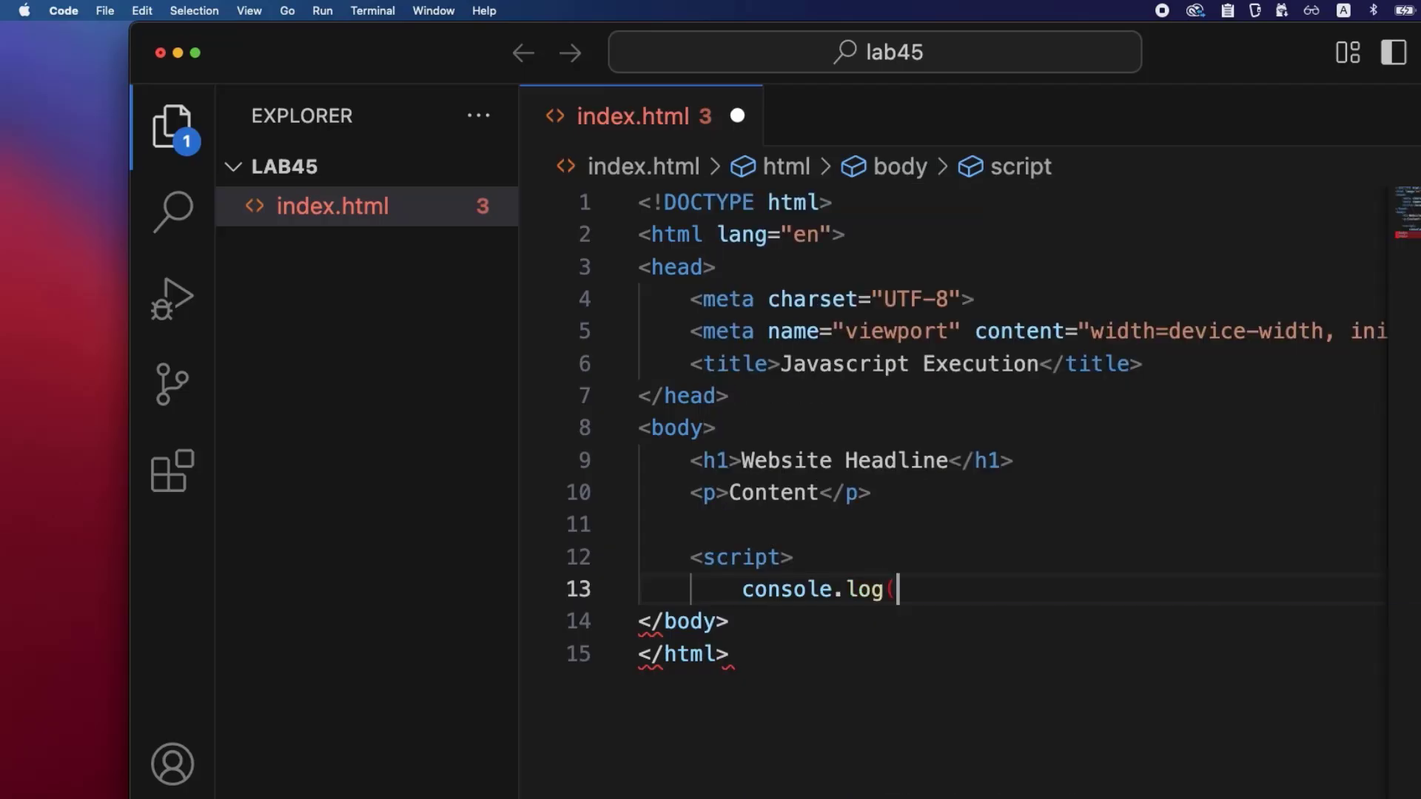
{"action": "type", "text": "'"}
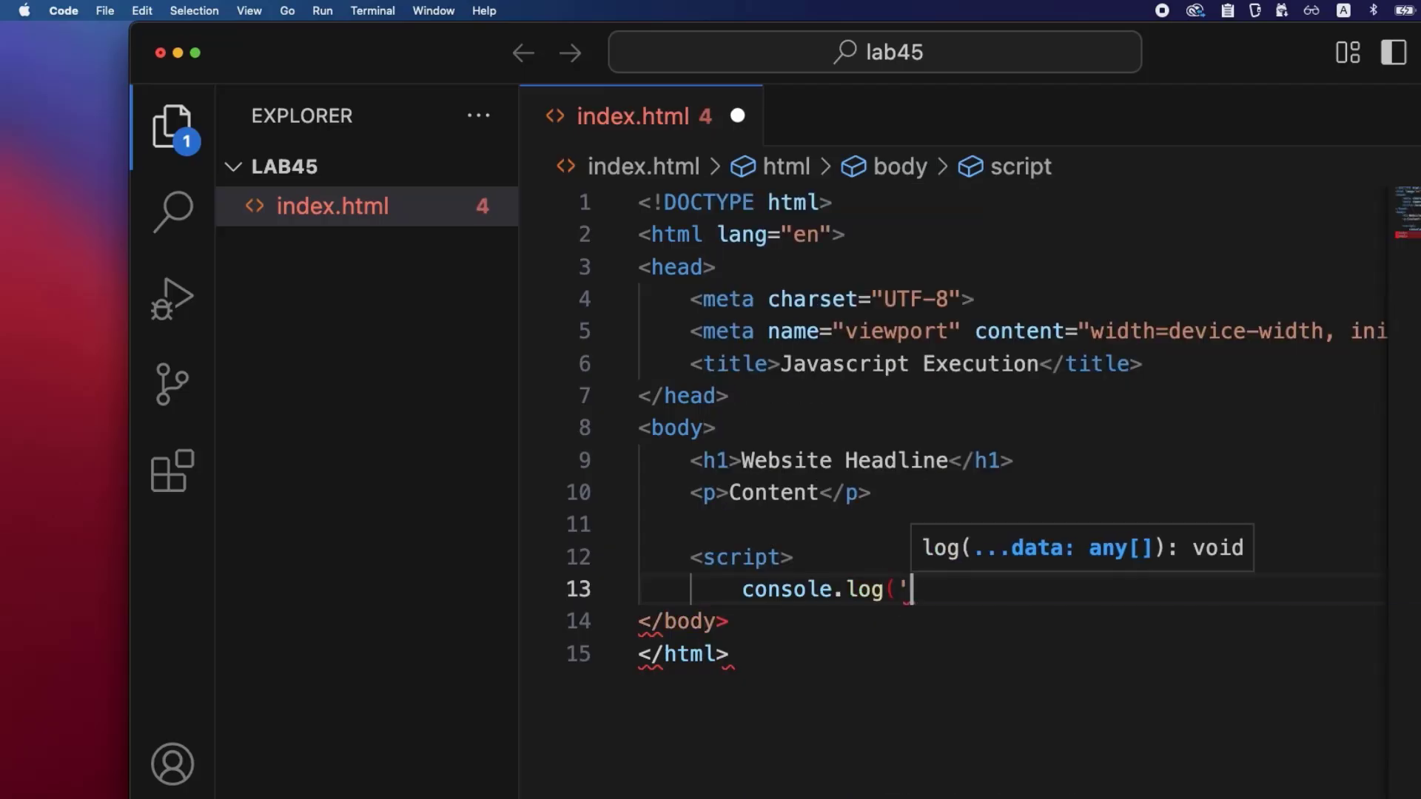
{"action": "type", "text": "JavaScript at the end of the body');"}
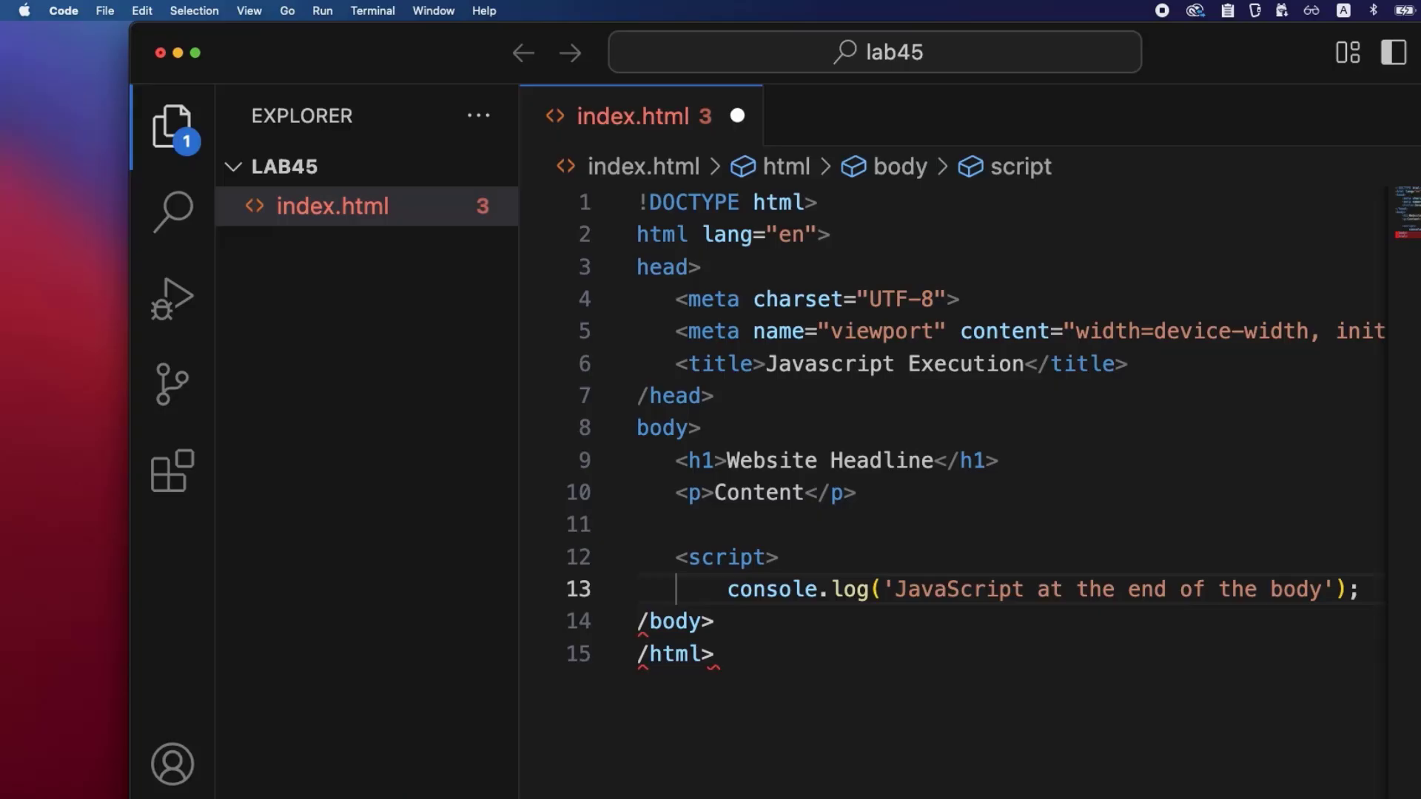
{"action": "type", "text": "</script>"}
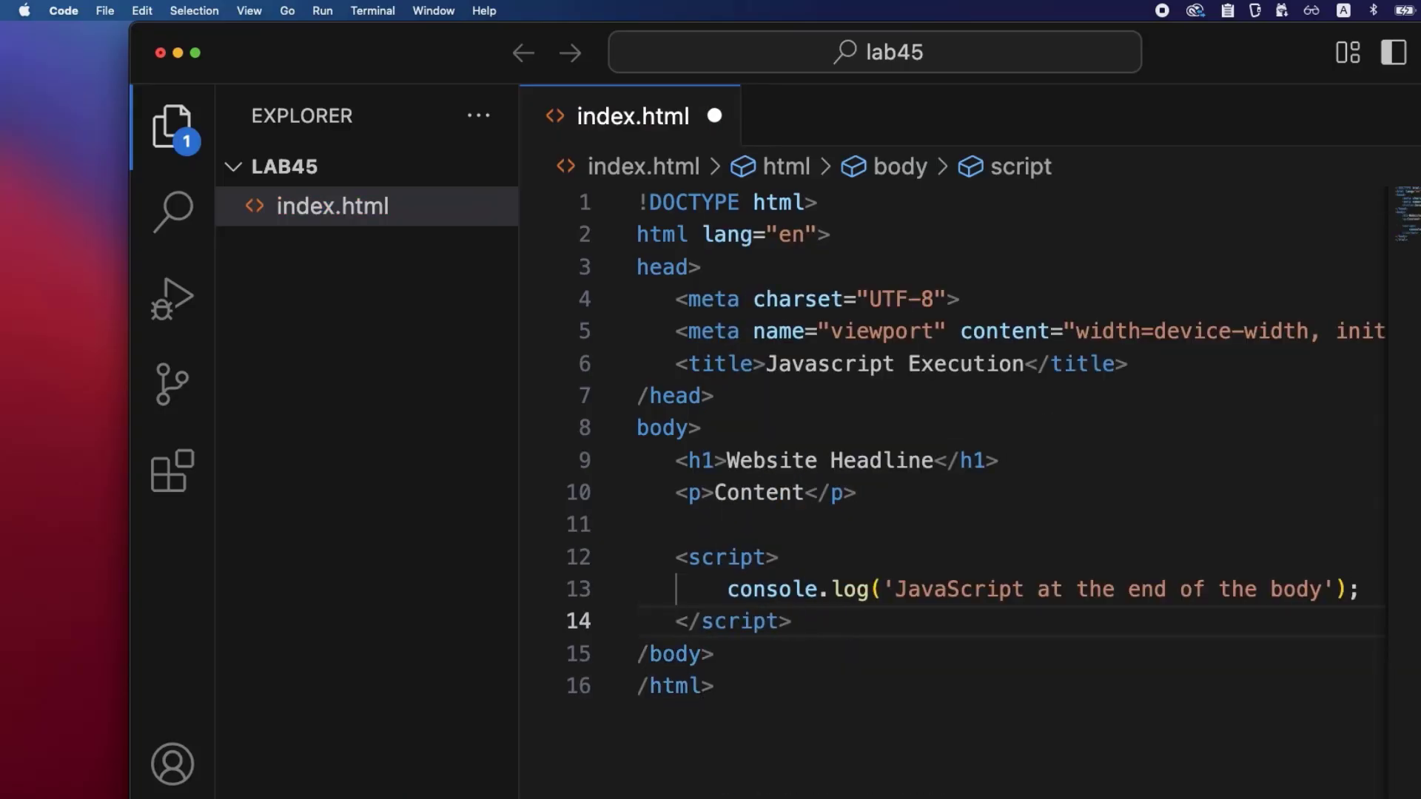
{"action": "mouse_move", "coordinate": [919, 713]}
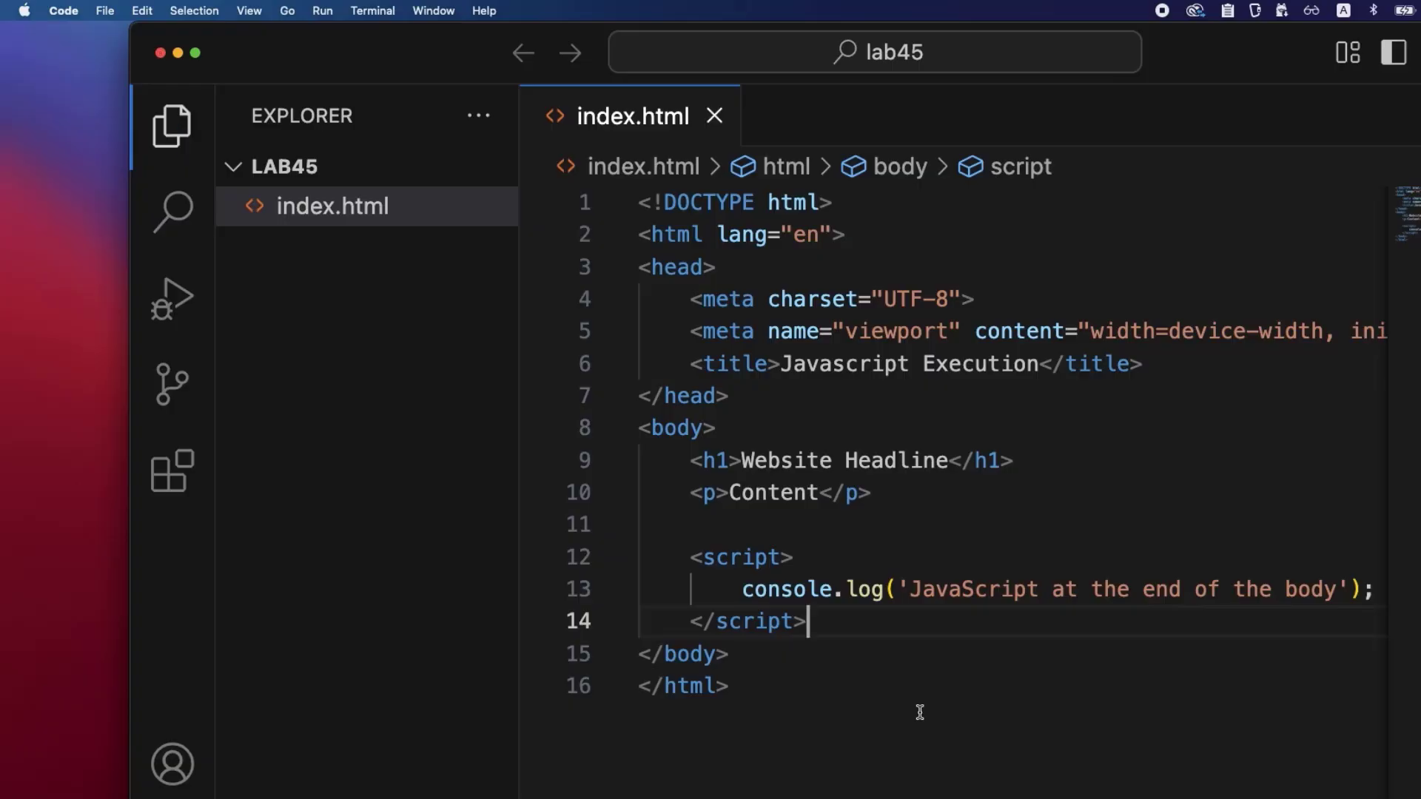
{"action": "mouse_move", "coordinate": [747, 85]}
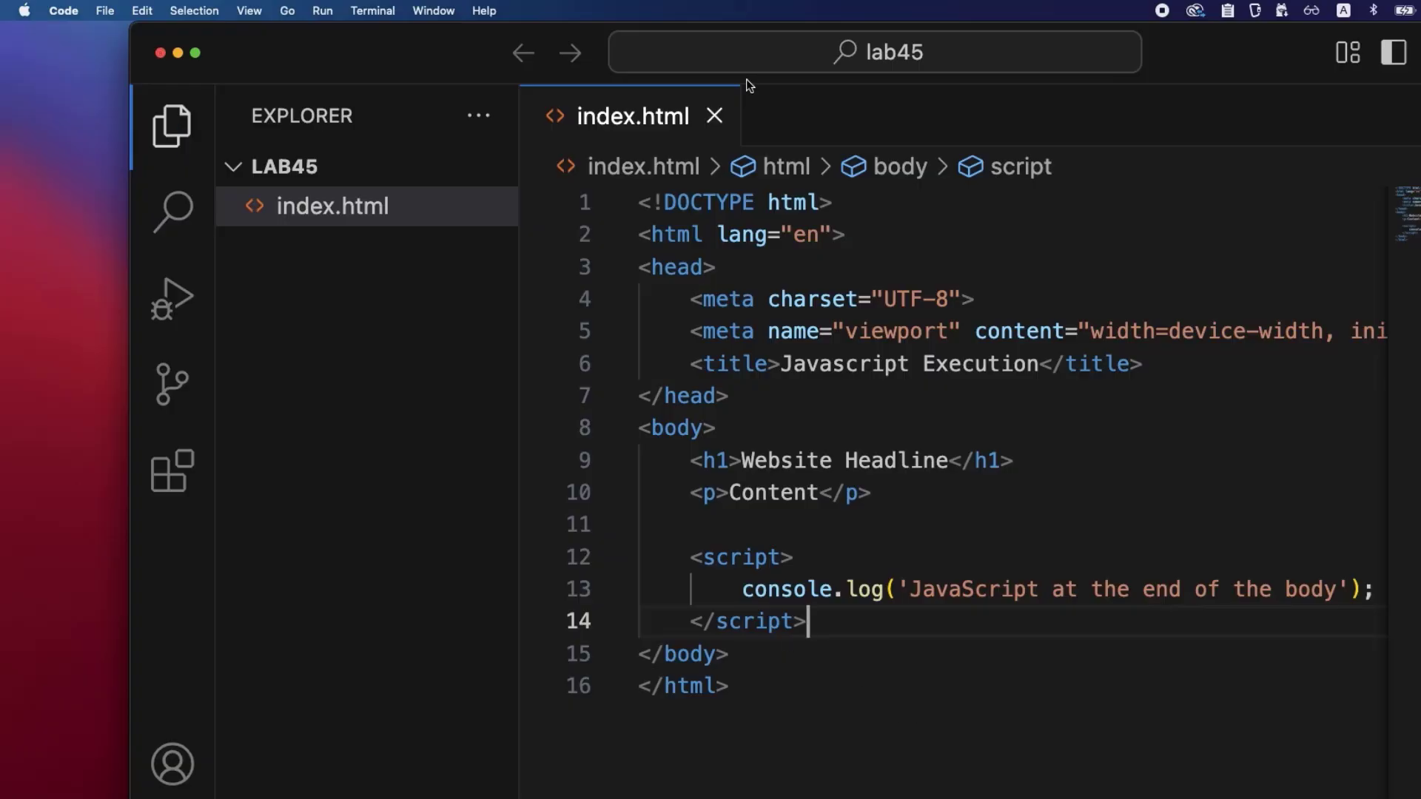
Open index.html in Chrome and show the DevTools console output.
{"action": "right_click", "coordinate": [632, 116]}
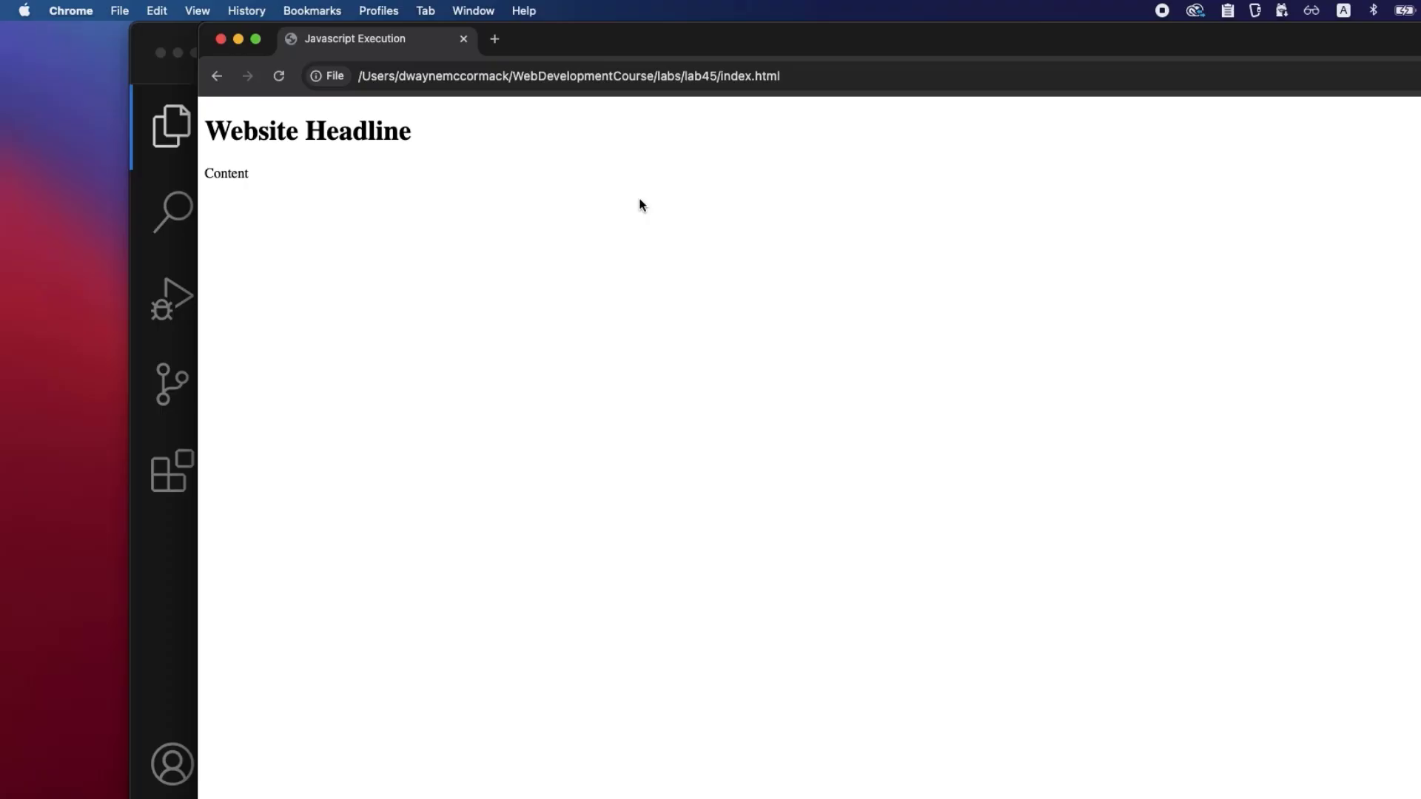
{"action": "right_click", "coordinate": [641, 205]}
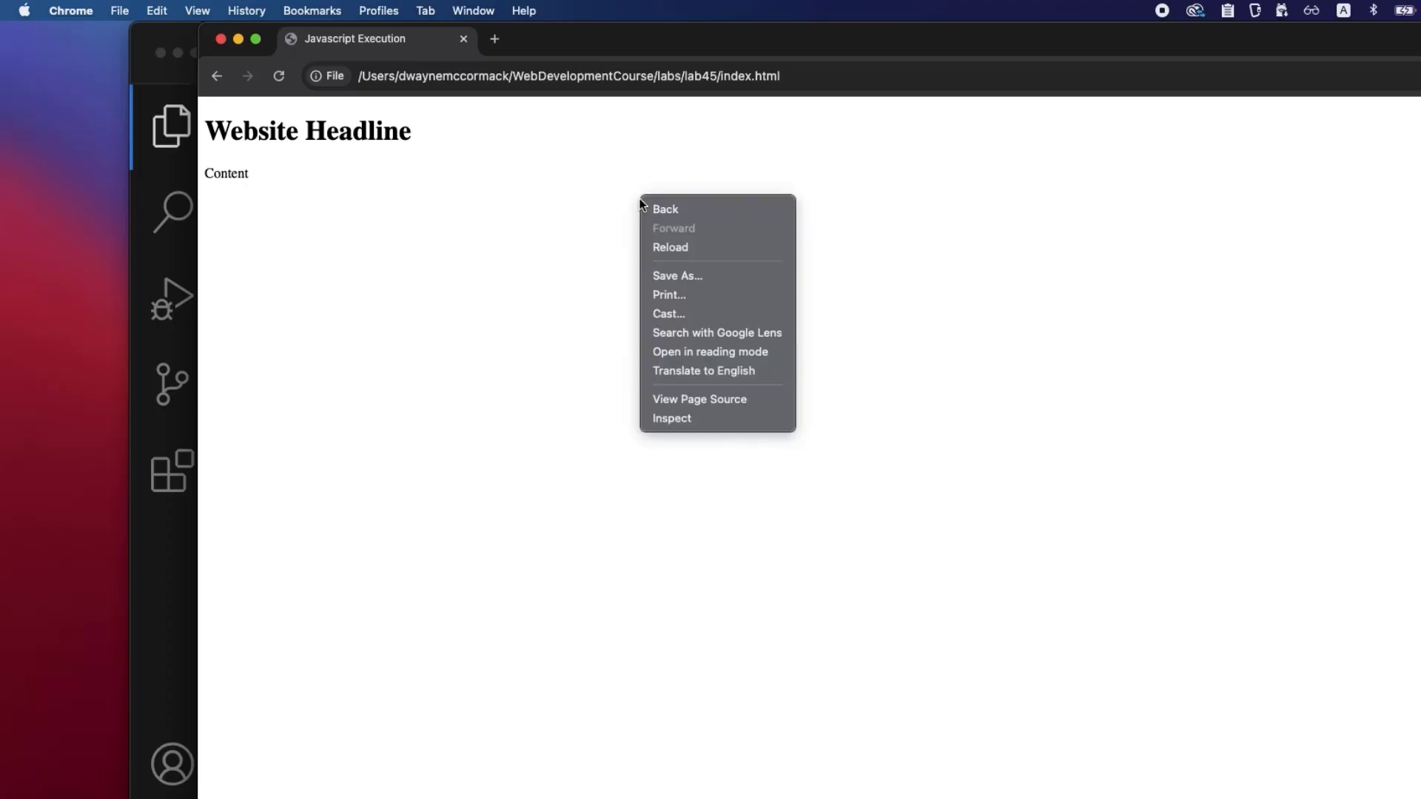
{"action": "left_click", "coordinate": [697, 423]}
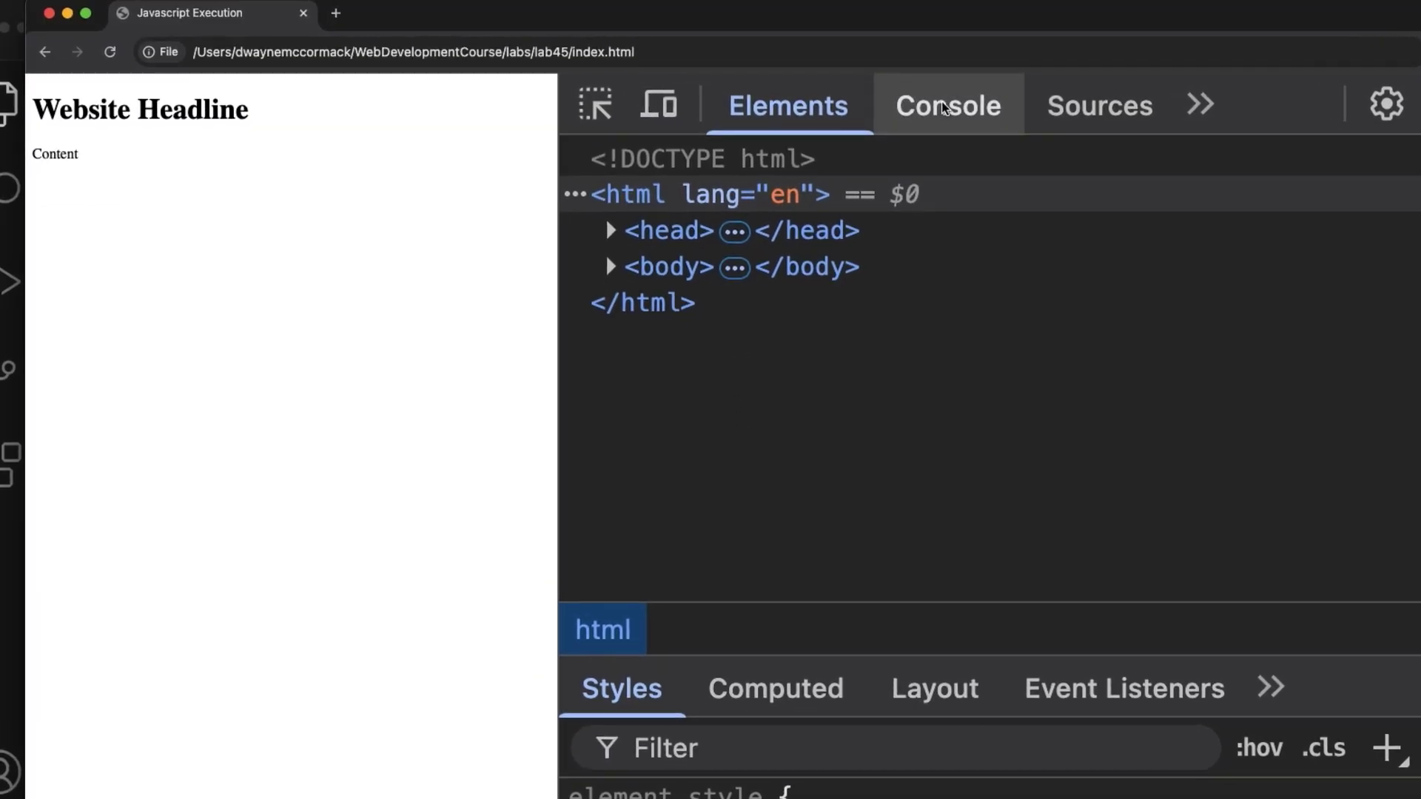
{"action": "left_click", "coordinate": [948, 105]}
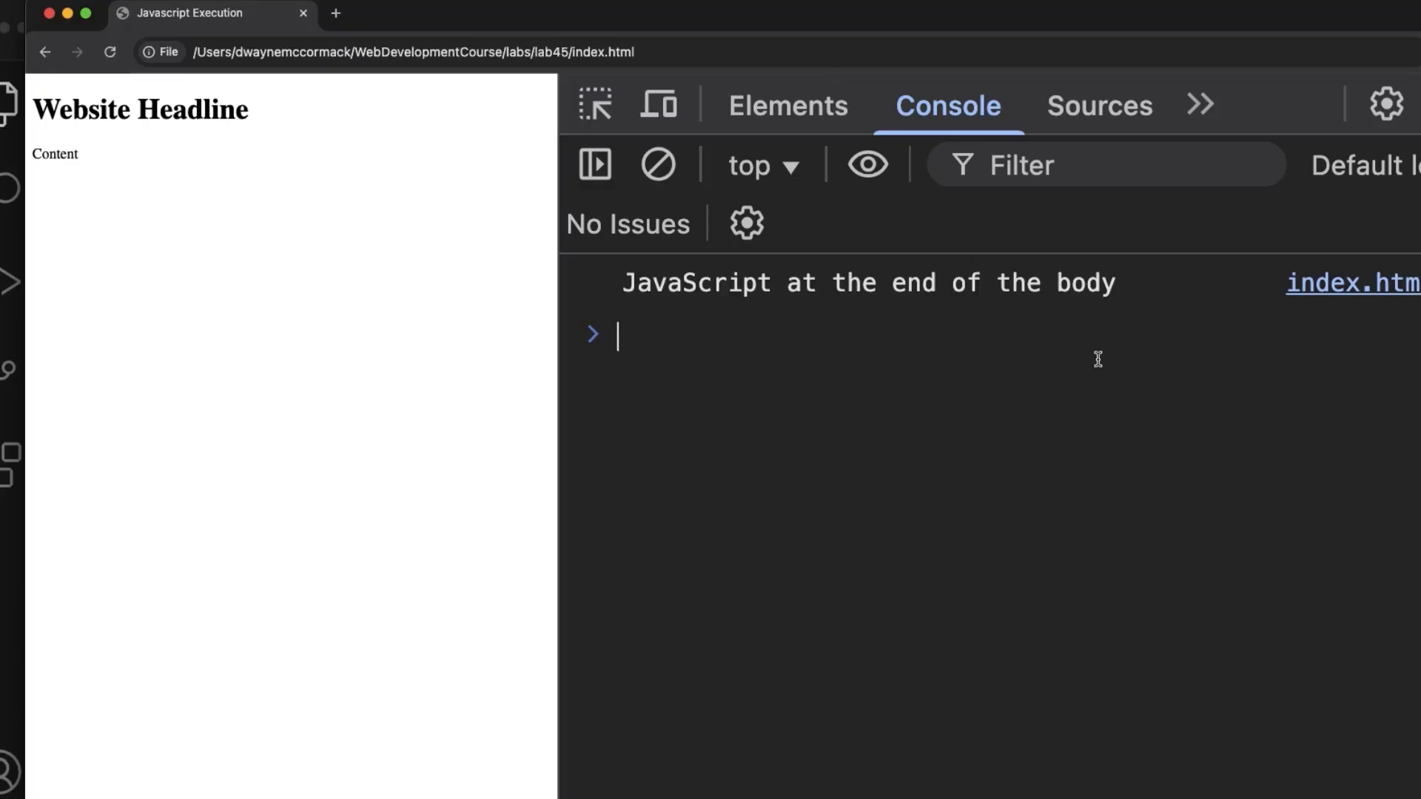
Inspect the Elements tree to find the script at the body's end.
{"action": "double_click", "coordinate": [54, 154]}
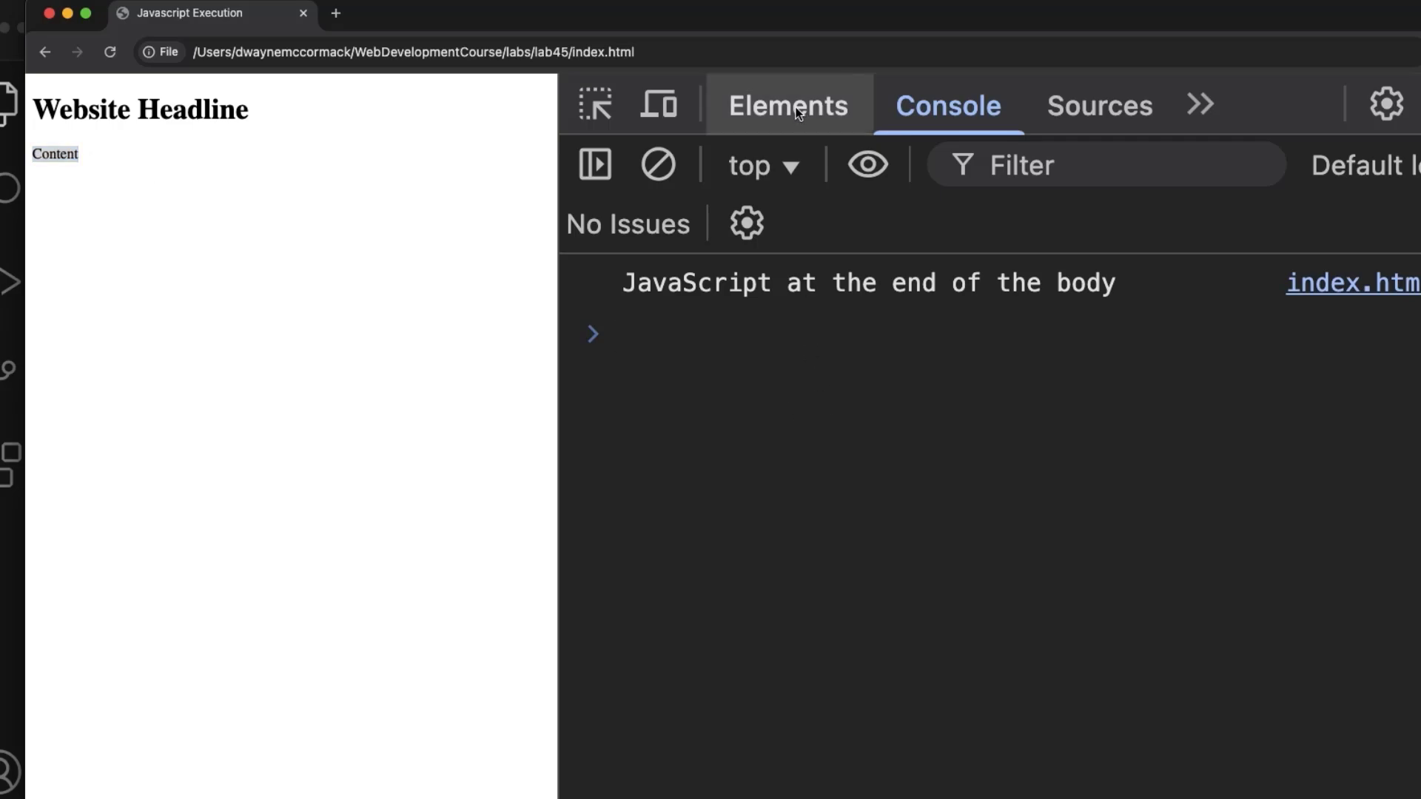
{"action": "left_click", "coordinate": [788, 105]}
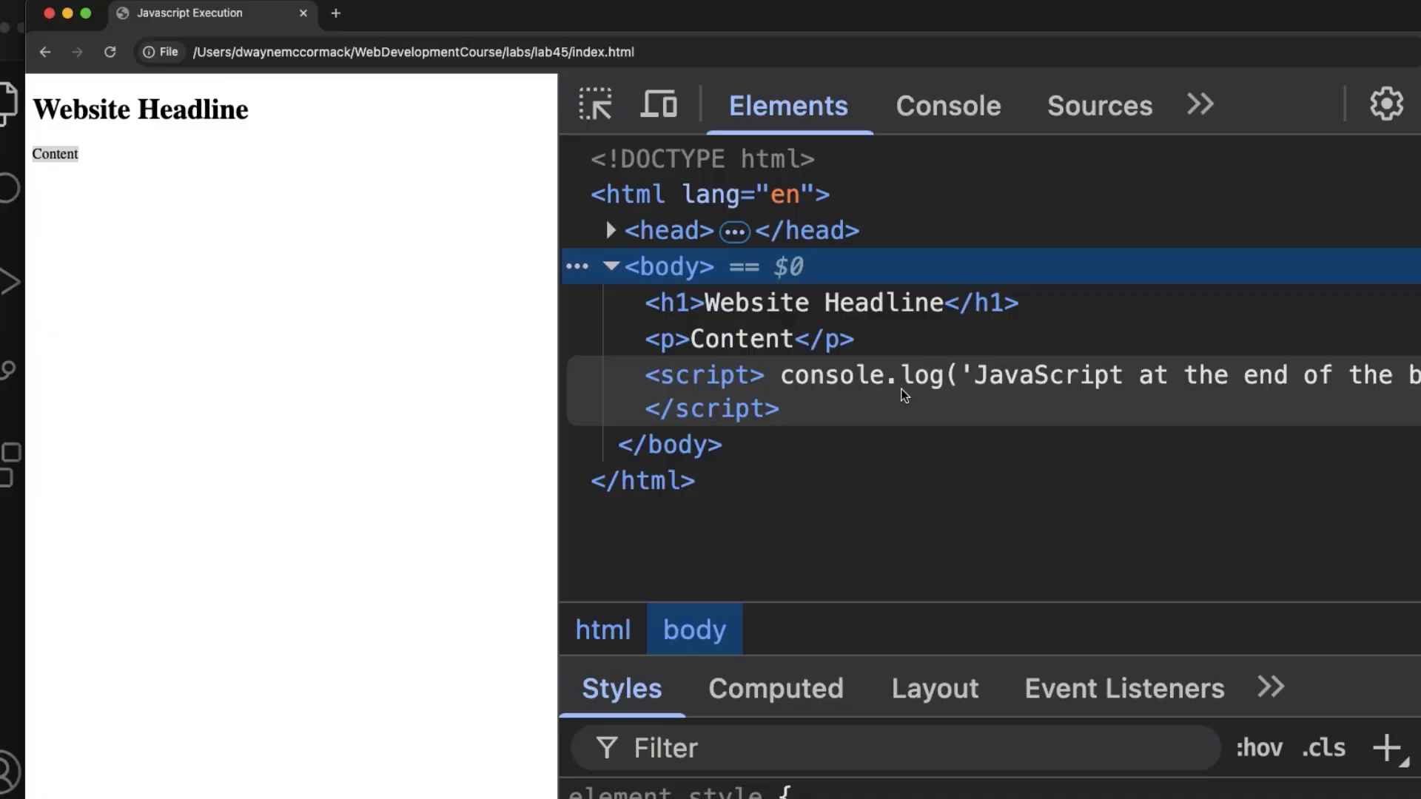
{"action": "left_click", "coordinate": [948, 105]}
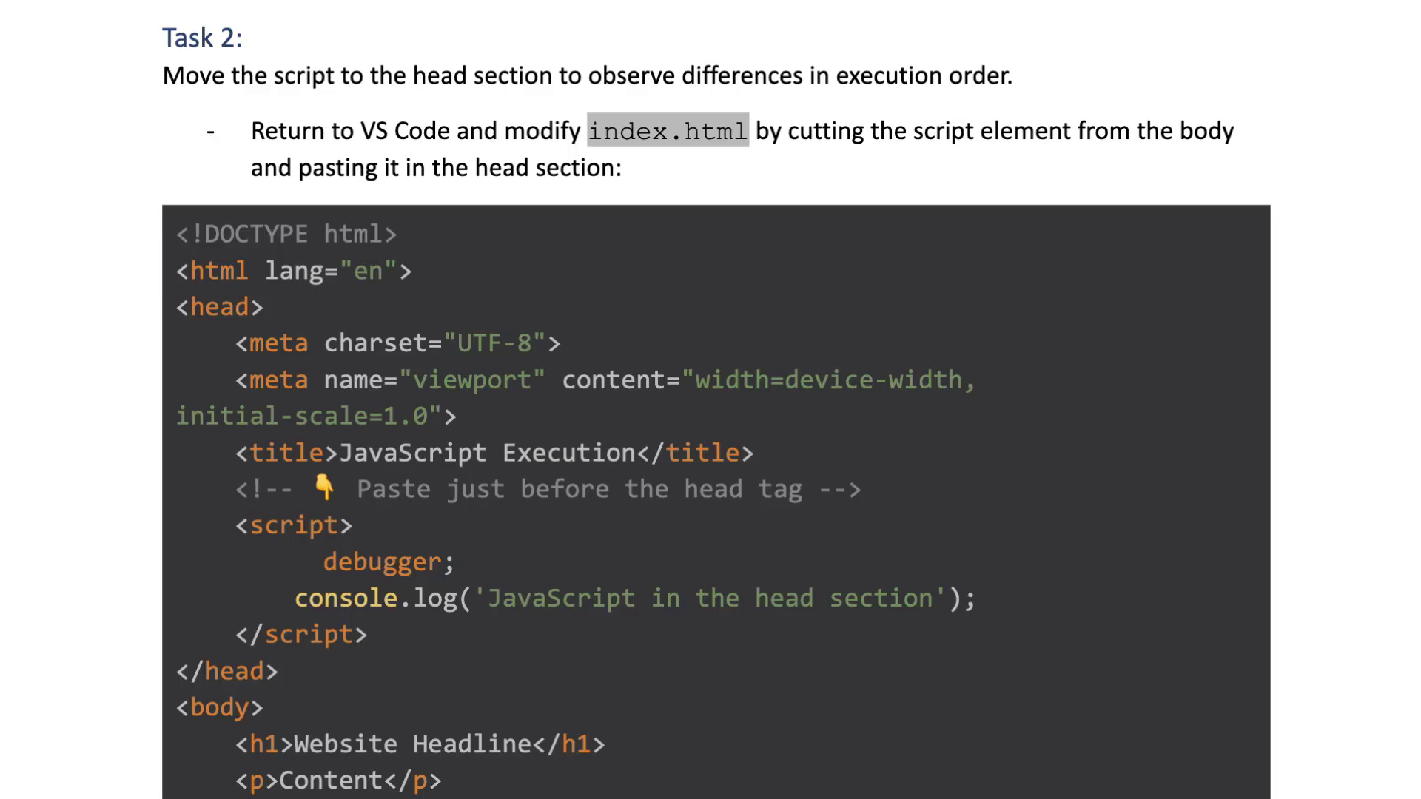
Scroll the lab document to Task 2's head-script code sample.
{"action": "scroll", "scroll_direction": "down", "scroll_amount": 3}
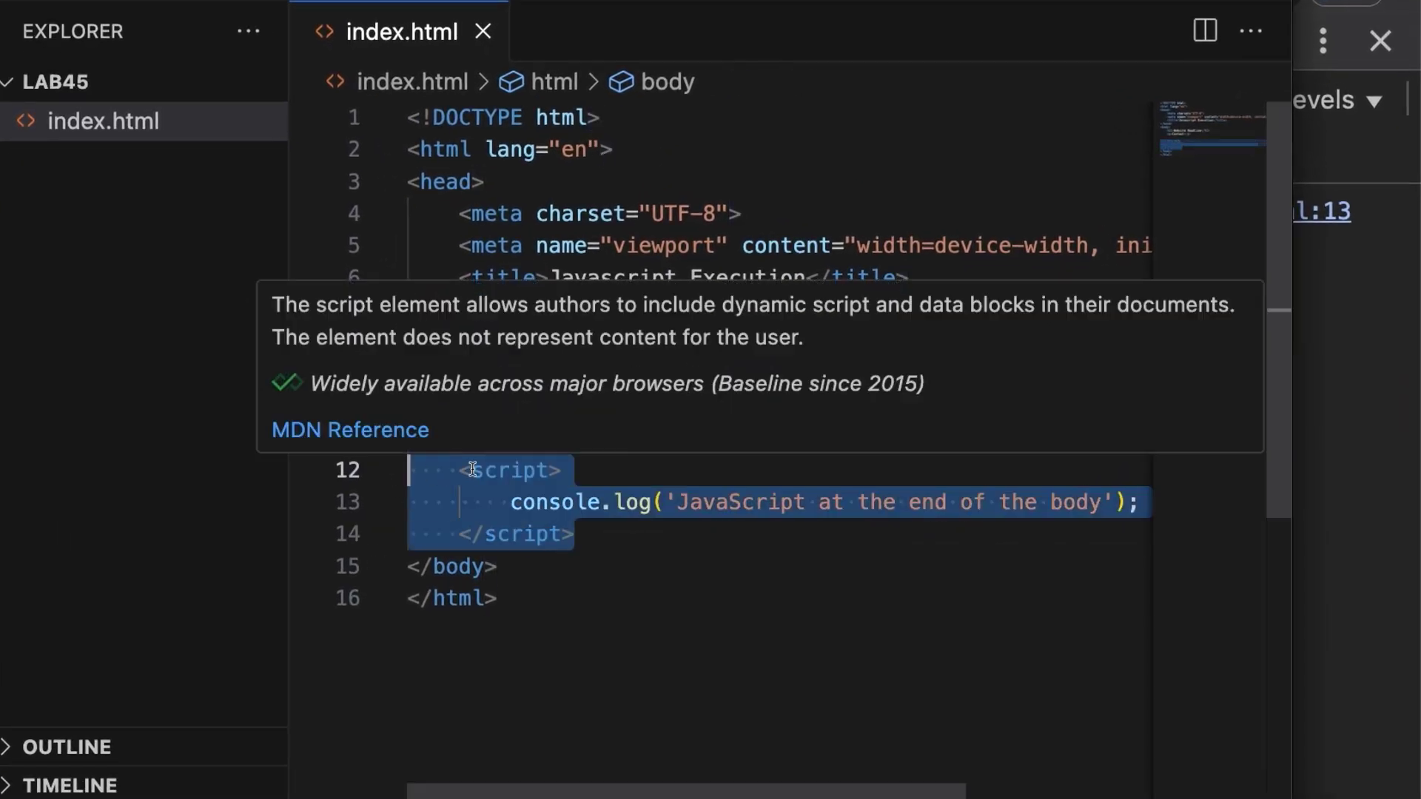
{"action": "mouse_move", "coordinate": [528, 678]}
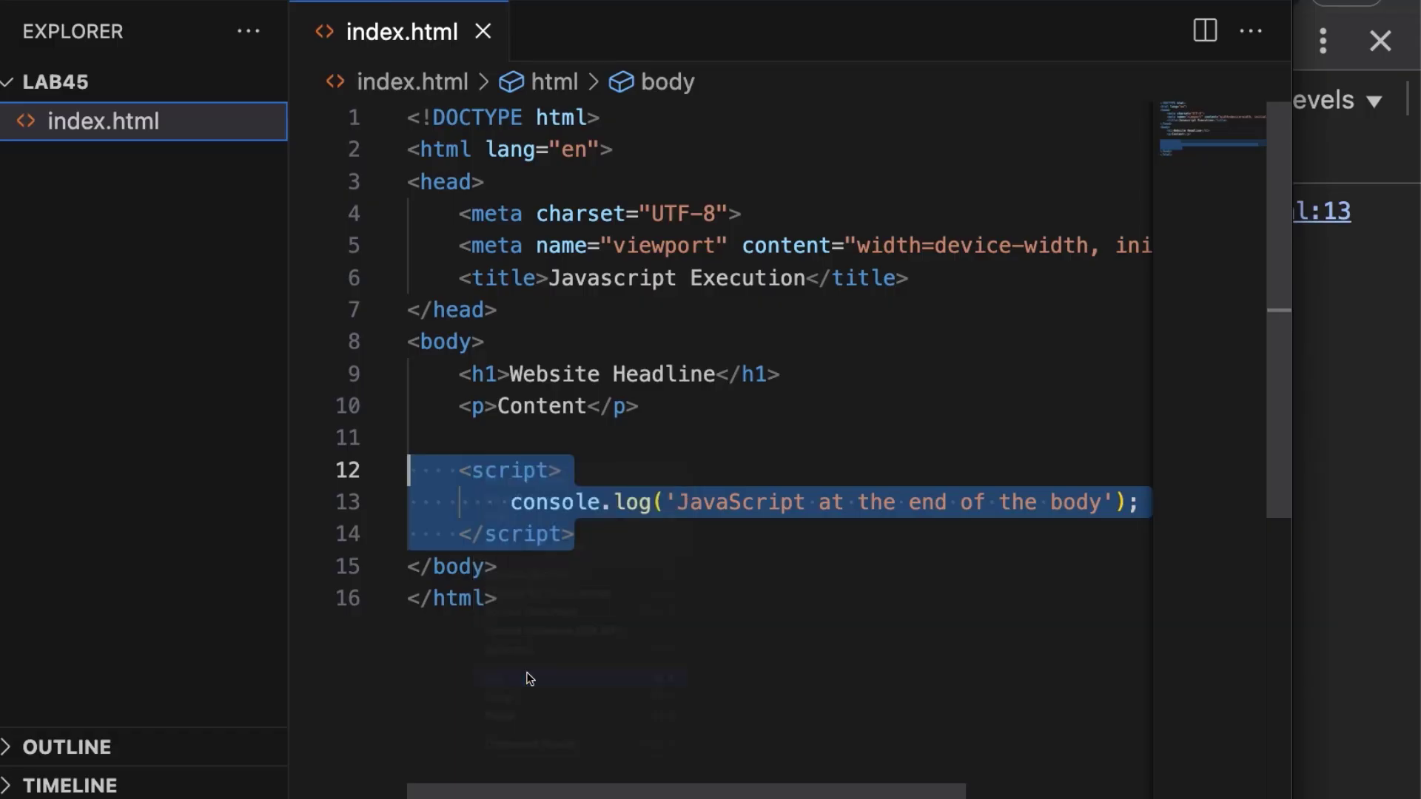
Move the script block into the head and add 'debugger' after the opening script tag.
{"action": "key", "text": "Delete"}
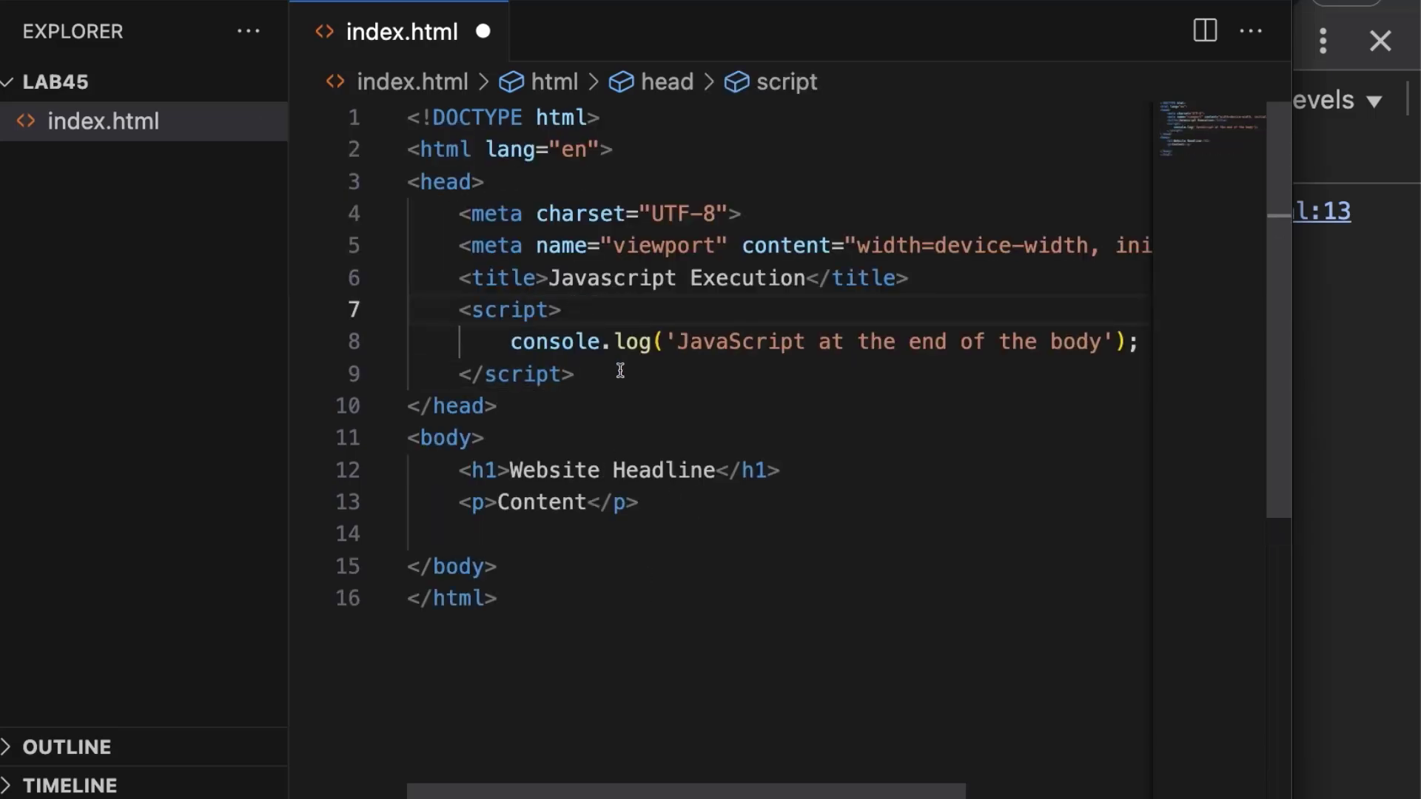
{"action": "left_click", "coordinate": [562, 310]}
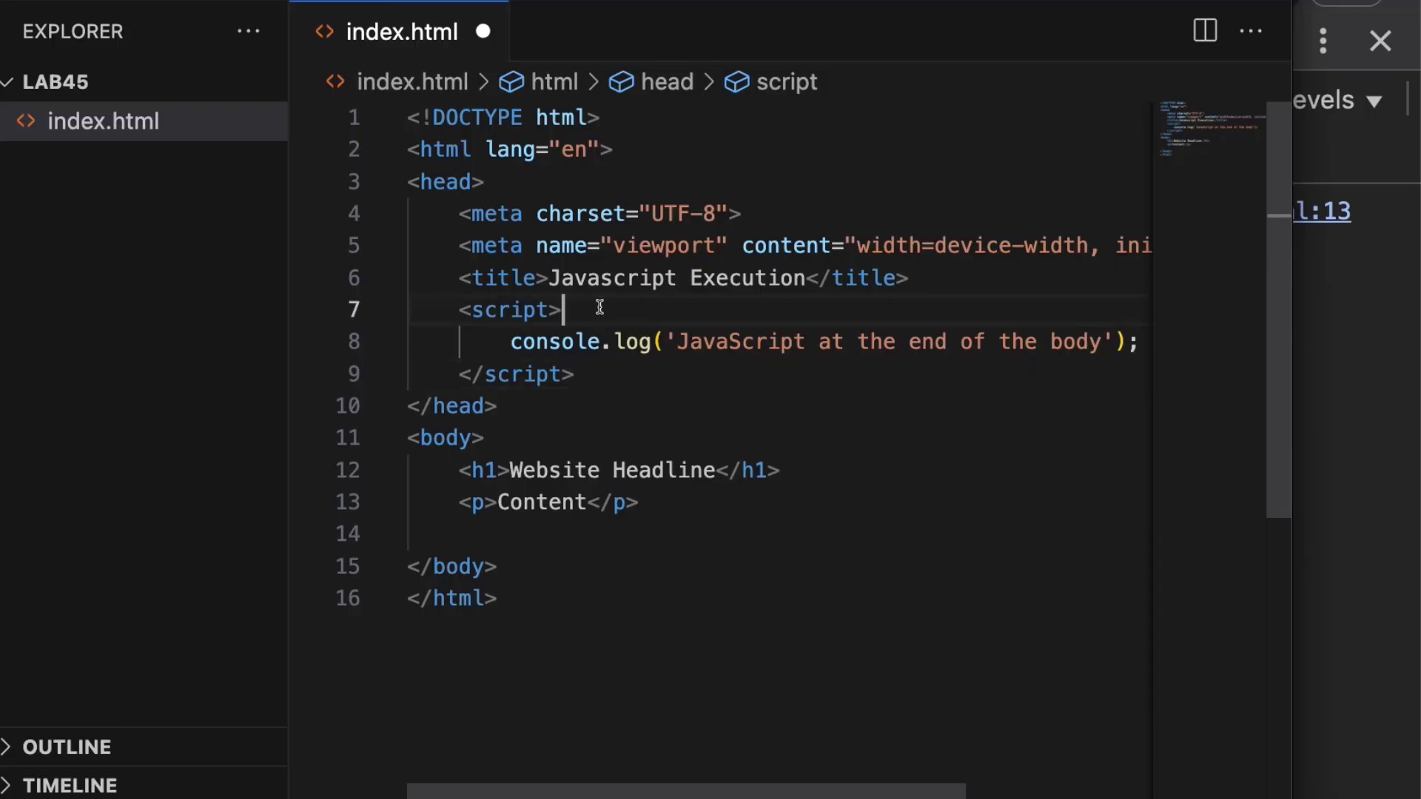
{"action": "type", "text": "debugger"}
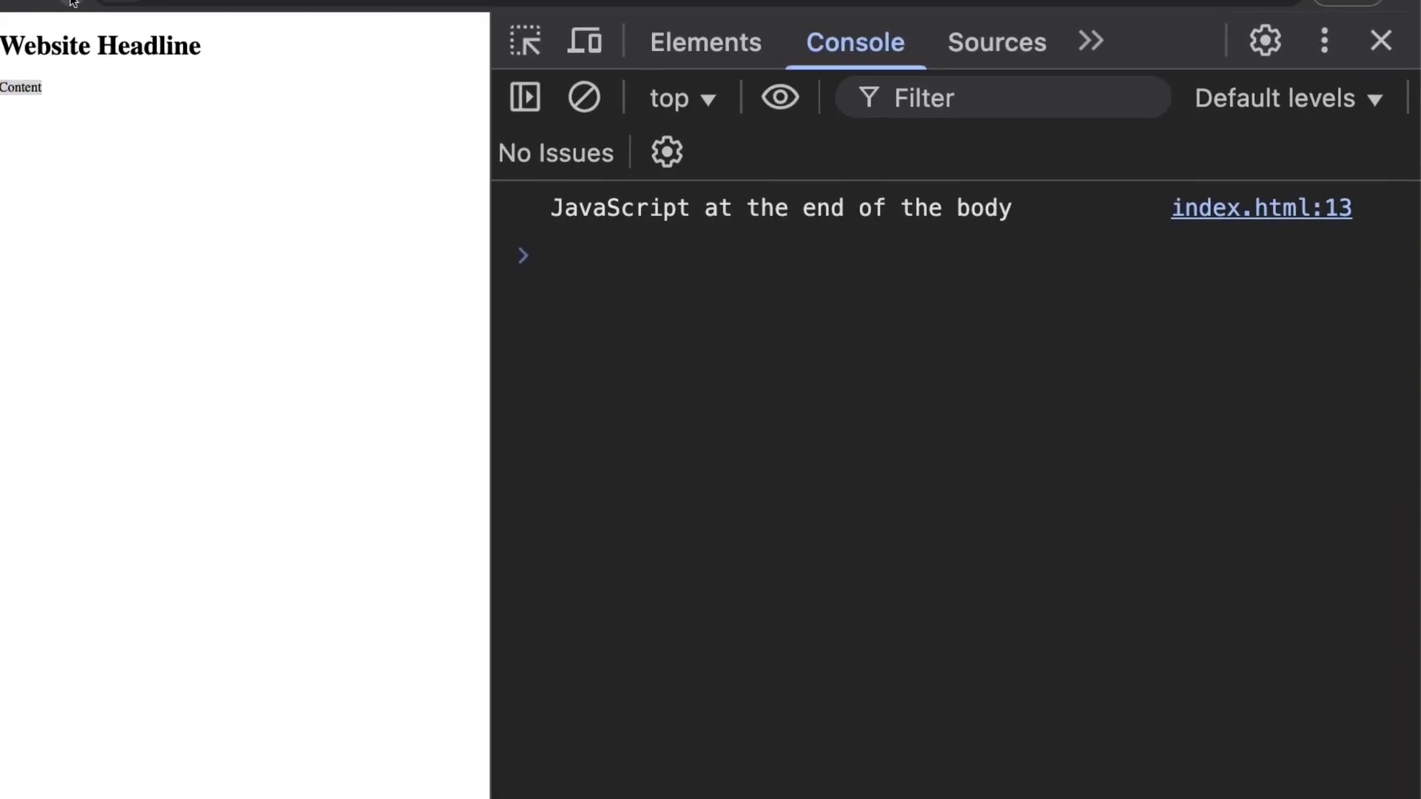
Reload the page so Chrome pauses at the debugger on line 8.
{"action": "left_click", "coordinate": [996, 42]}
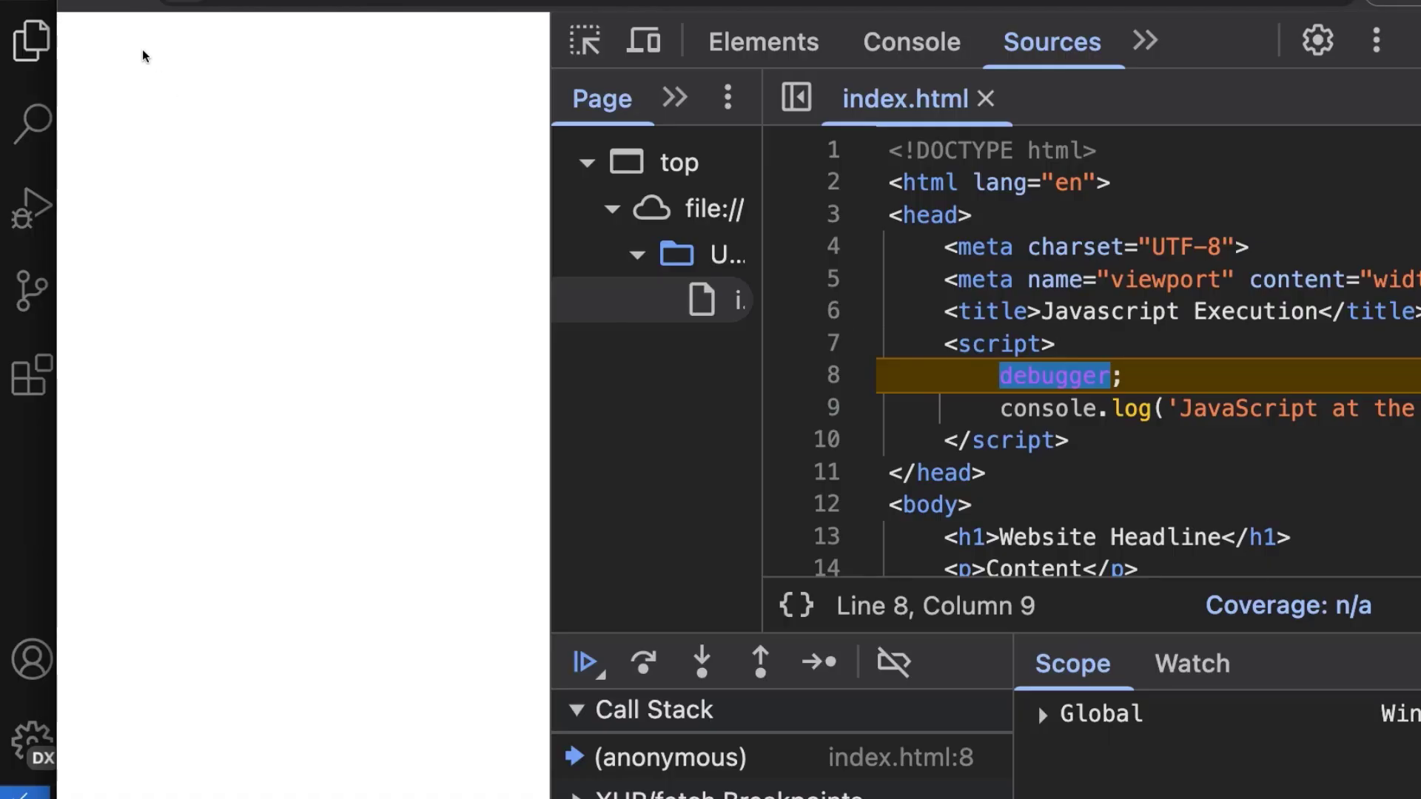
{"action": "mouse_move", "coordinate": [135, 145]}
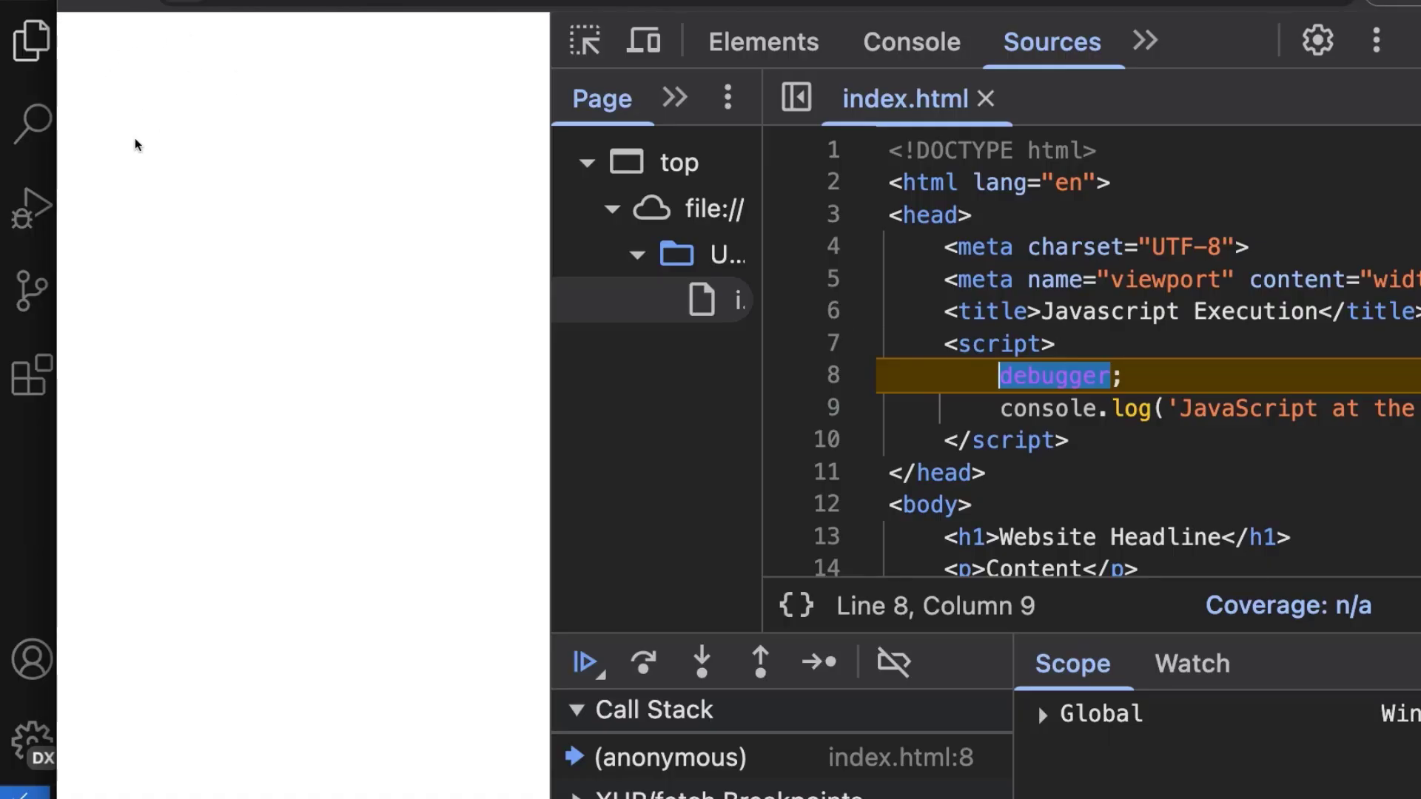
{"action": "mouse_move", "coordinate": [1091, 353]}
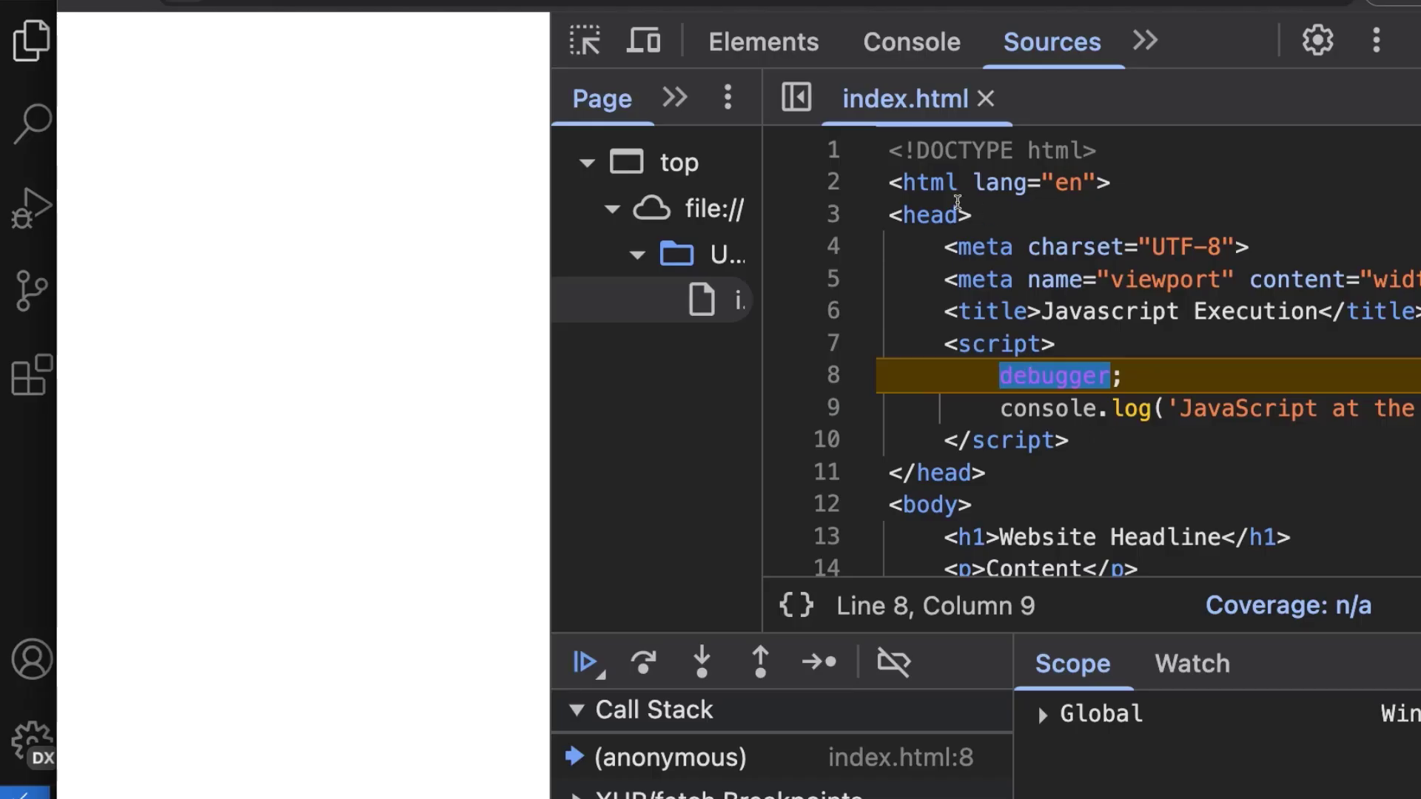
Step over the head script's debugger and confirm its message in the Console.
{"action": "scroll", "scroll_direction": "down", "scroll_amount": 3}
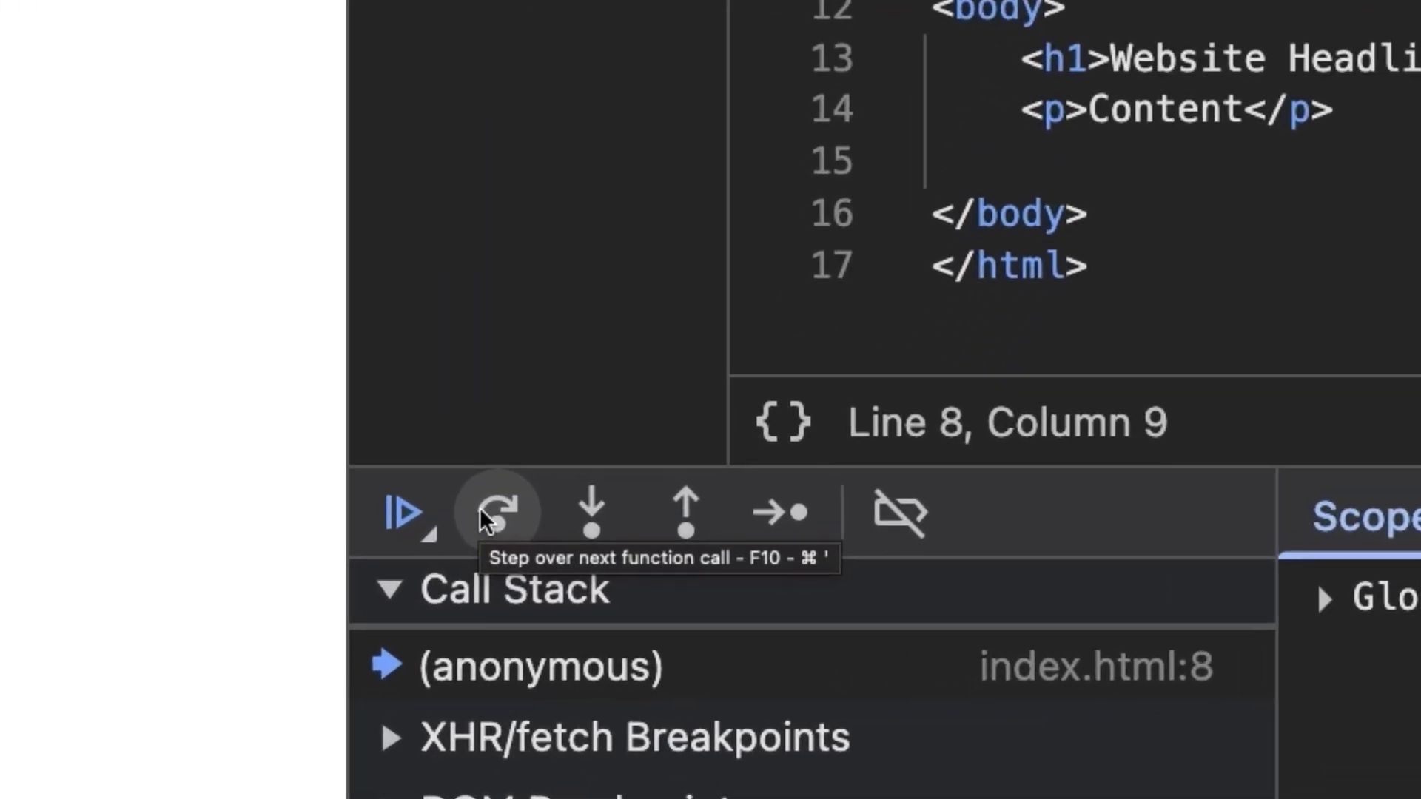
{"action": "mouse_move", "coordinate": [590, 523]}
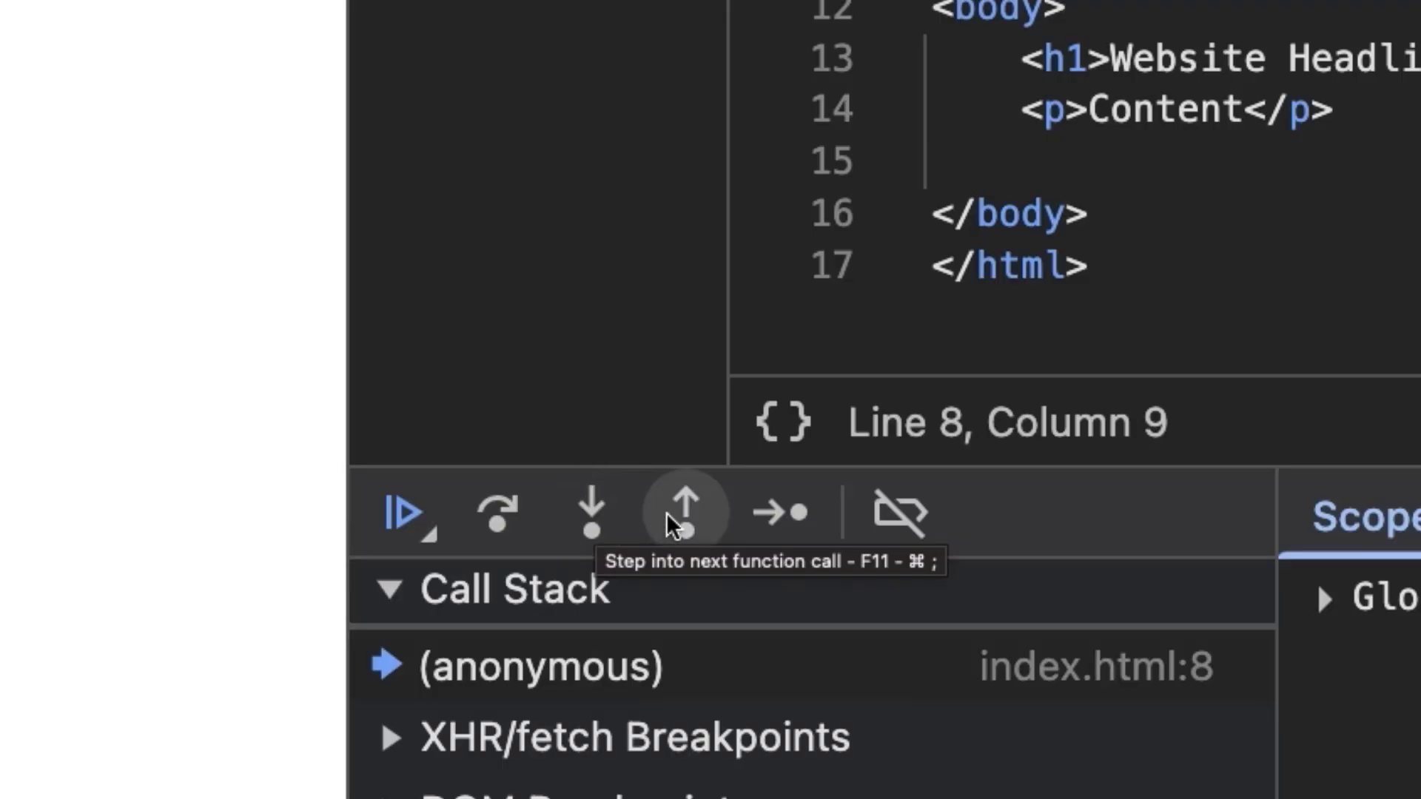
{"action": "mouse_move", "coordinate": [679, 528]}
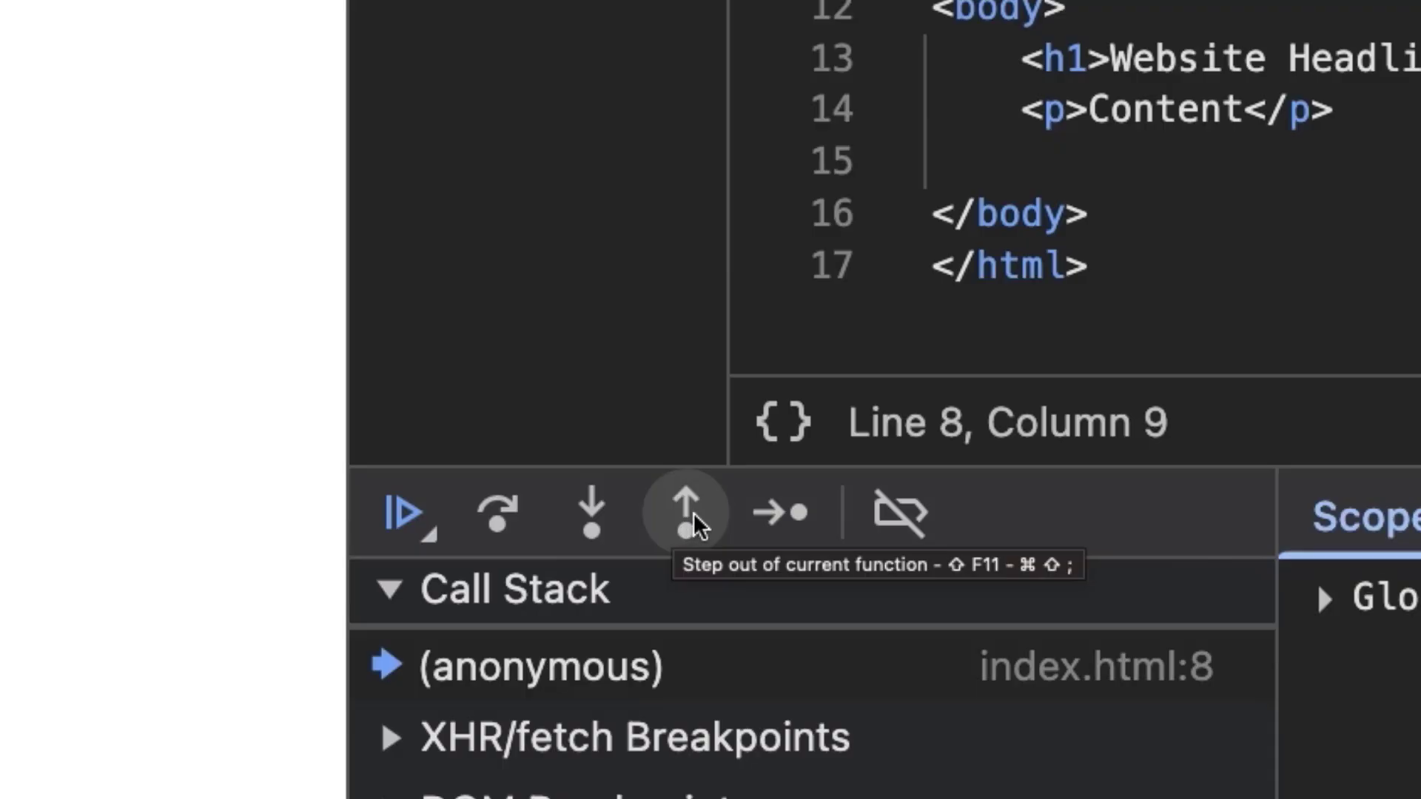
{"action": "mouse_move", "coordinate": [897, 514]}
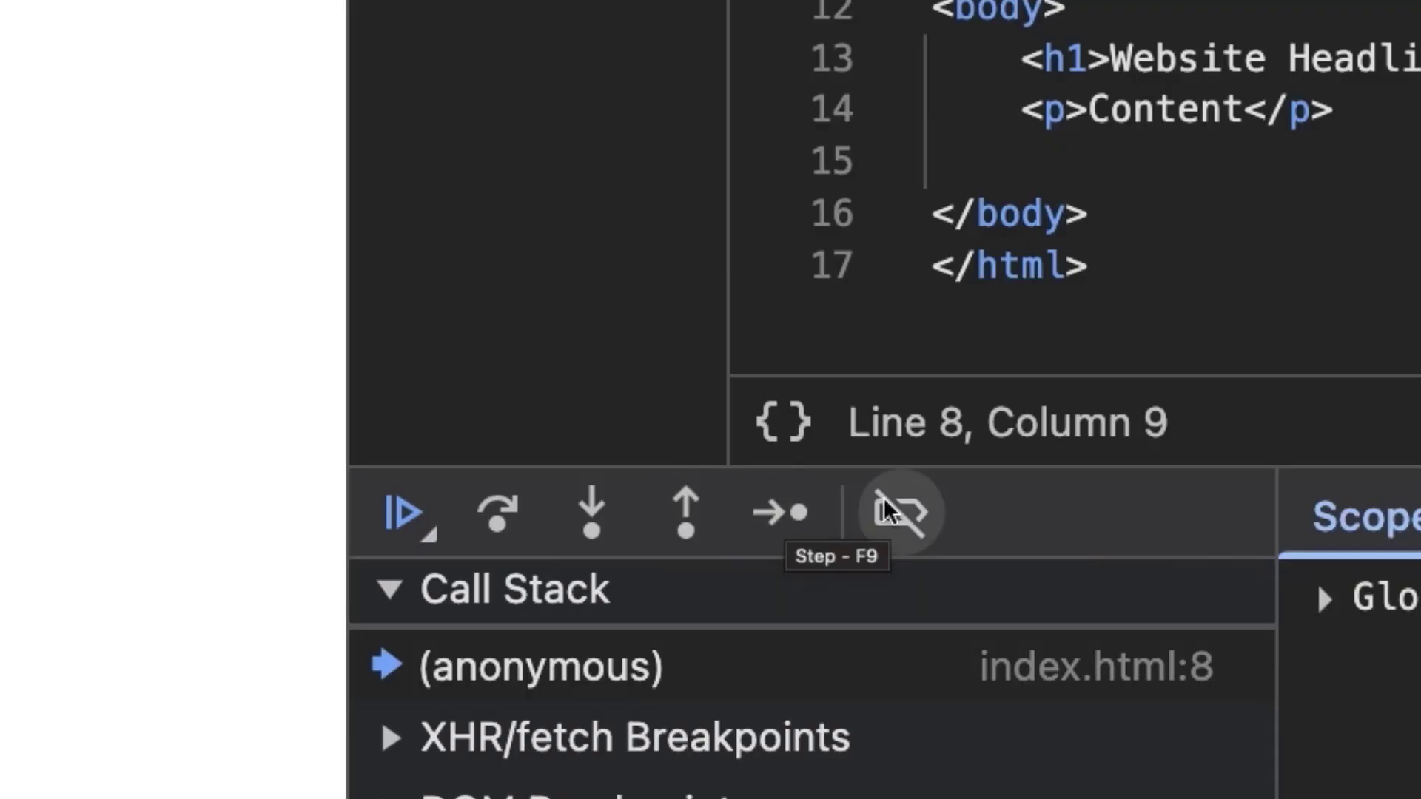
{"action": "mouse_move", "coordinate": [900, 512]}
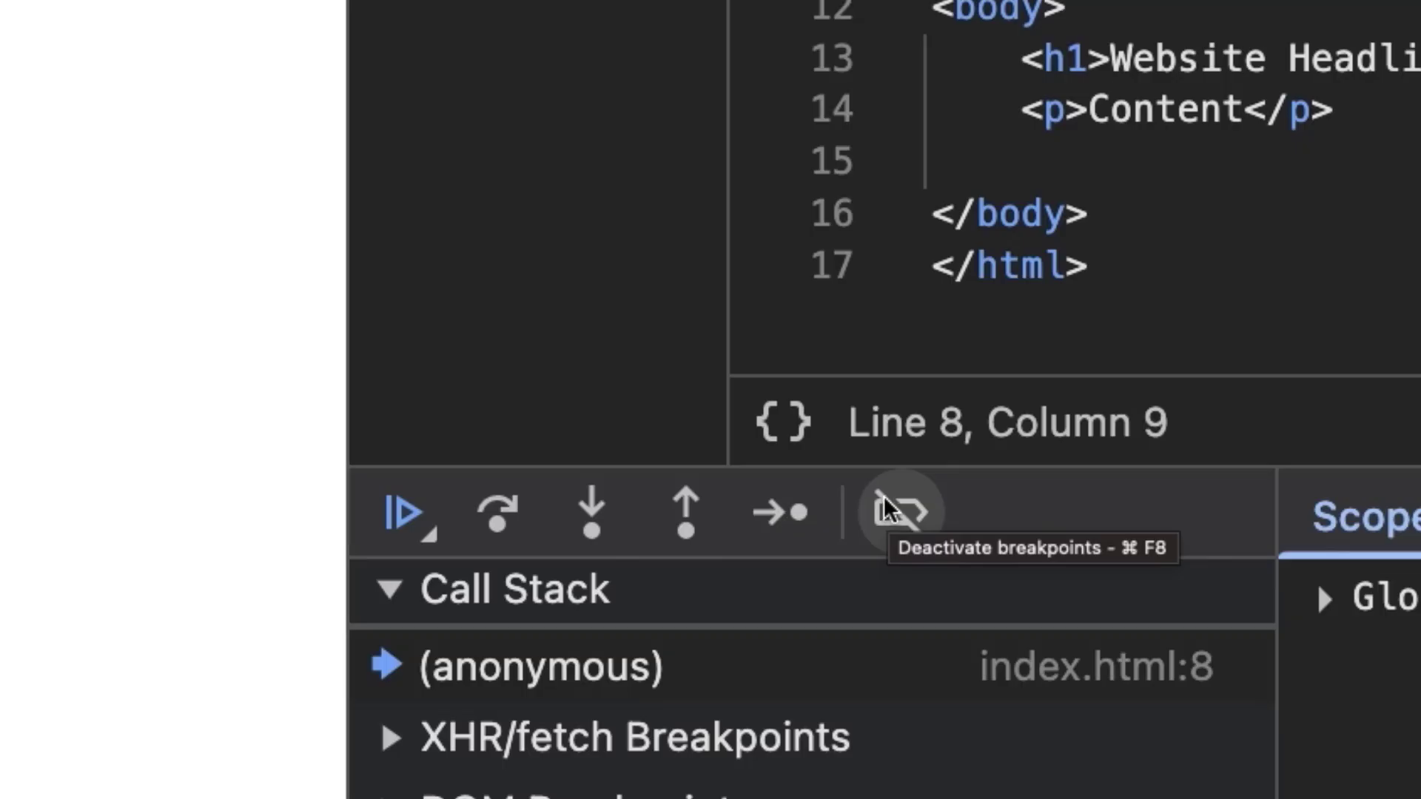
{"action": "mouse_move", "coordinate": [495, 519]}
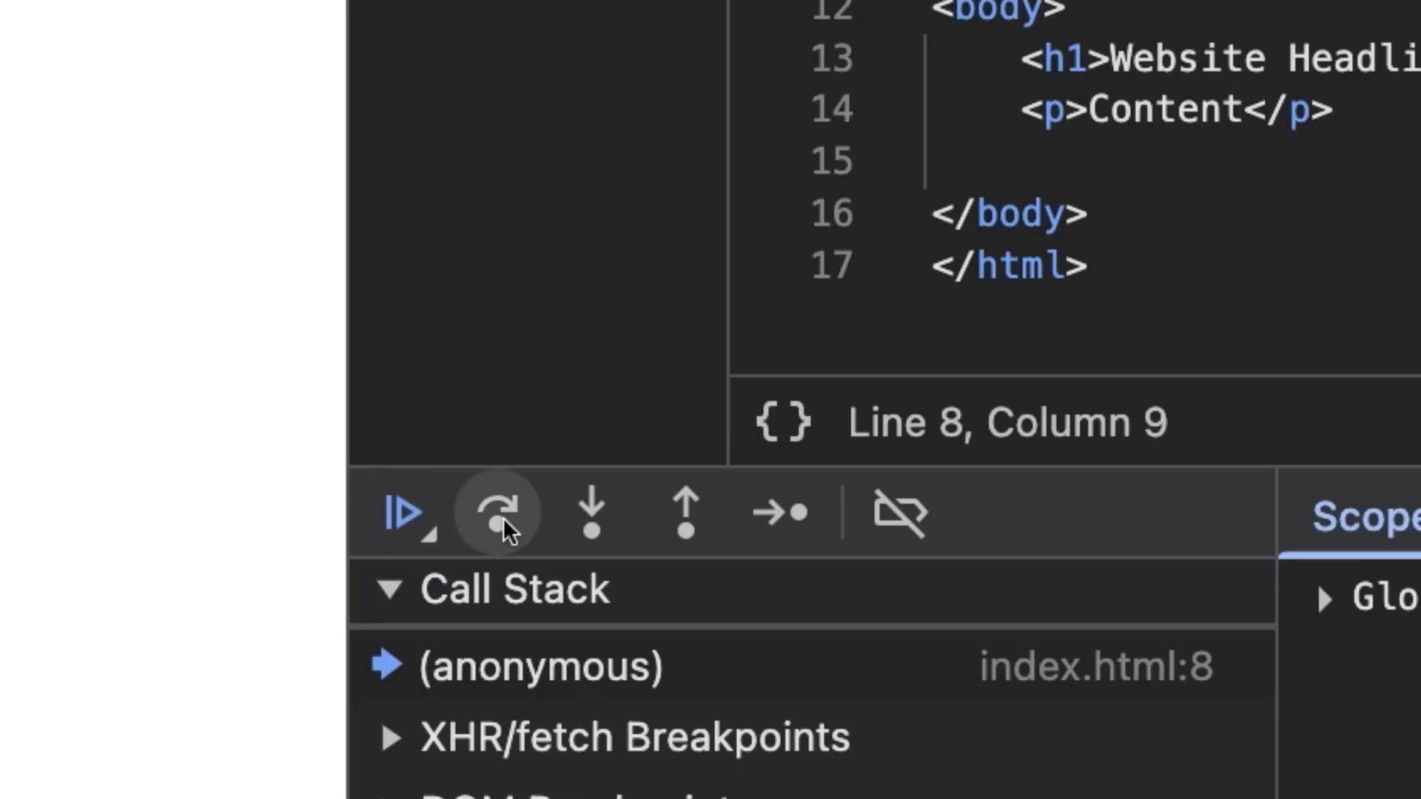
{"action": "mouse_move", "coordinate": [495, 519]}
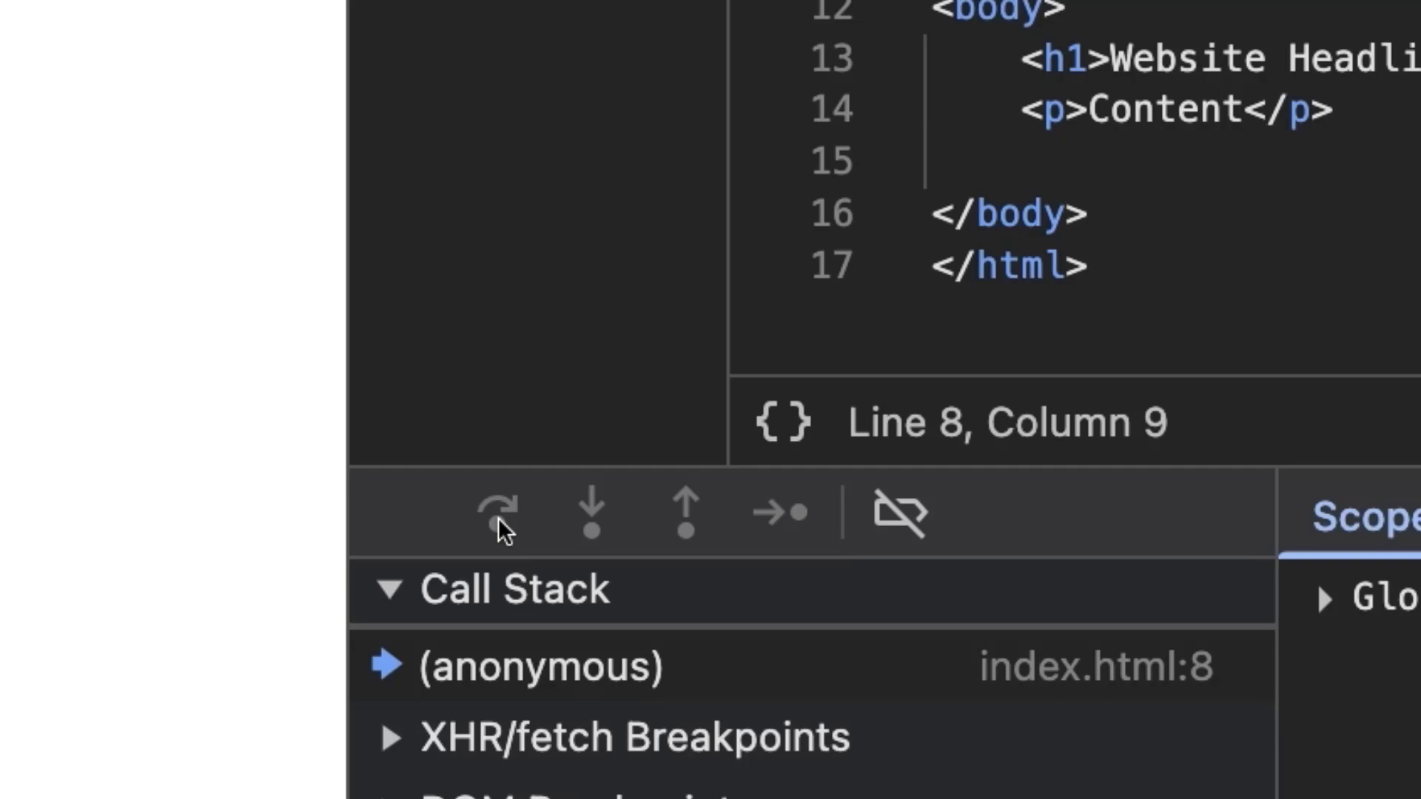
{"action": "left_click", "coordinate": [498, 514]}
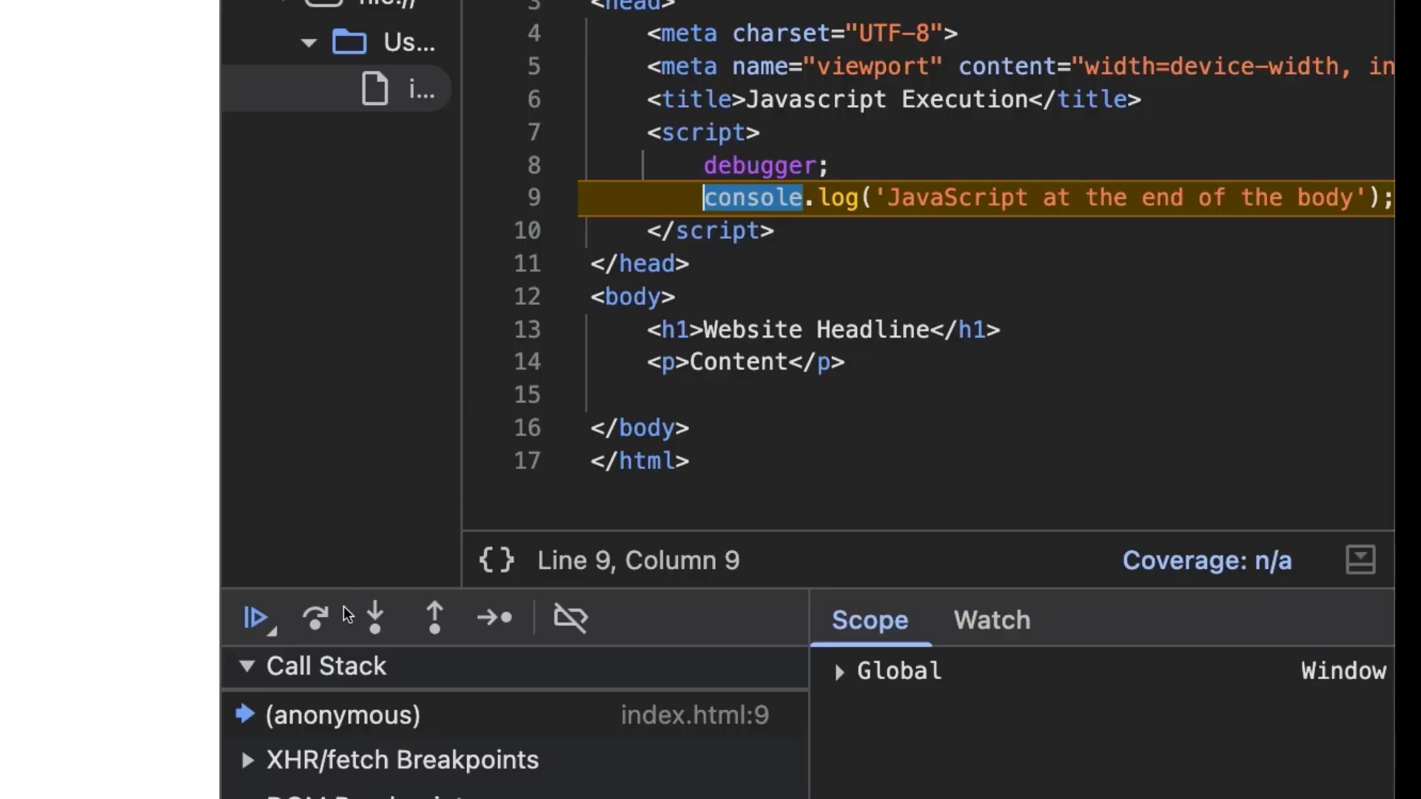
{"action": "left_click", "coordinate": [314, 619]}
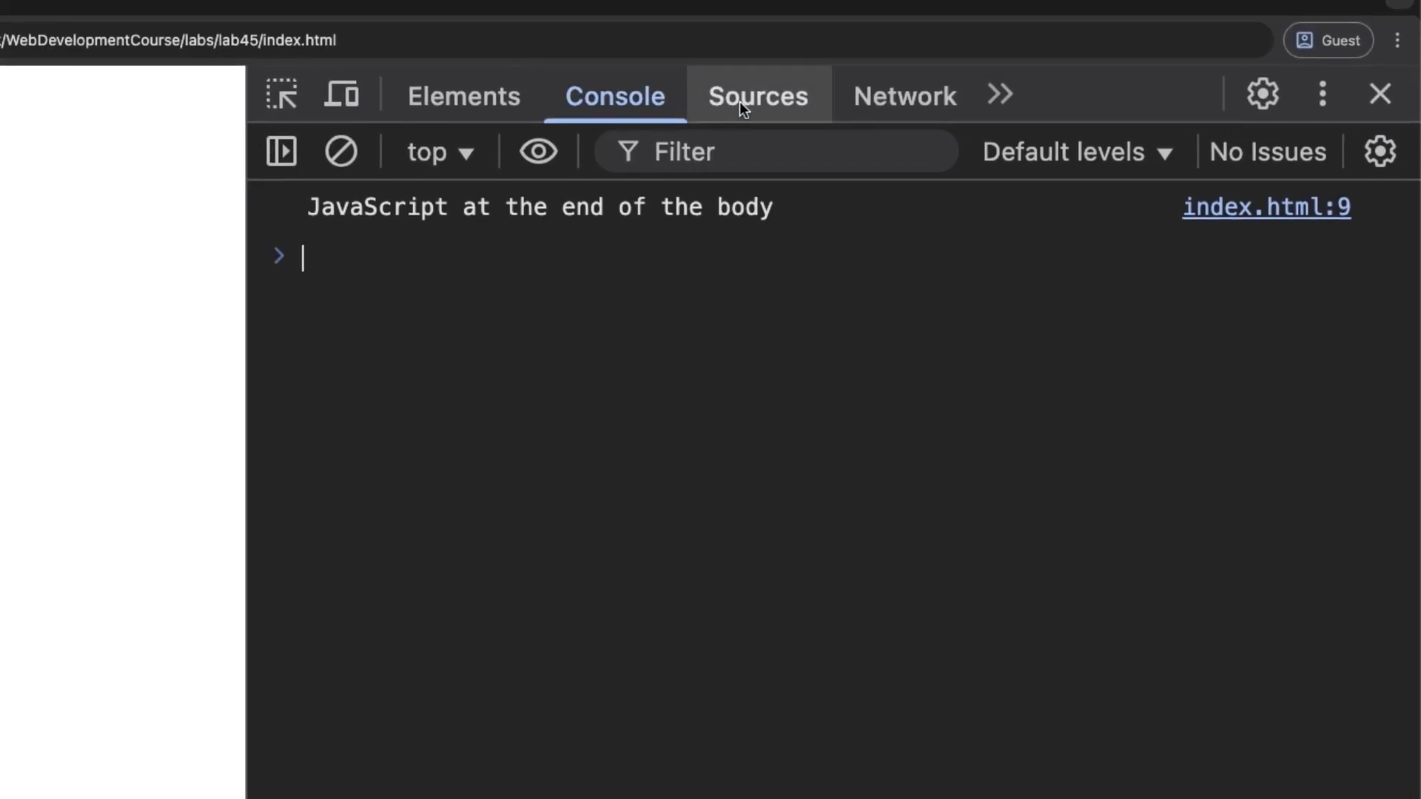
{"action": "left_click", "coordinate": [757, 95]}
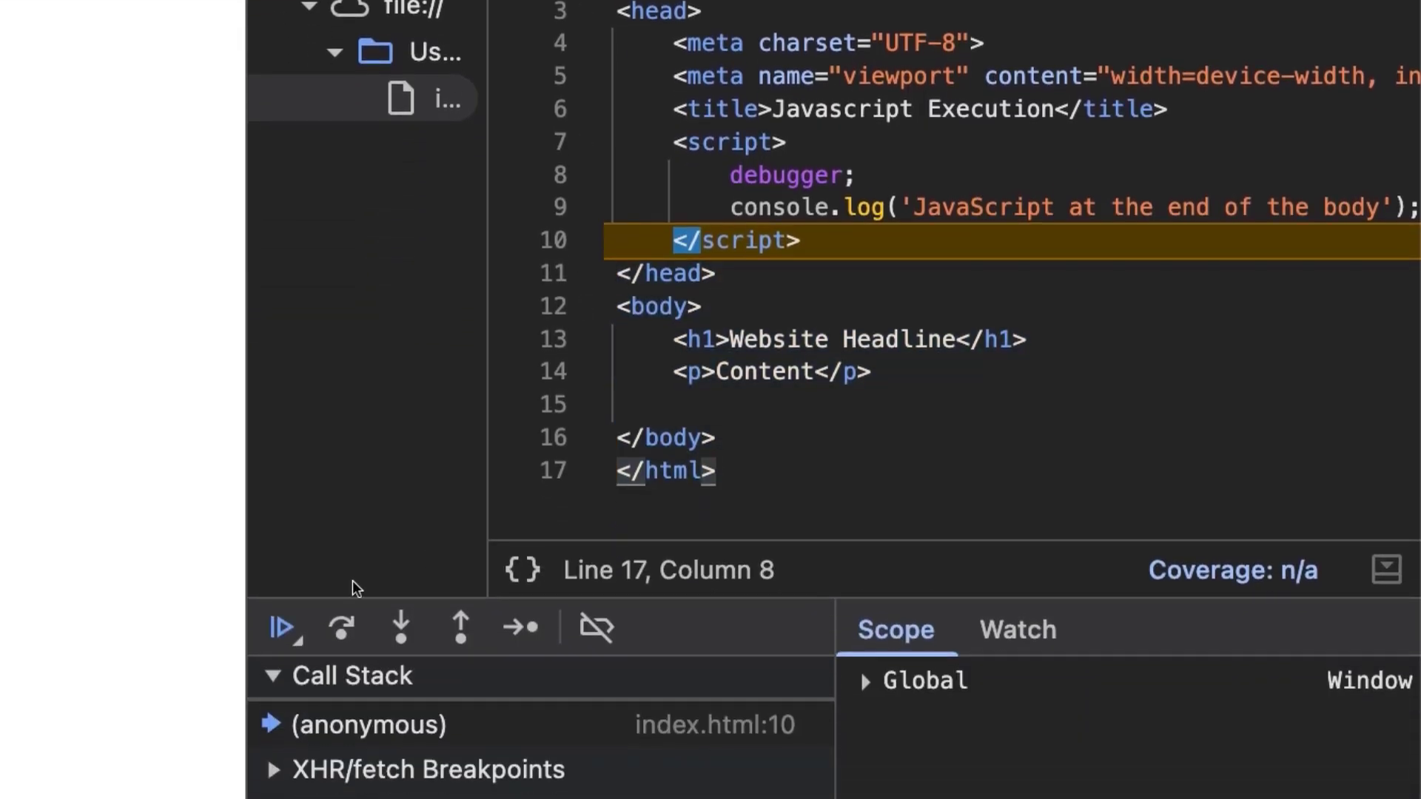
{"action": "left_click", "coordinate": [279, 628]}
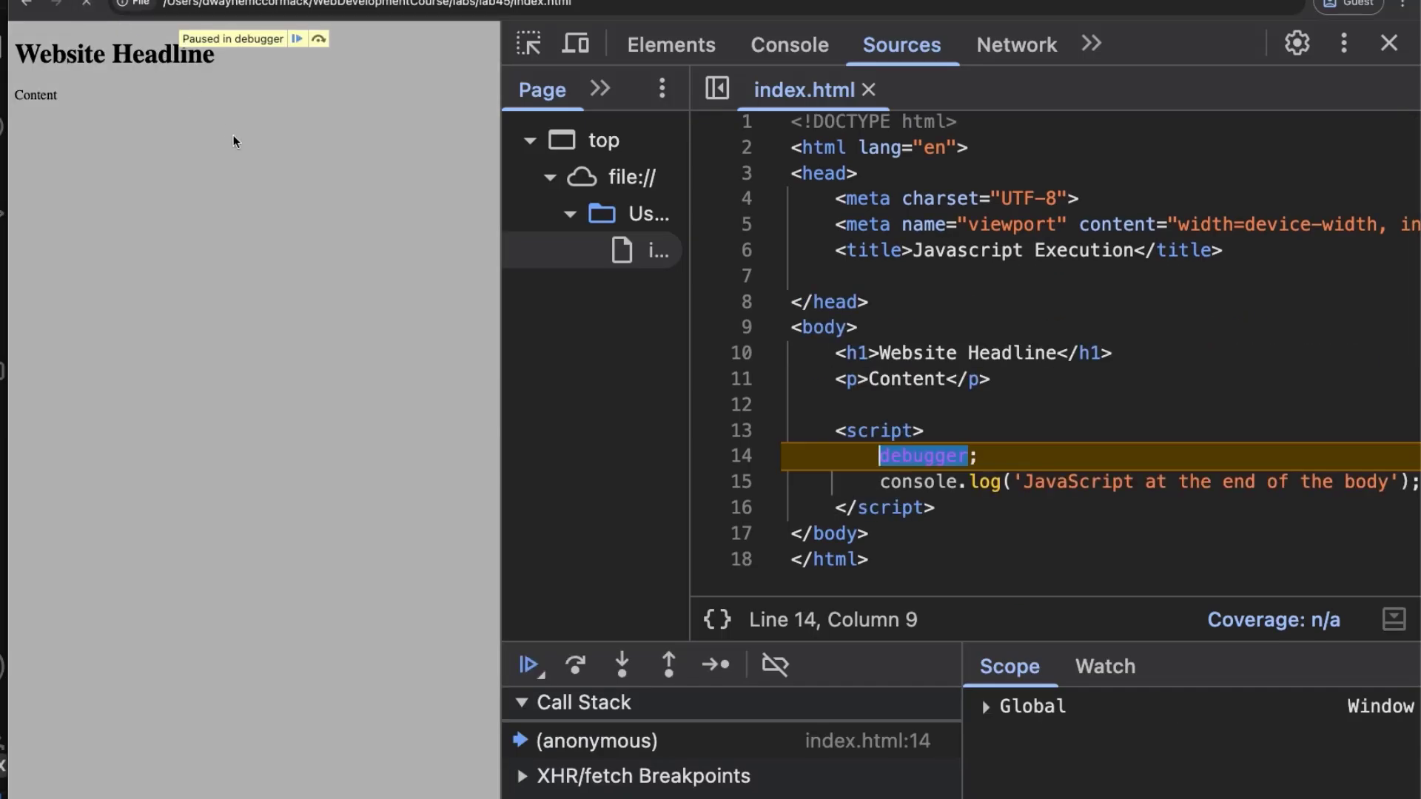
{"action": "mouse_move", "coordinate": [793, 162]}
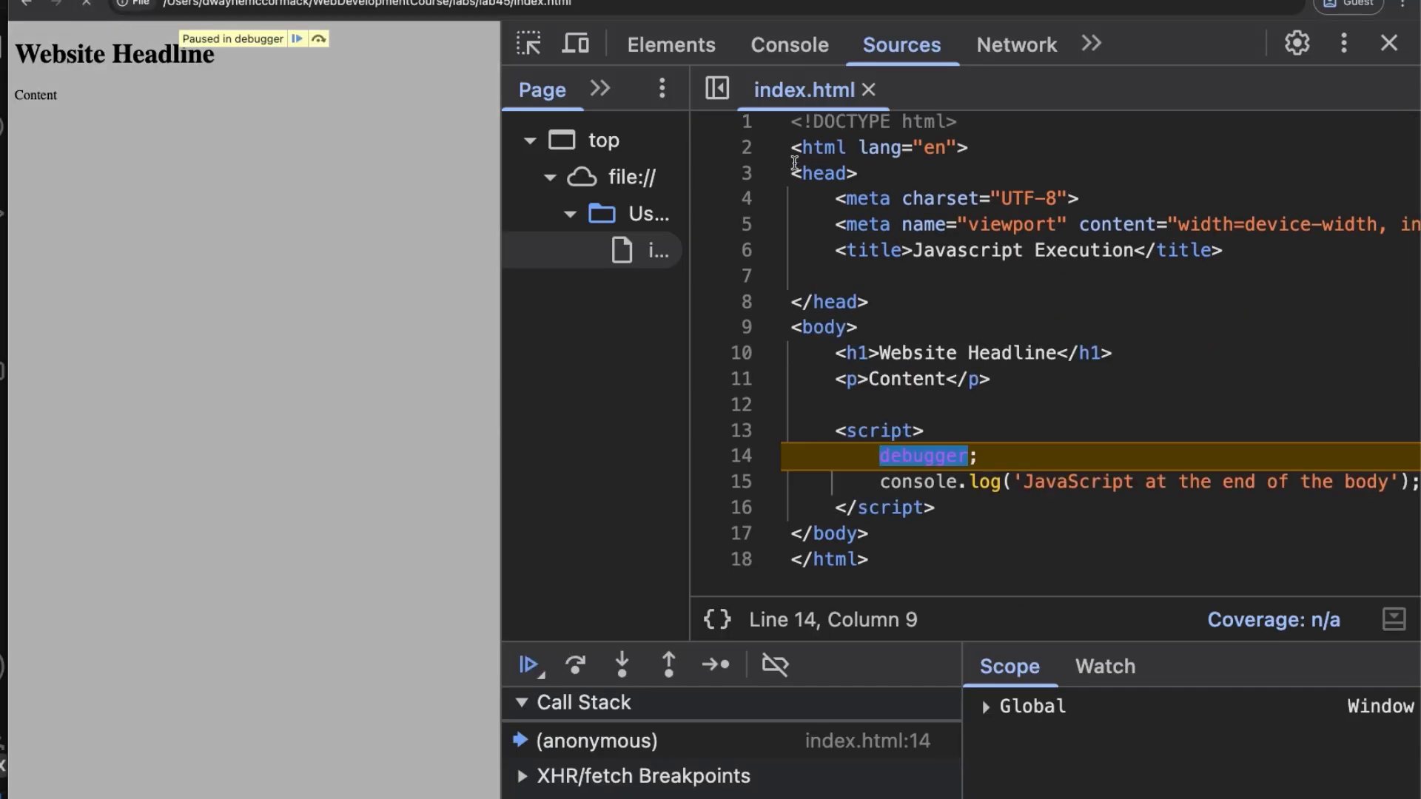
Select the markup above the body script and compare Console output before and after stepping.
{"action": "left_click_drag", "start_coordinate": [793, 147], "coordinate": [839, 317]}
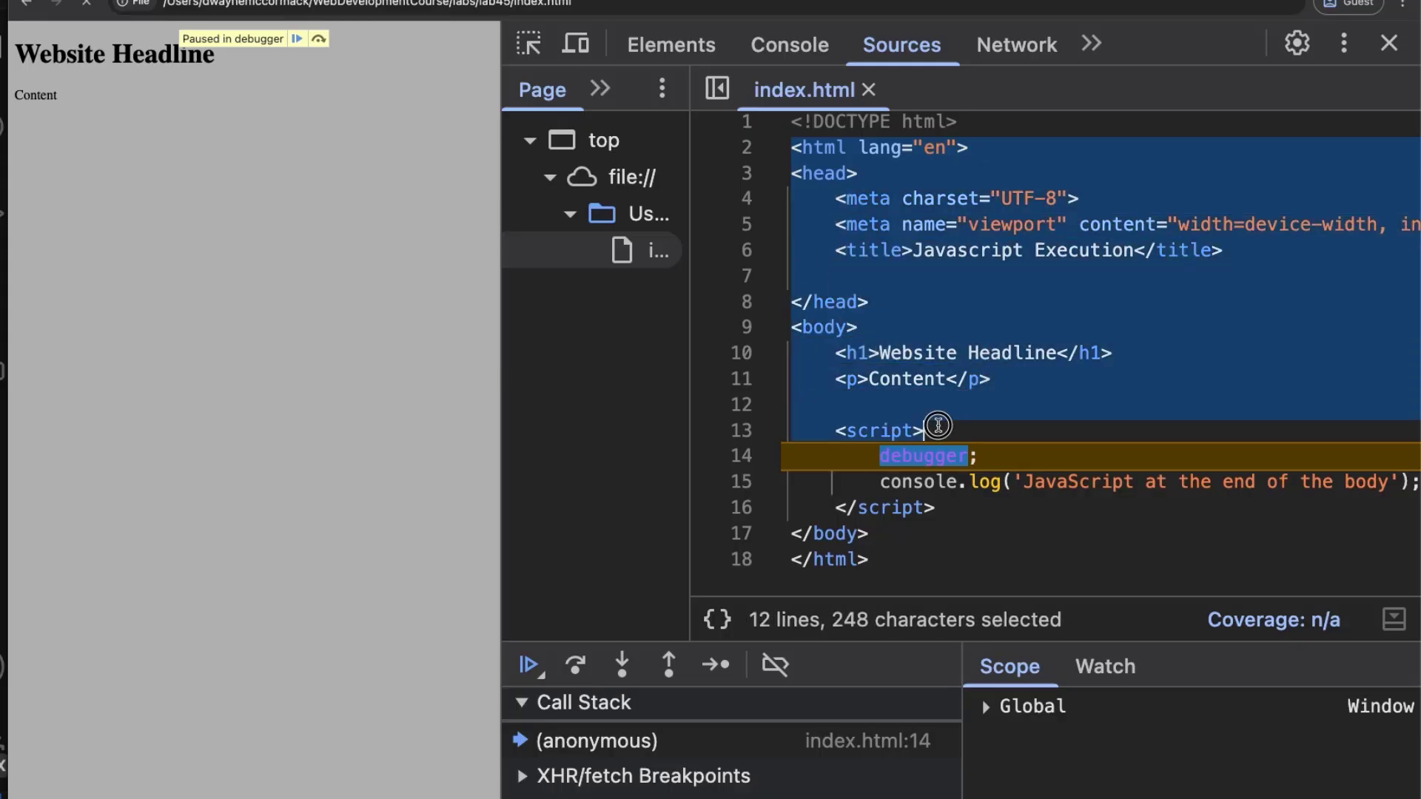
{"action": "left_click", "coordinate": [789, 45]}
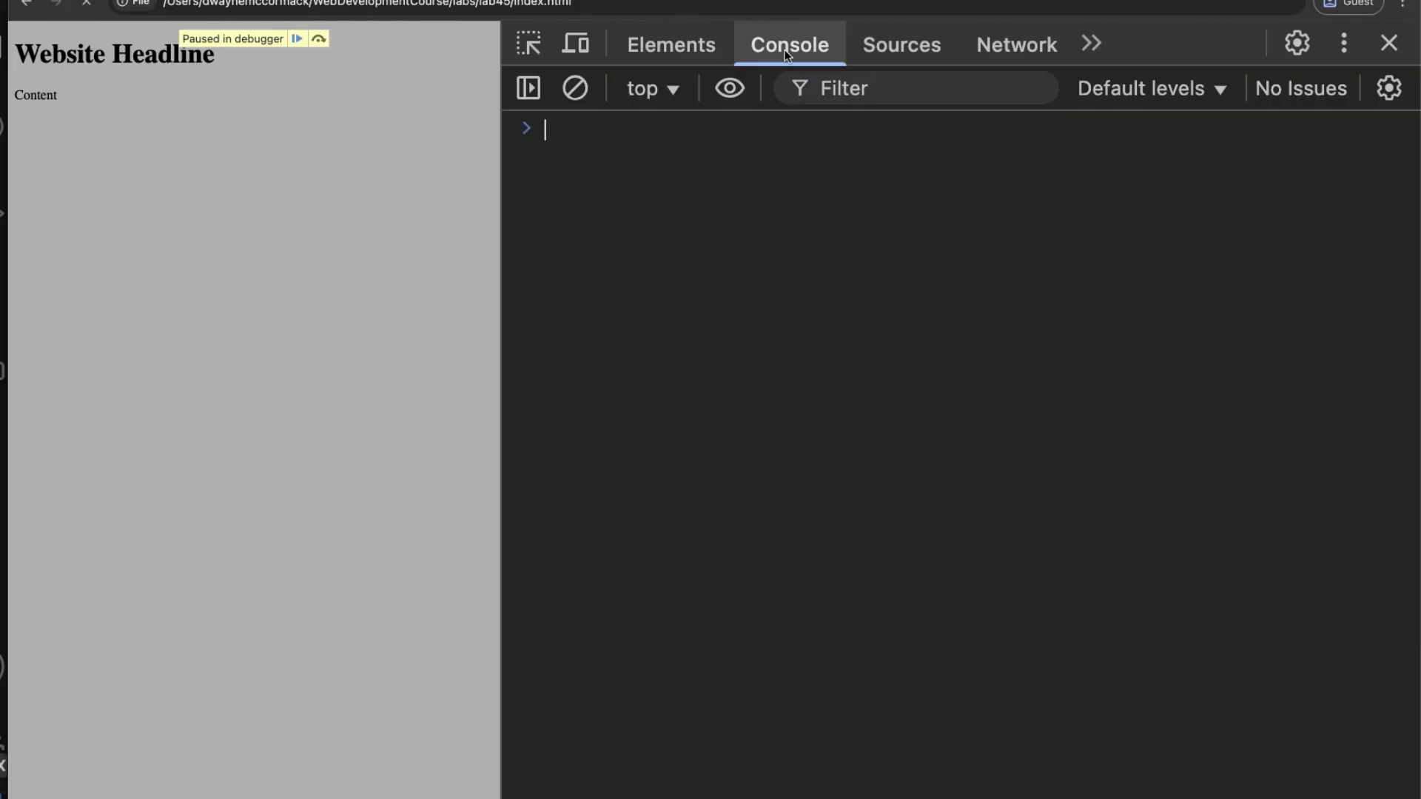
{"action": "left_click", "coordinate": [901, 44]}
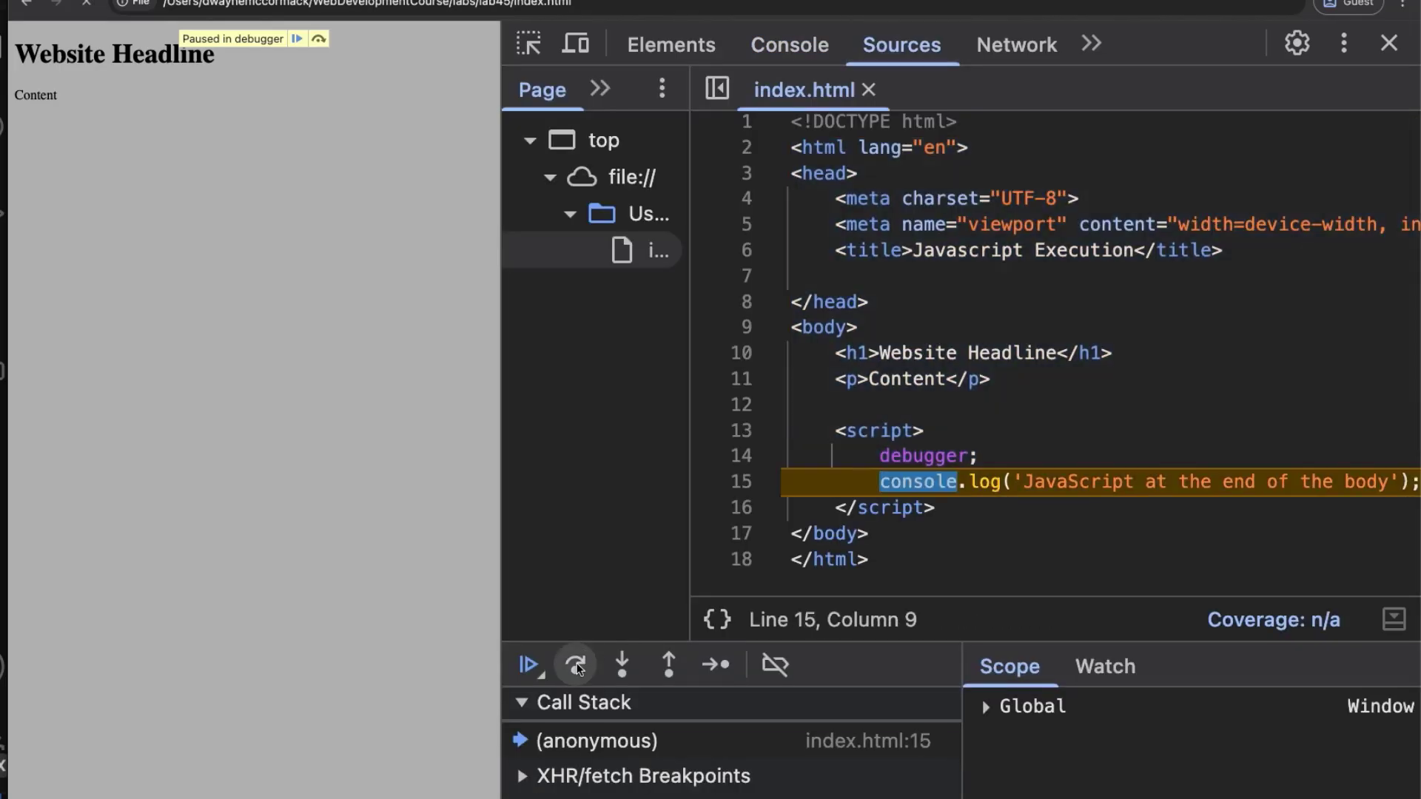
{"action": "left_click", "coordinate": [789, 45]}
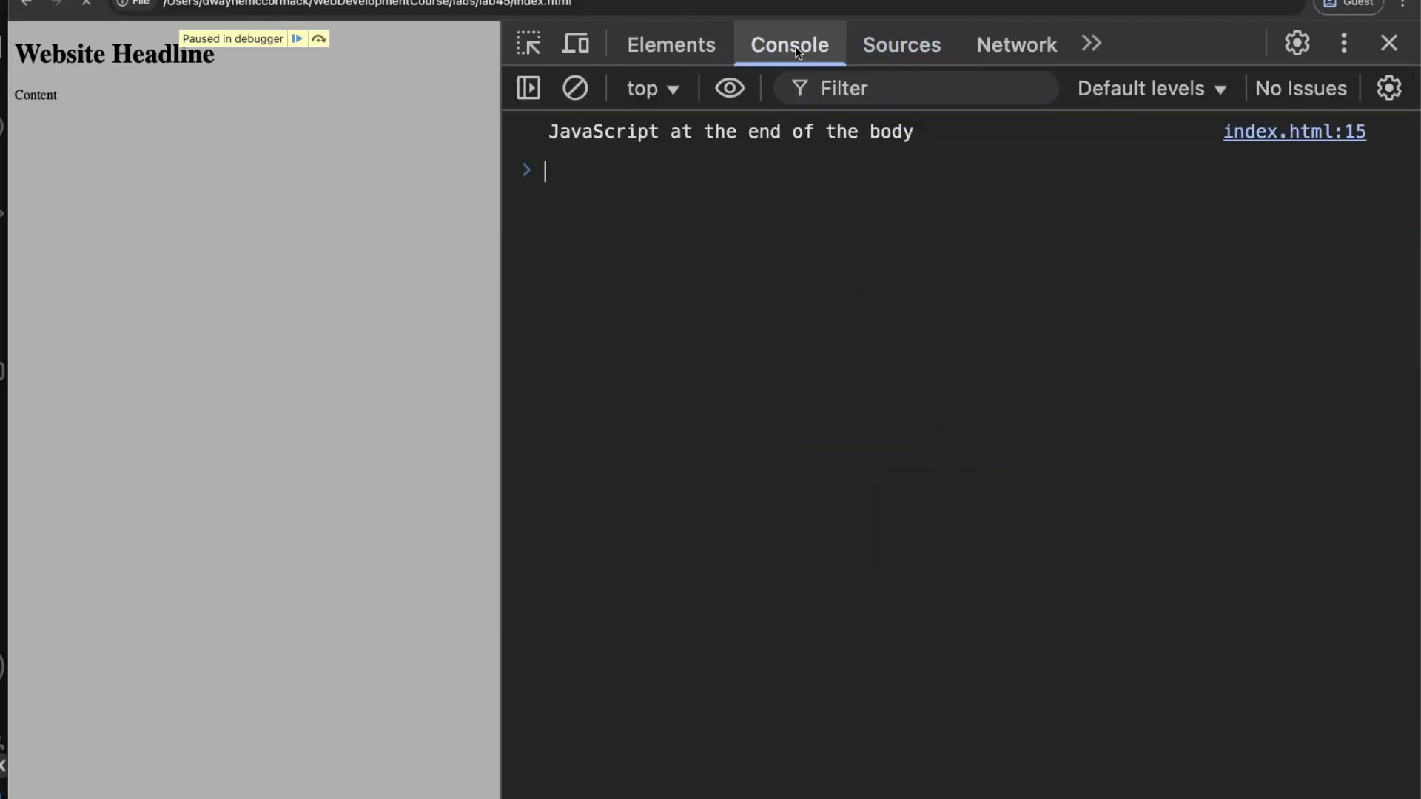
{"action": "left_click", "coordinate": [901, 44]}
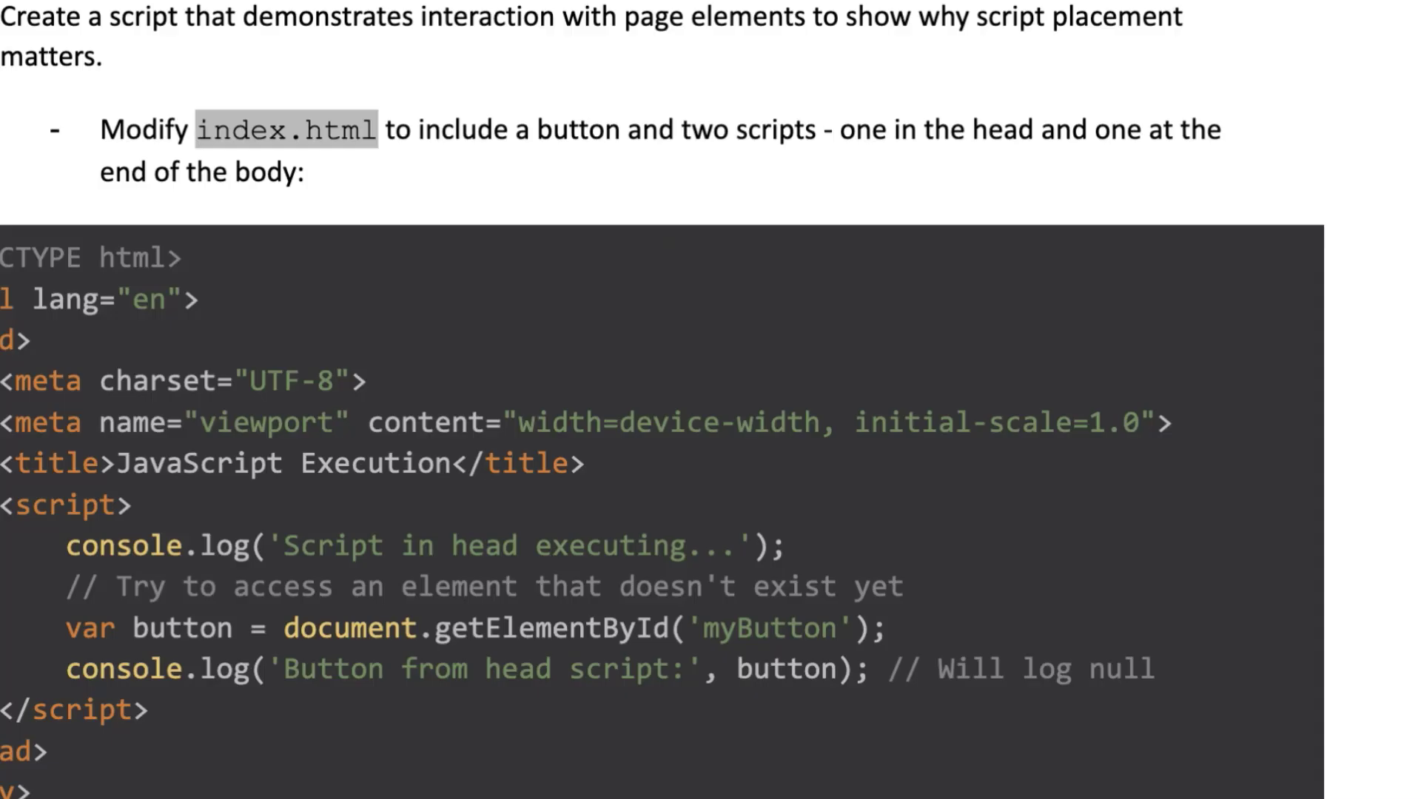
Scroll to the full index.html listing with the button and both scripts, selecting part of it.
{"action": "scroll", "scroll_direction": "down", "scroll_amount": 3}
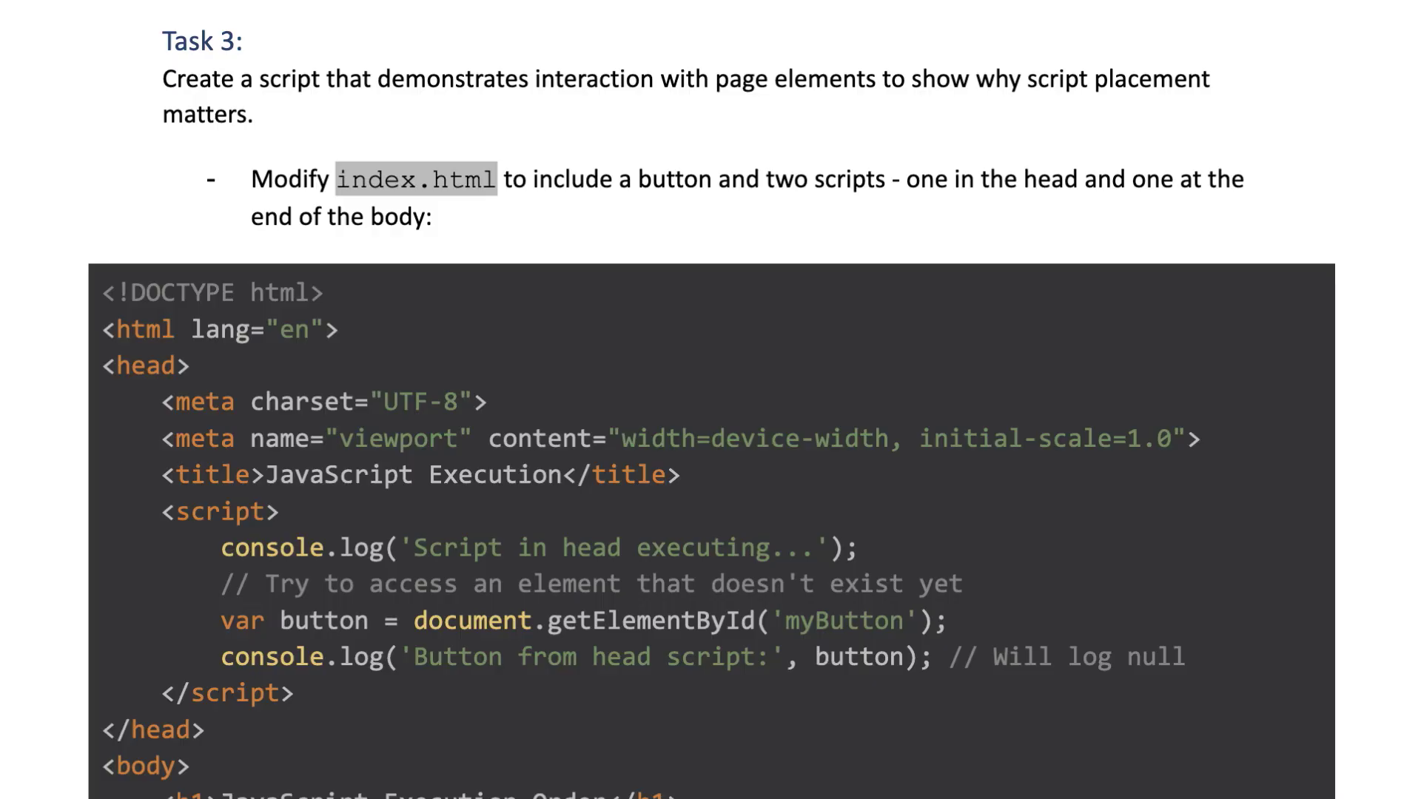
{"action": "scroll", "scroll_direction": "down", "scroll_amount": 3}
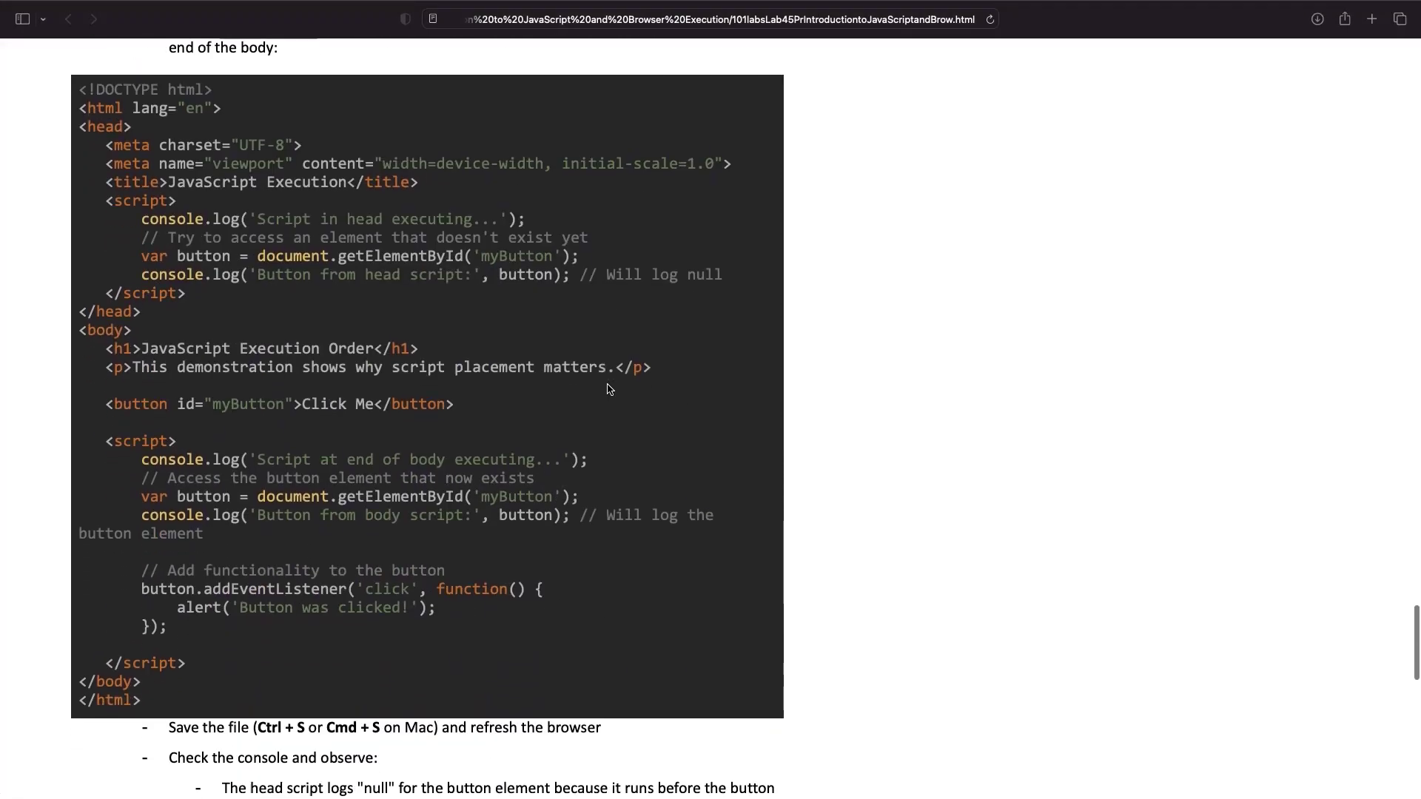
{"action": "left_click_drag", "start_coordinate": [106, 195], "coordinate": [167, 266]}
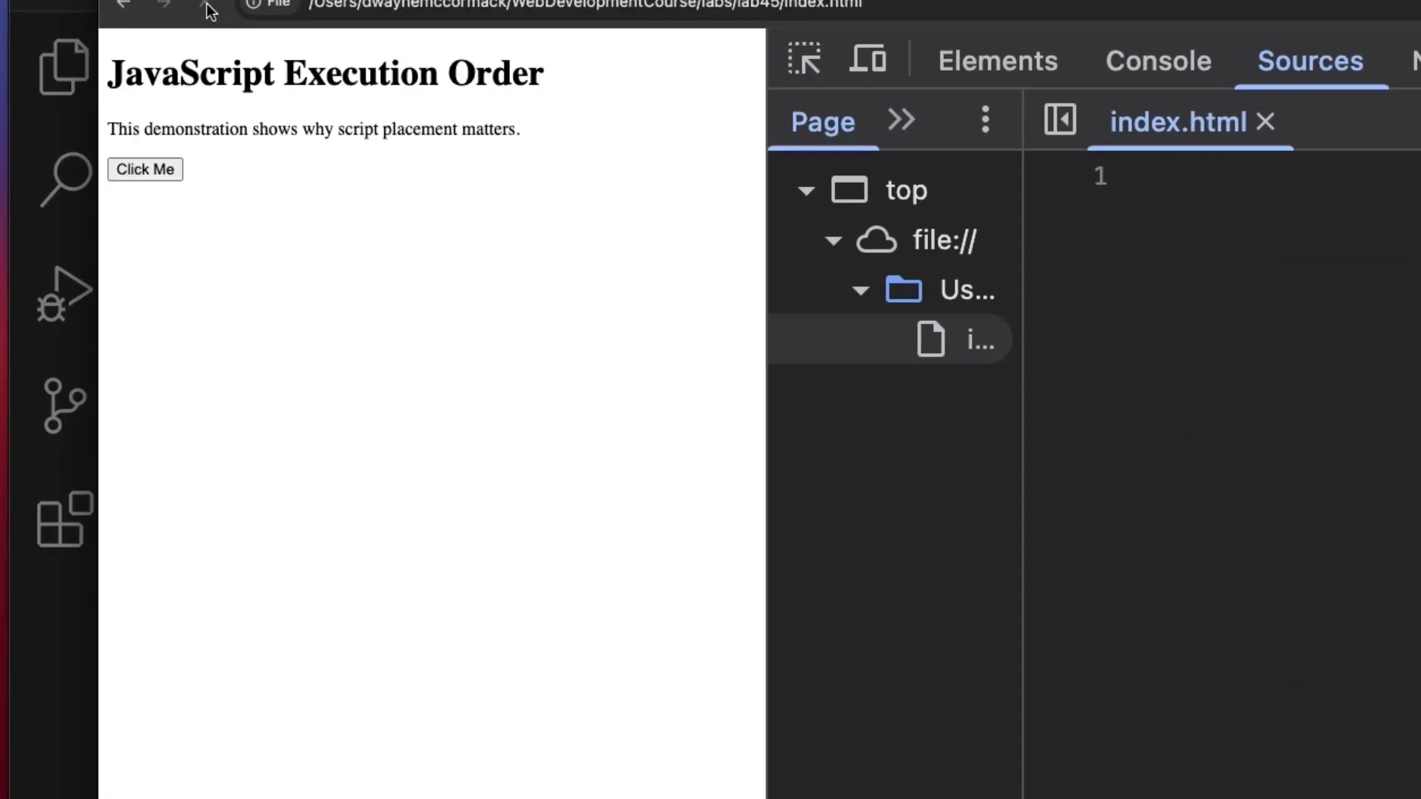
Reload the lab45 page and view the Console logs: null, then the button element.
{"action": "left_click", "coordinate": [979, 340]}
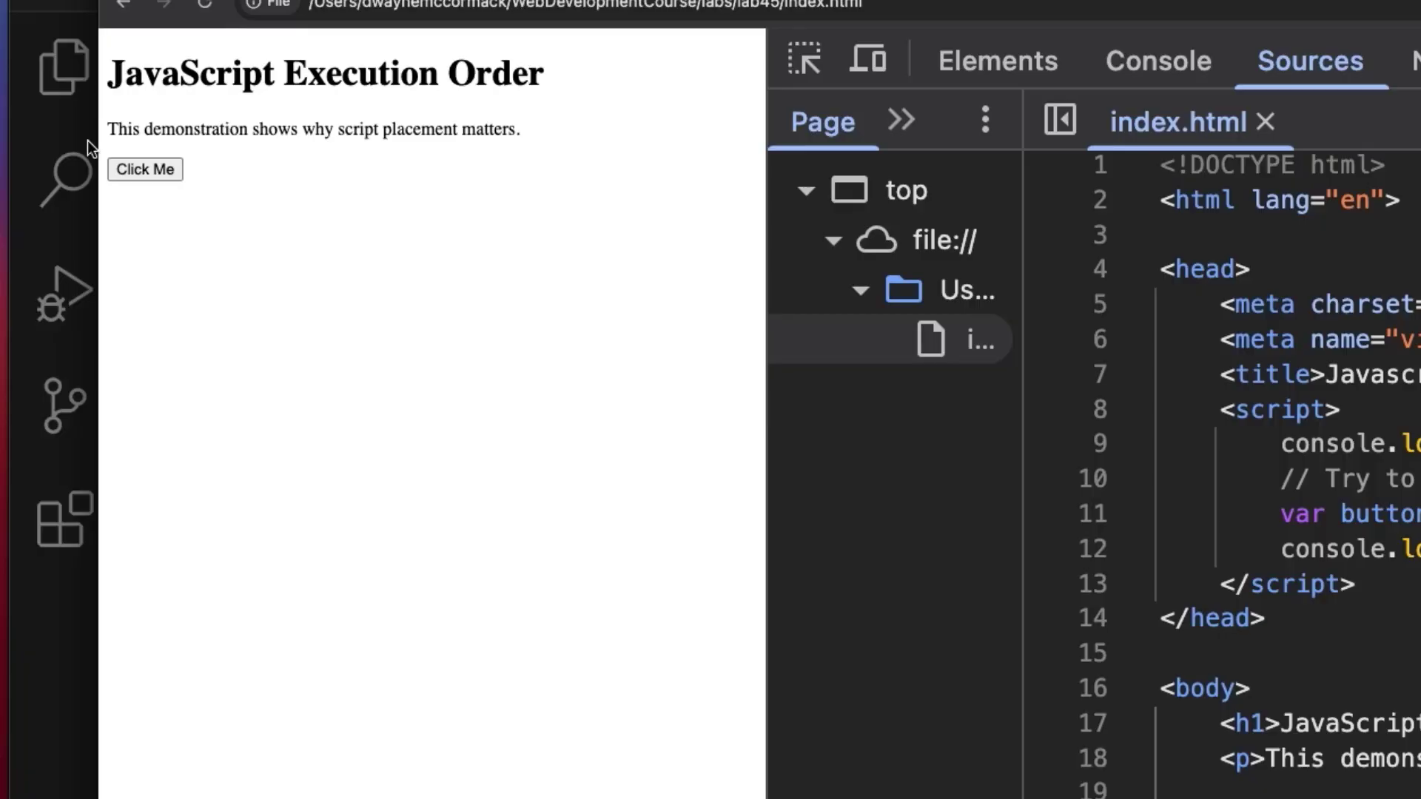
{"action": "mouse_move", "coordinate": [746, 250]}
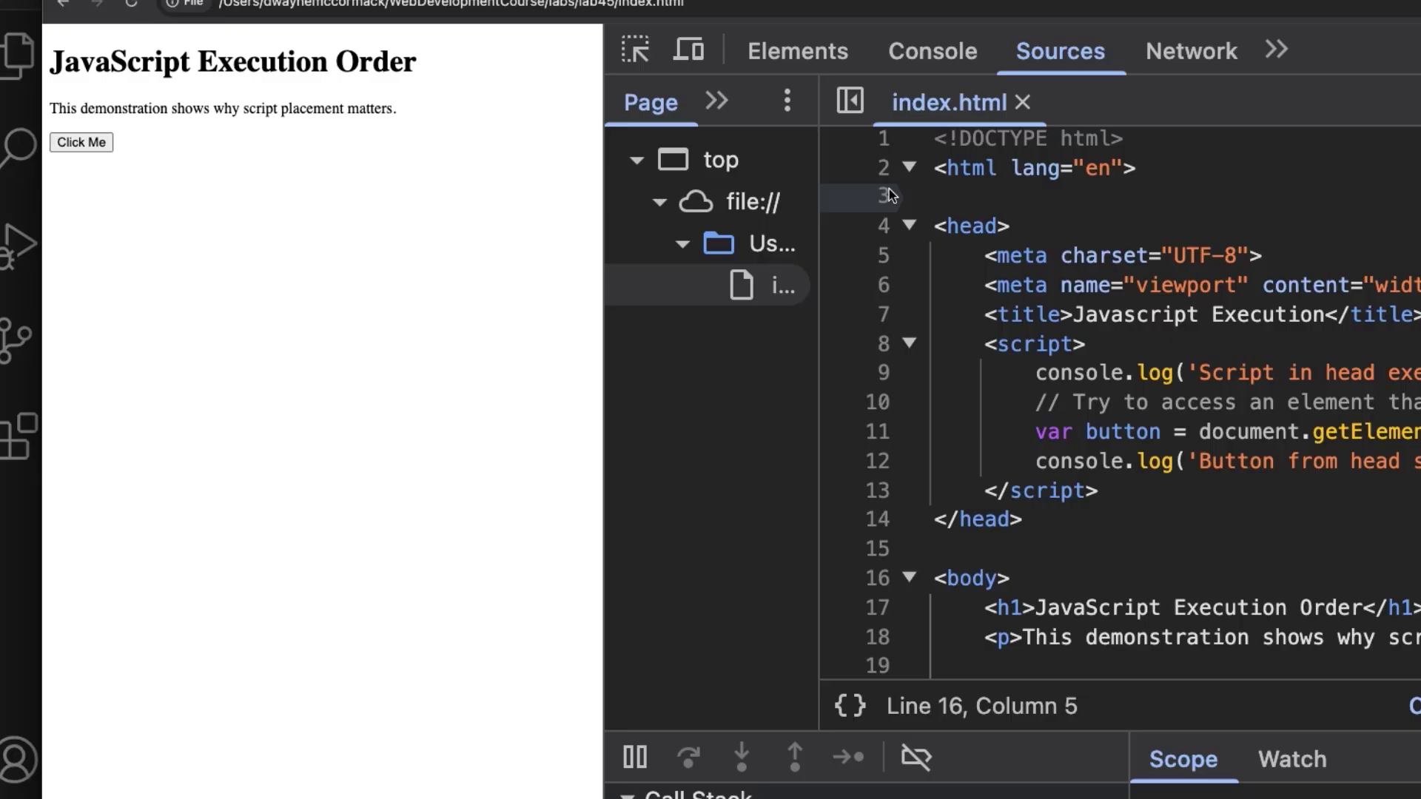
{"action": "left_click", "coordinate": [932, 50]}
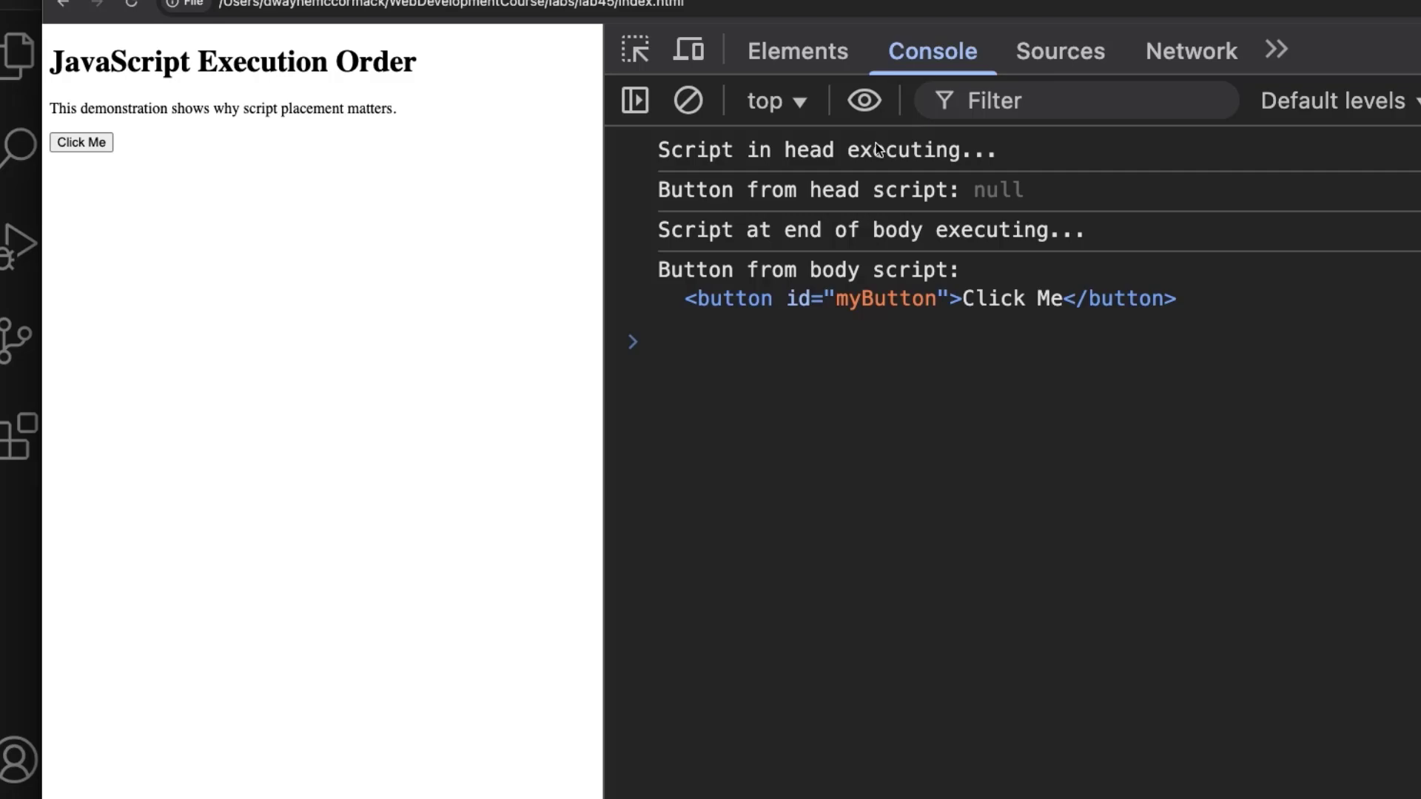
{"action": "mouse_move", "coordinate": [640, 190]}
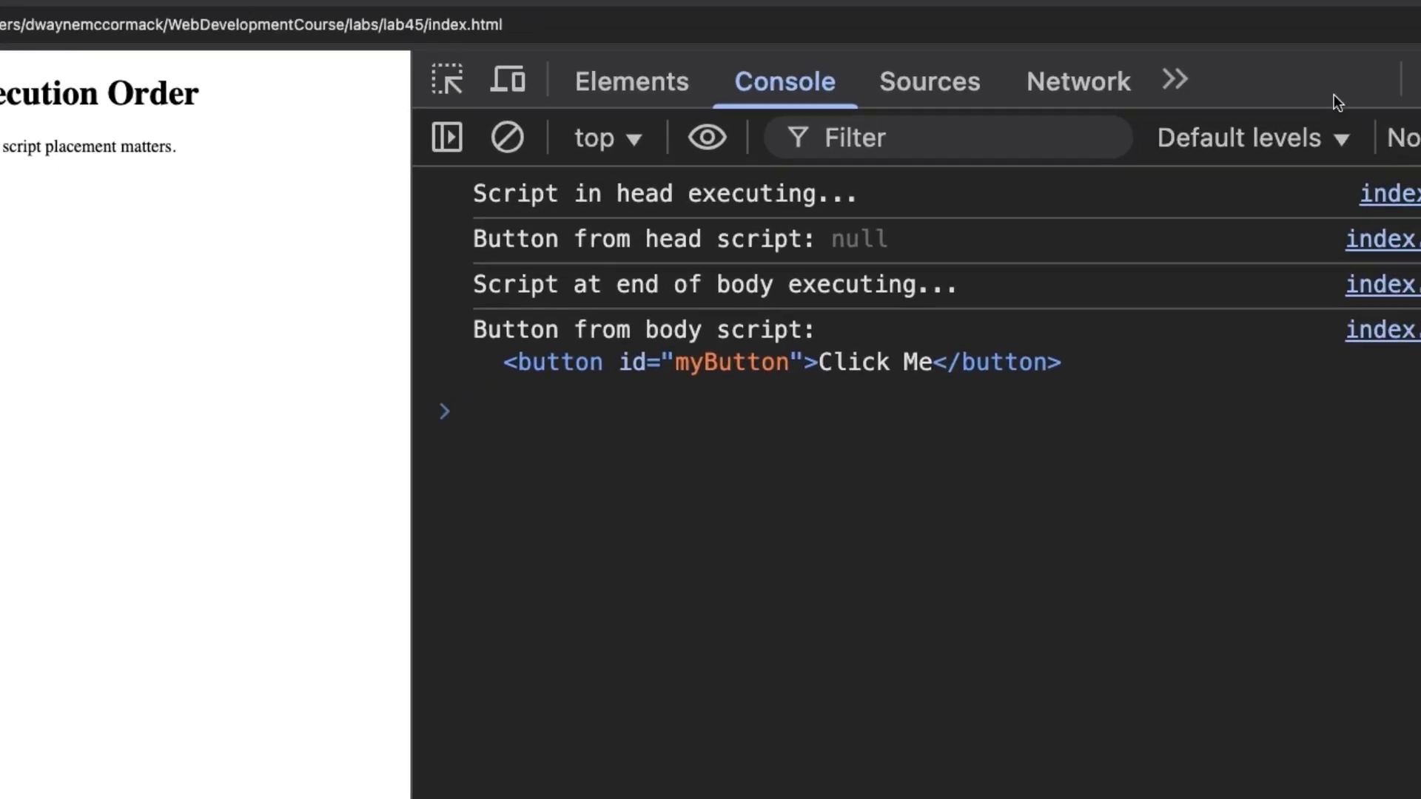
Place VS Code beside Chrome and scroll through index.html's head and body scripts.
{"action": "left_click", "coordinate": [1326, 161]}
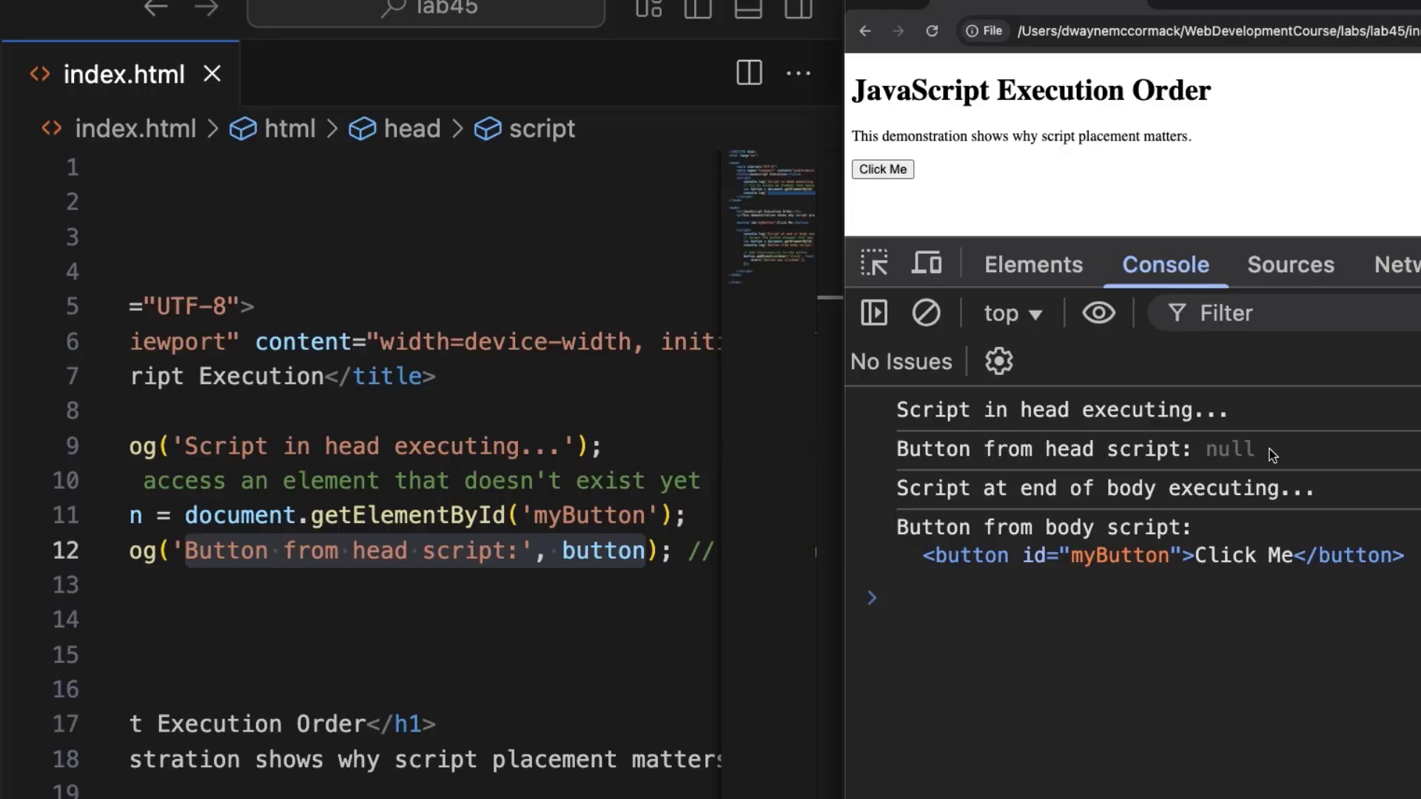
{"action": "mouse_move", "coordinate": [728, 568]}
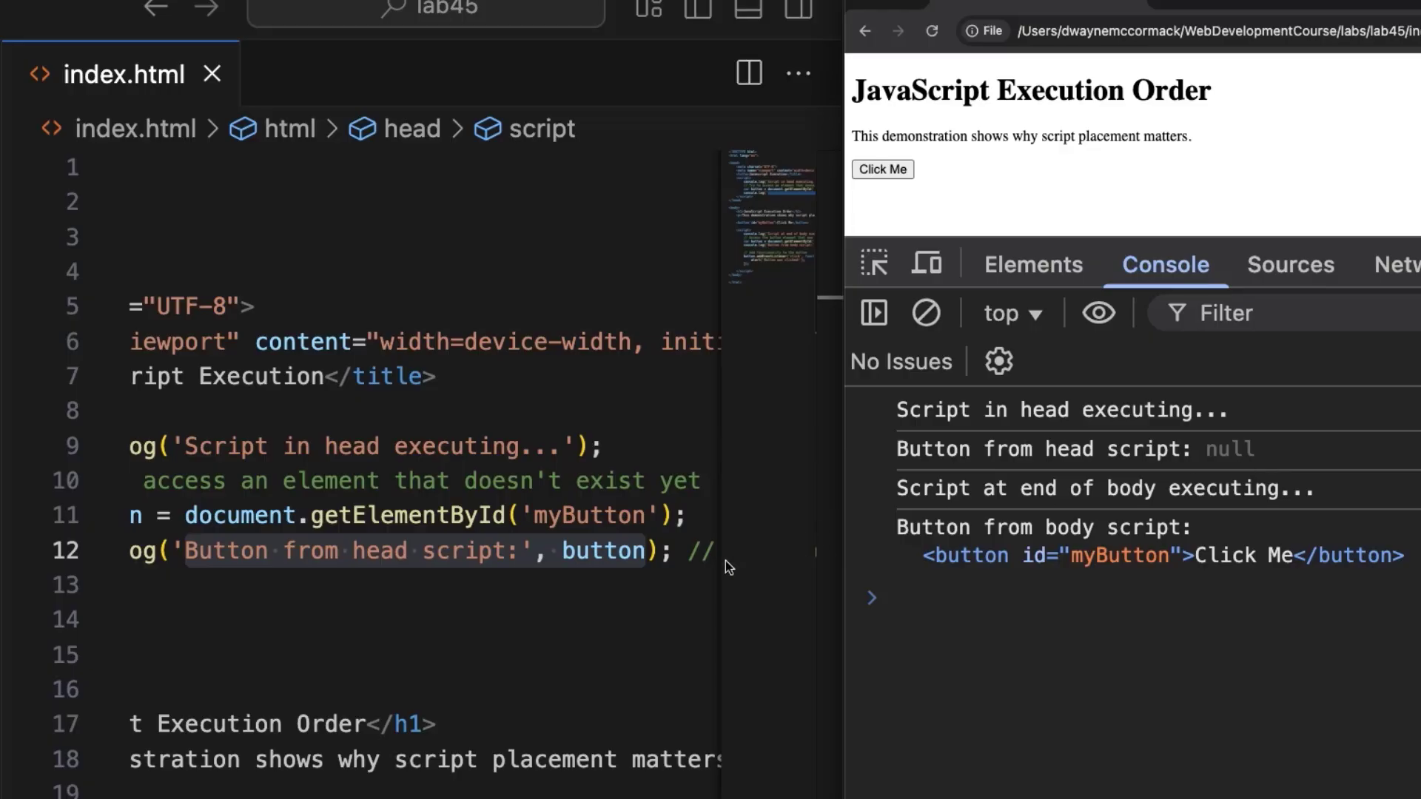
{"action": "mouse_move", "coordinate": [534, 650]}
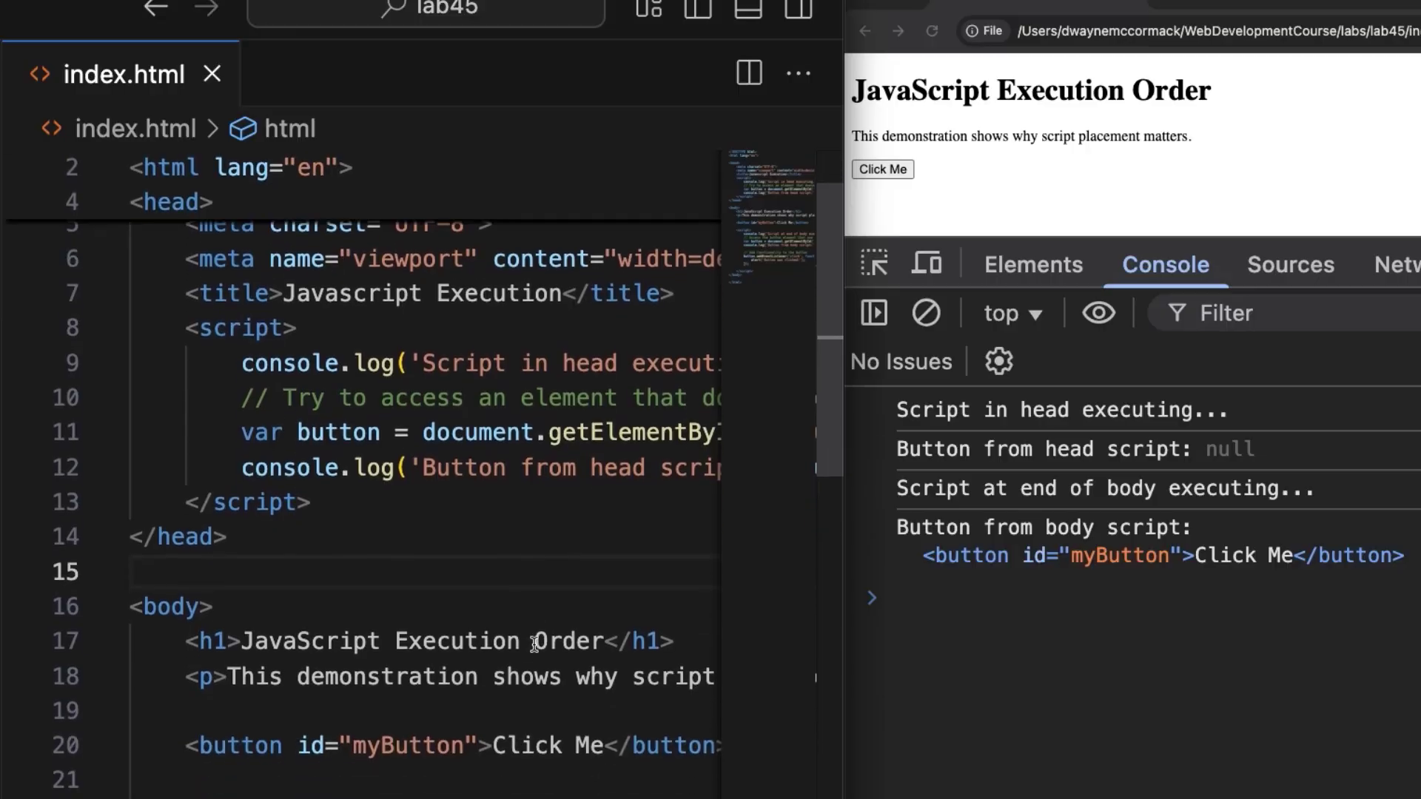
{"action": "scroll", "scroll_direction": "down", "scroll_amount": 3}
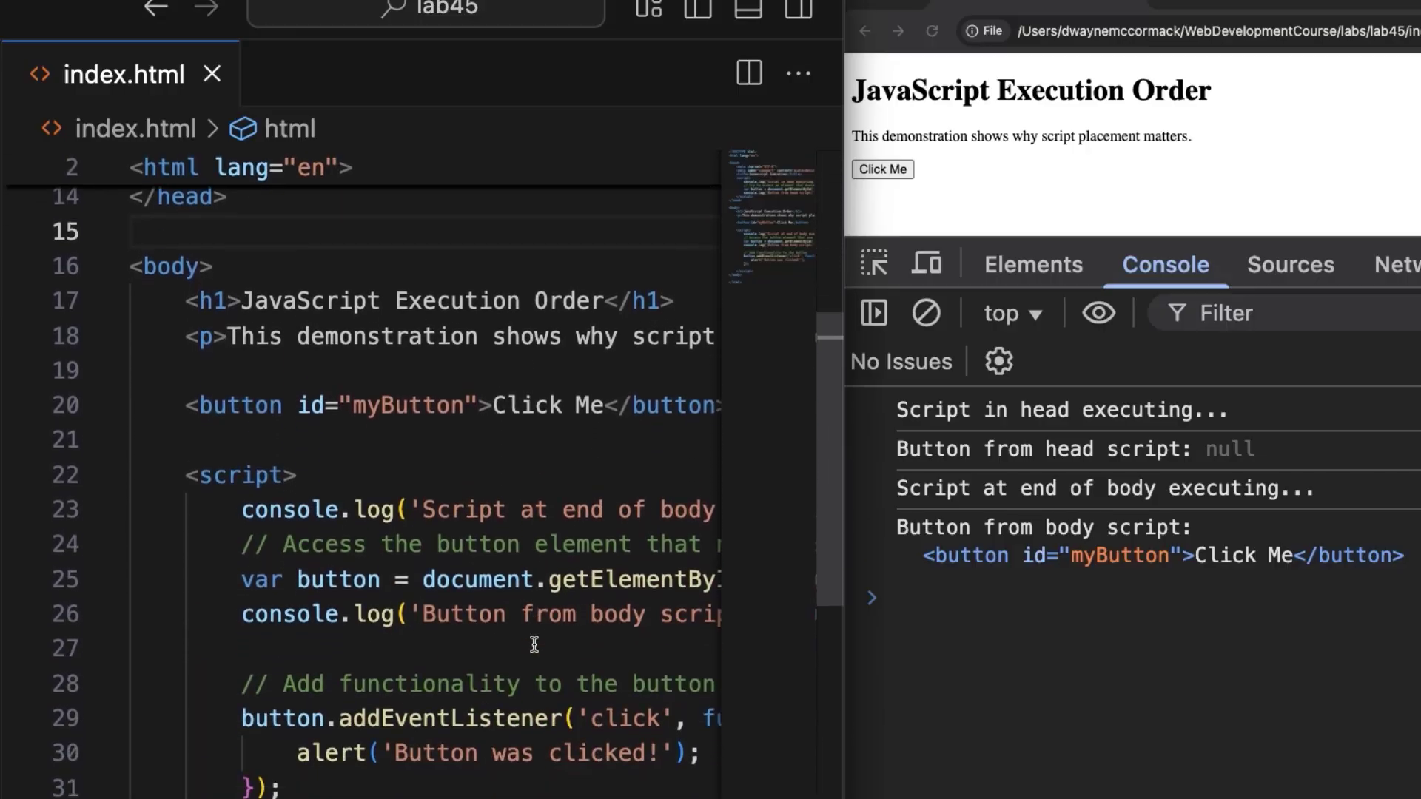
{"action": "scroll", "scroll_direction": "down", "scroll_amount": 3}
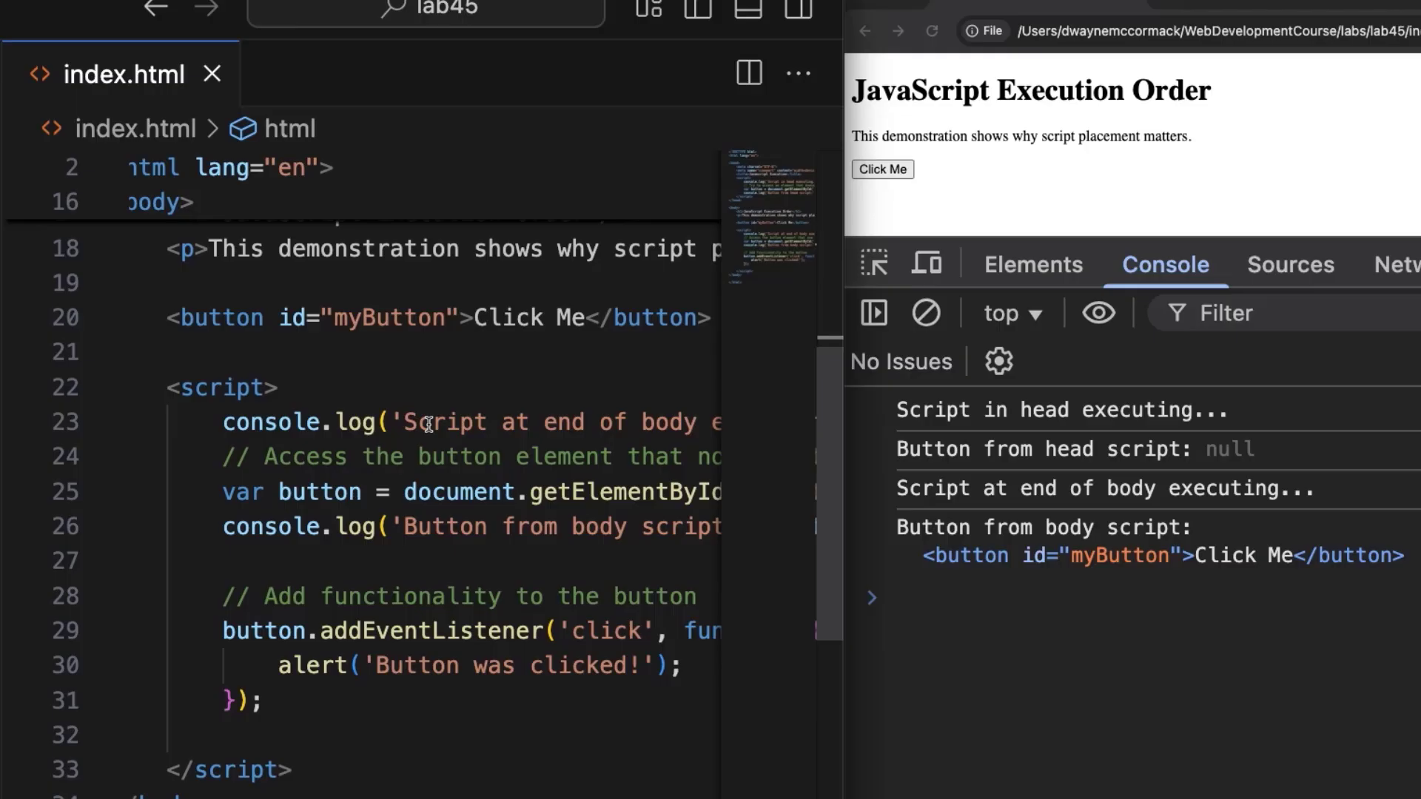
{"action": "scroll", "scroll_direction": "right", "scroll_amount": 3}
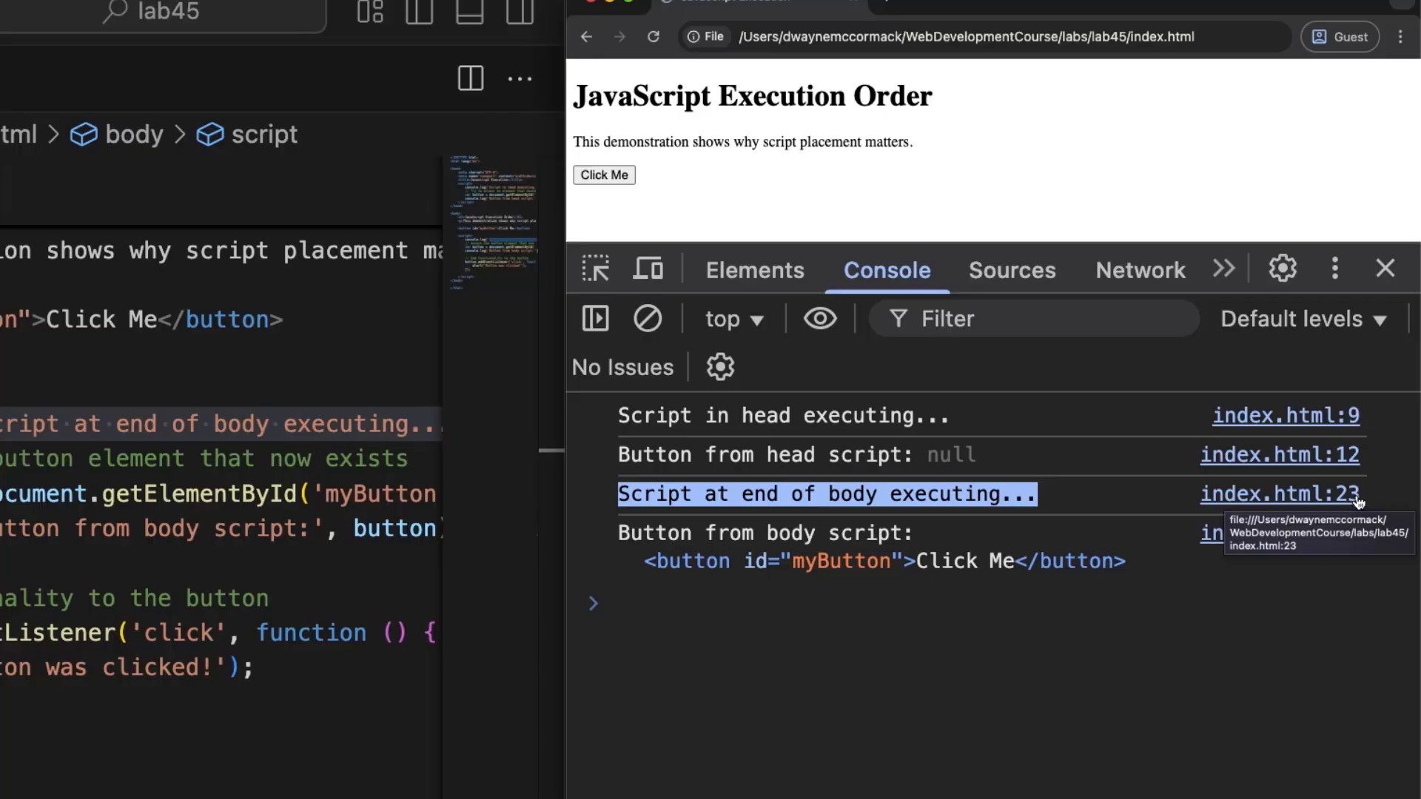
{"action": "mouse_move", "coordinate": [1105, 531]}
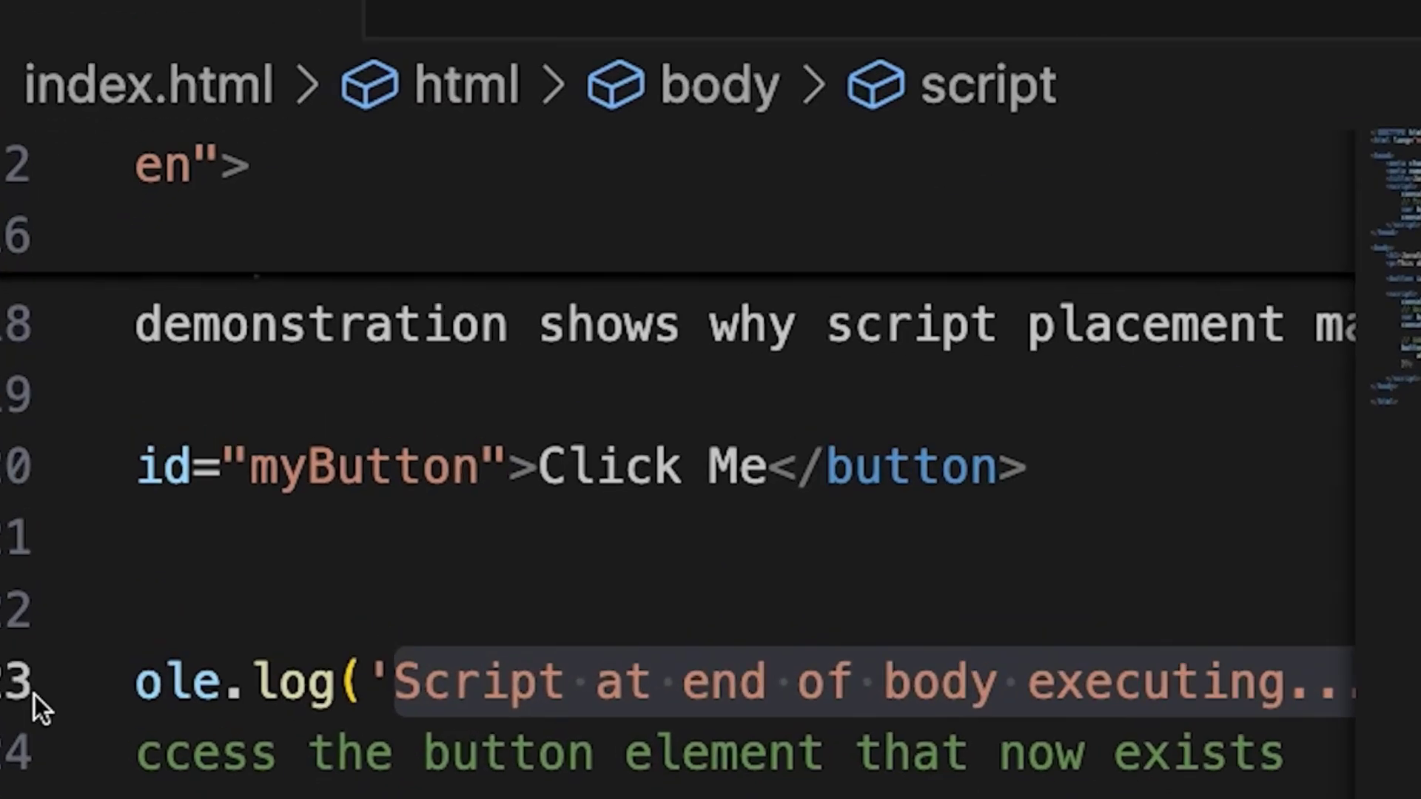
Scroll to the body script's getElementById('myButton') lookup on line 25.
{"action": "scroll", "scroll_direction": "down", "scroll_amount": 3}
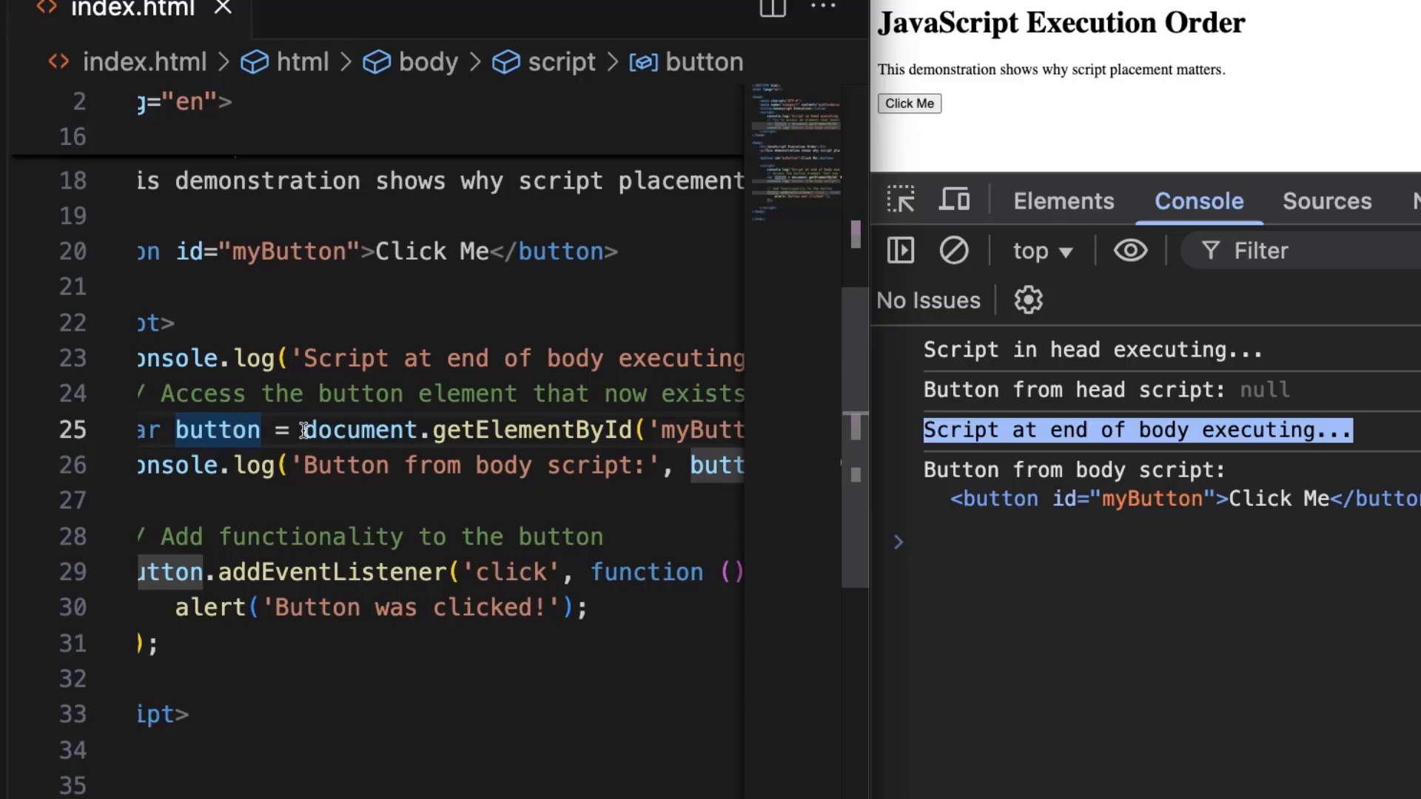
{"action": "scroll", "scroll_direction": "right", "scroll_amount": 3}
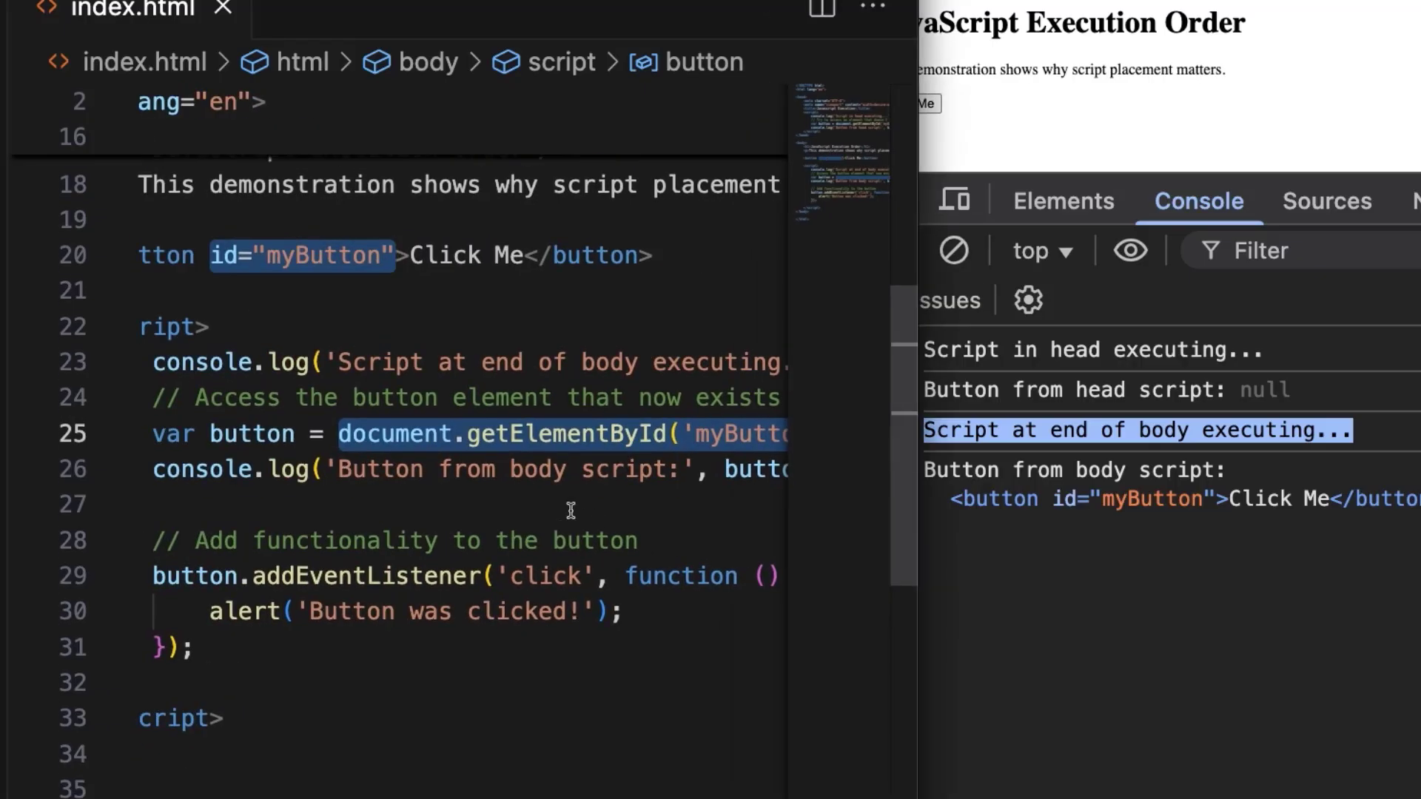
{"action": "mouse_move", "coordinate": [552, 505]}
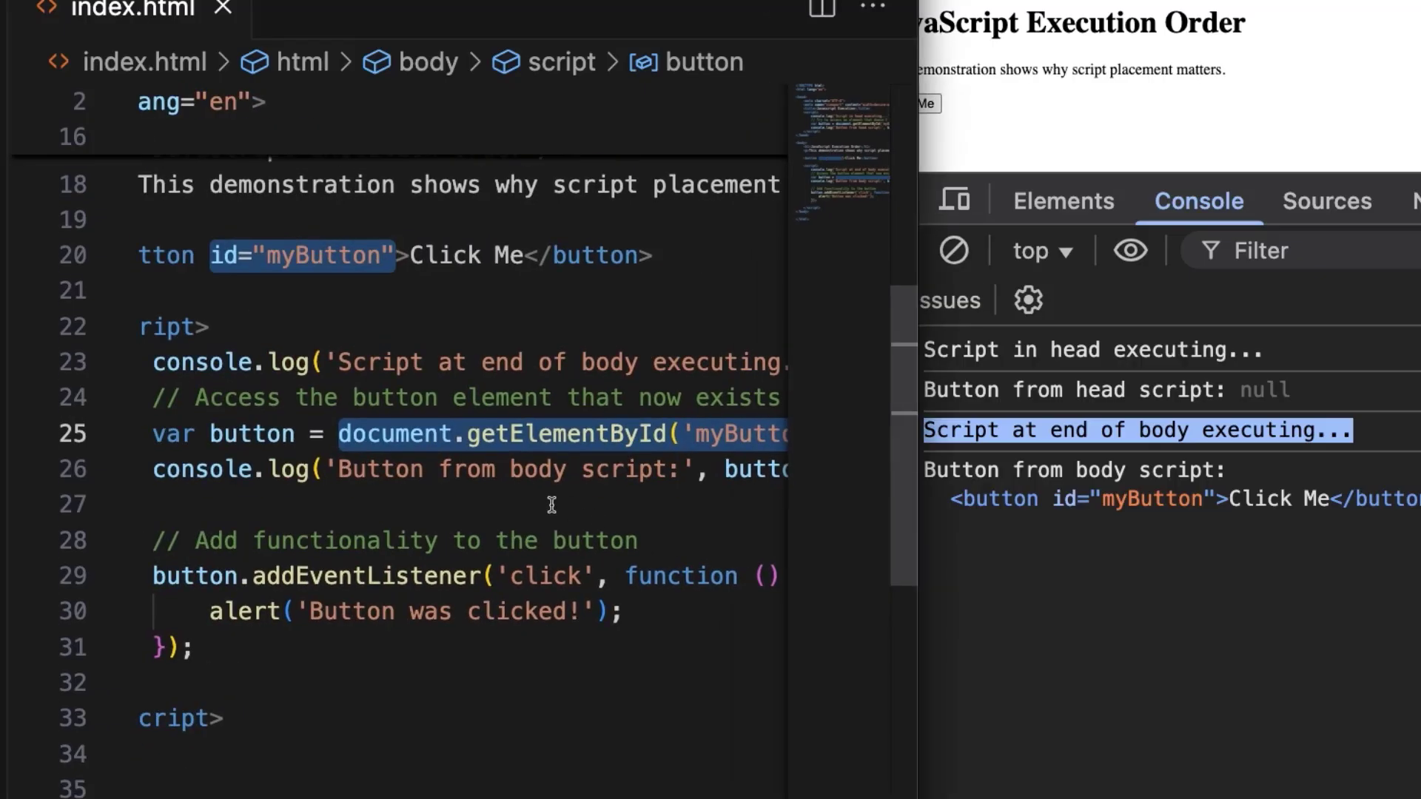
{"action": "mouse_move", "coordinate": [968, 534]}
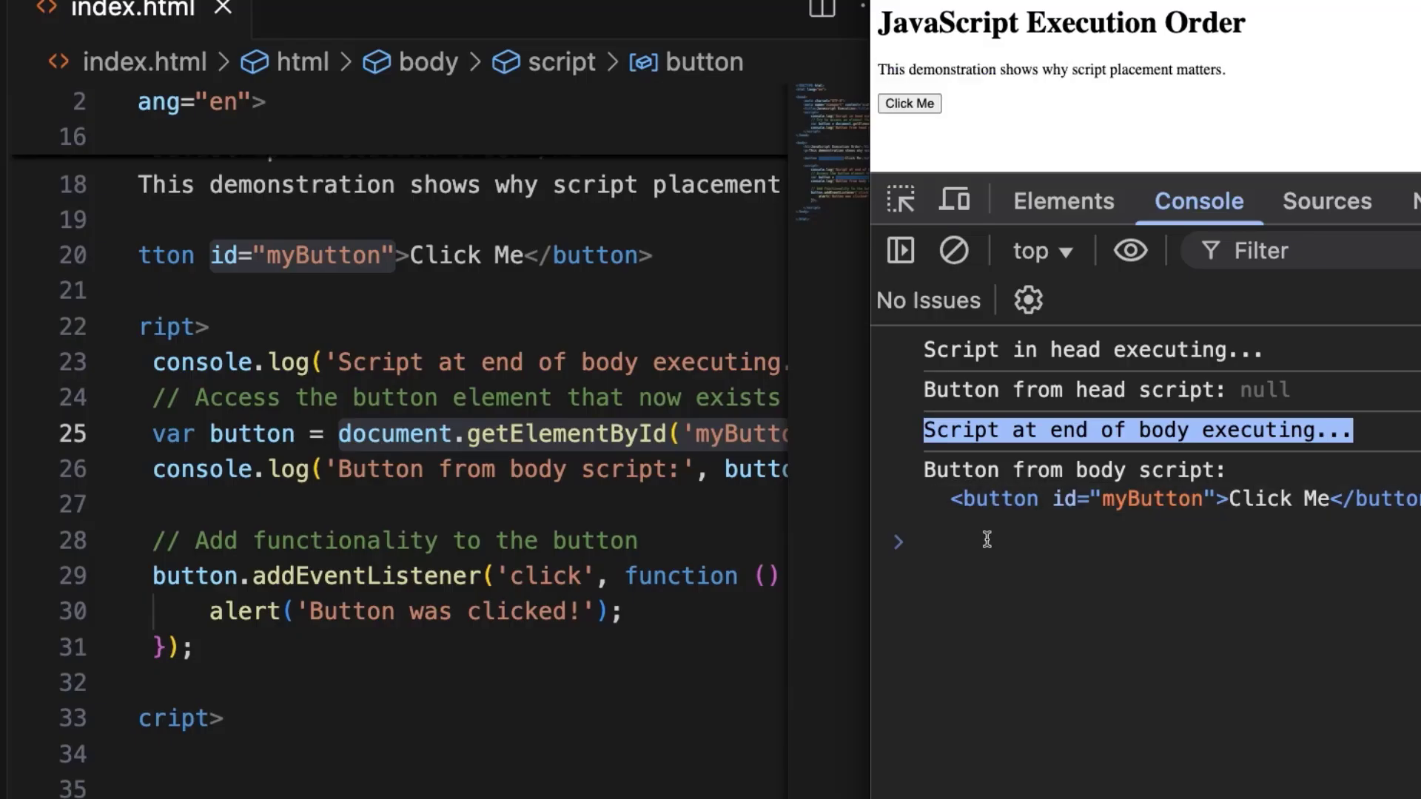
{"action": "mouse_move", "coordinate": [986, 498]}
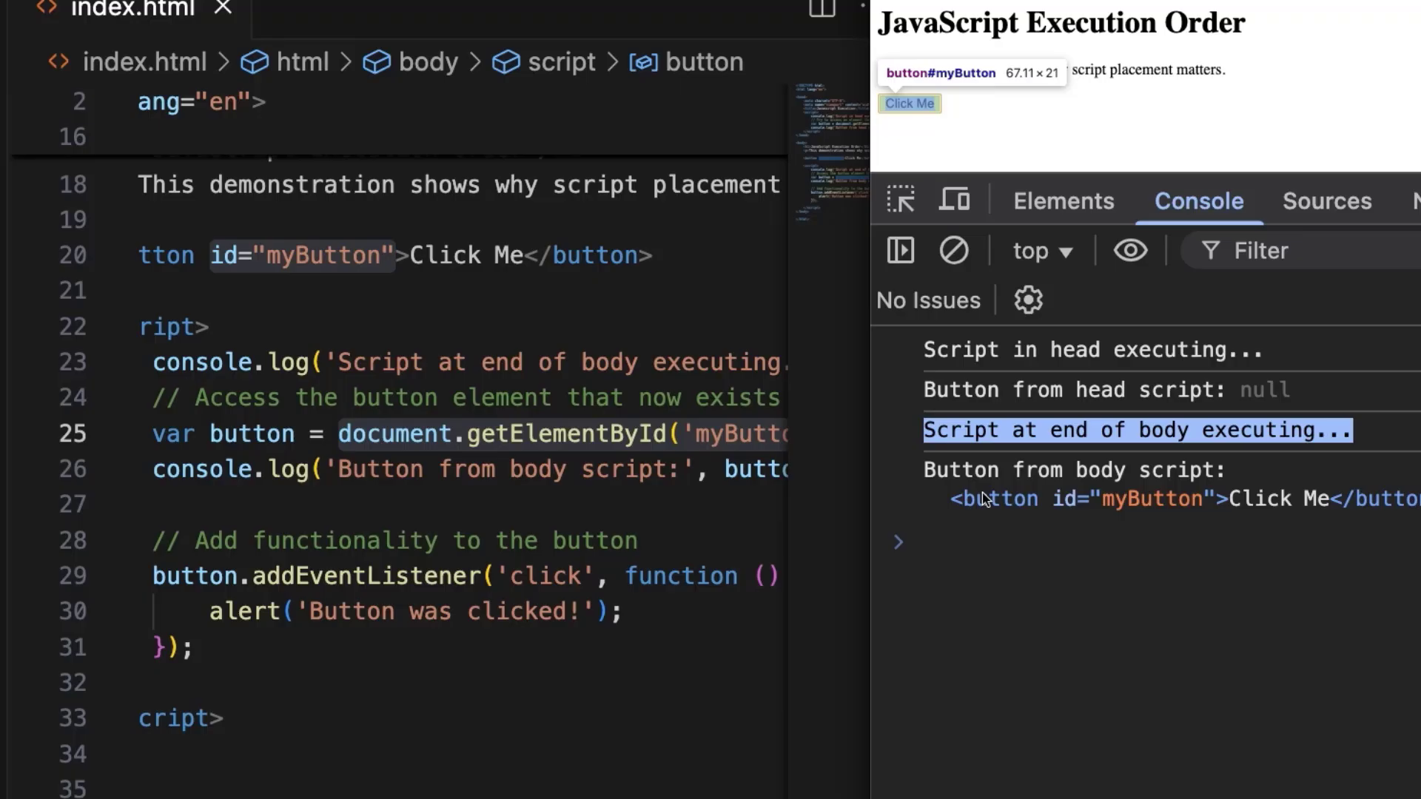
{"action": "mouse_move", "coordinate": [959, 60]}
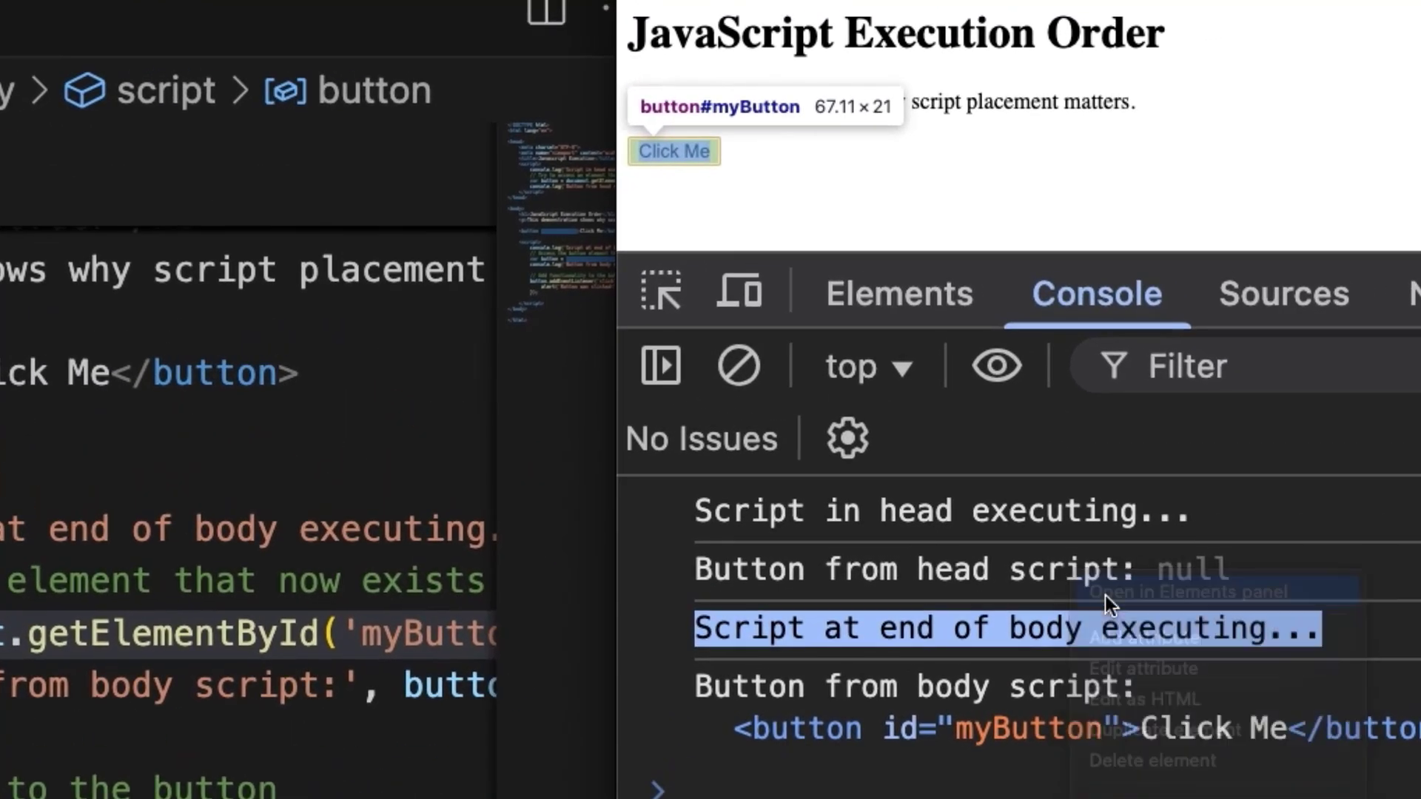
{"action": "left_click", "coordinate": [899, 294]}
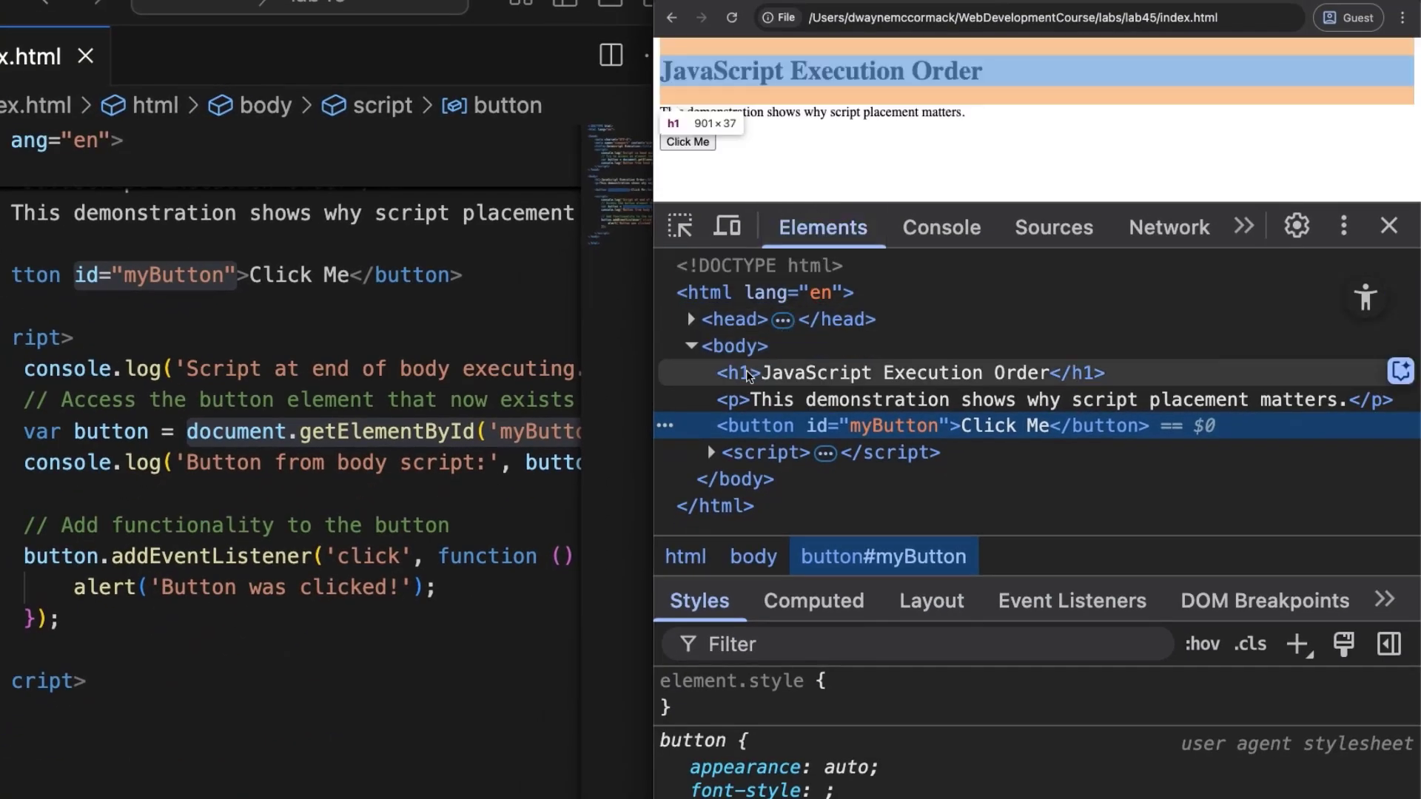
{"action": "mouse_move", "coordinate": [795, 430]}
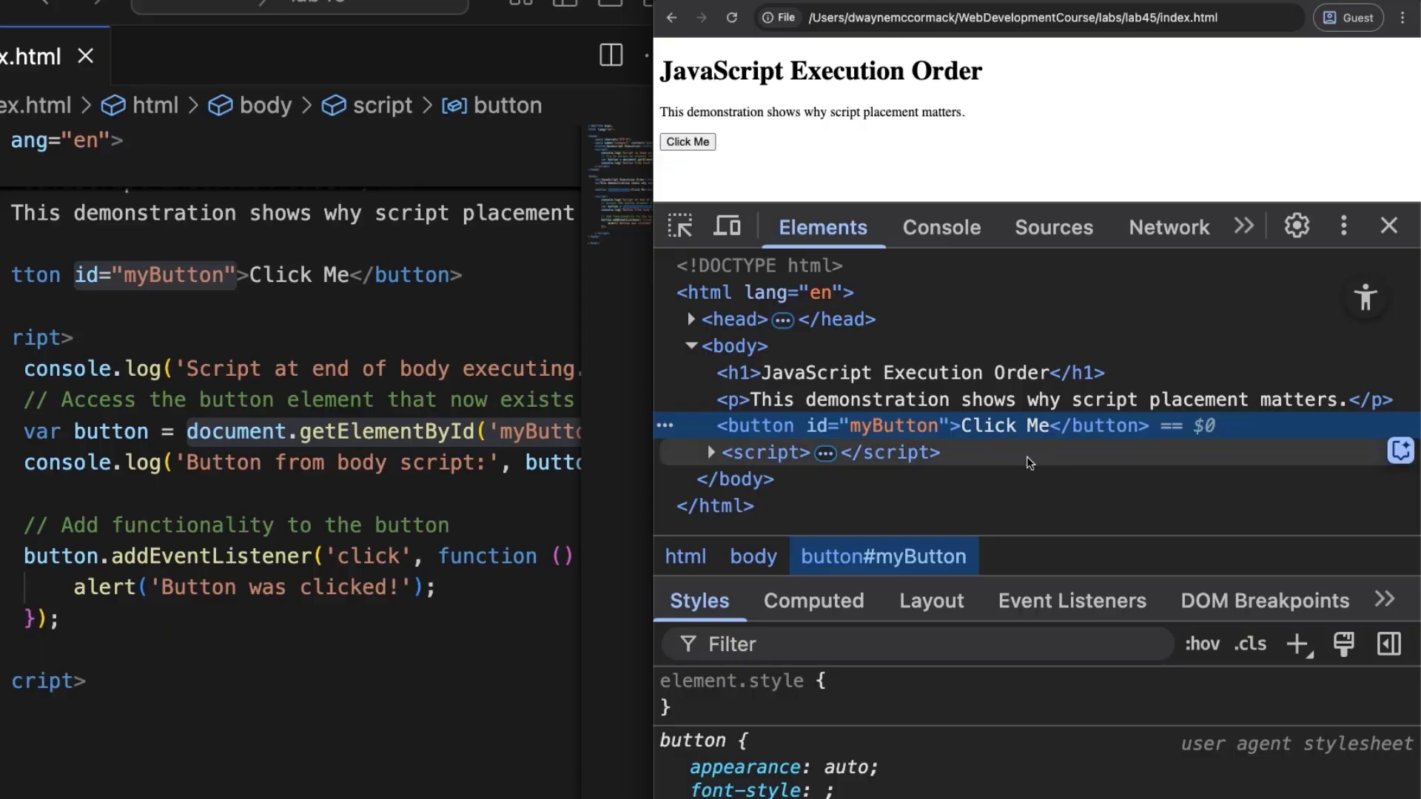
{"action": "left_click", "coordinate": [711, 452]}
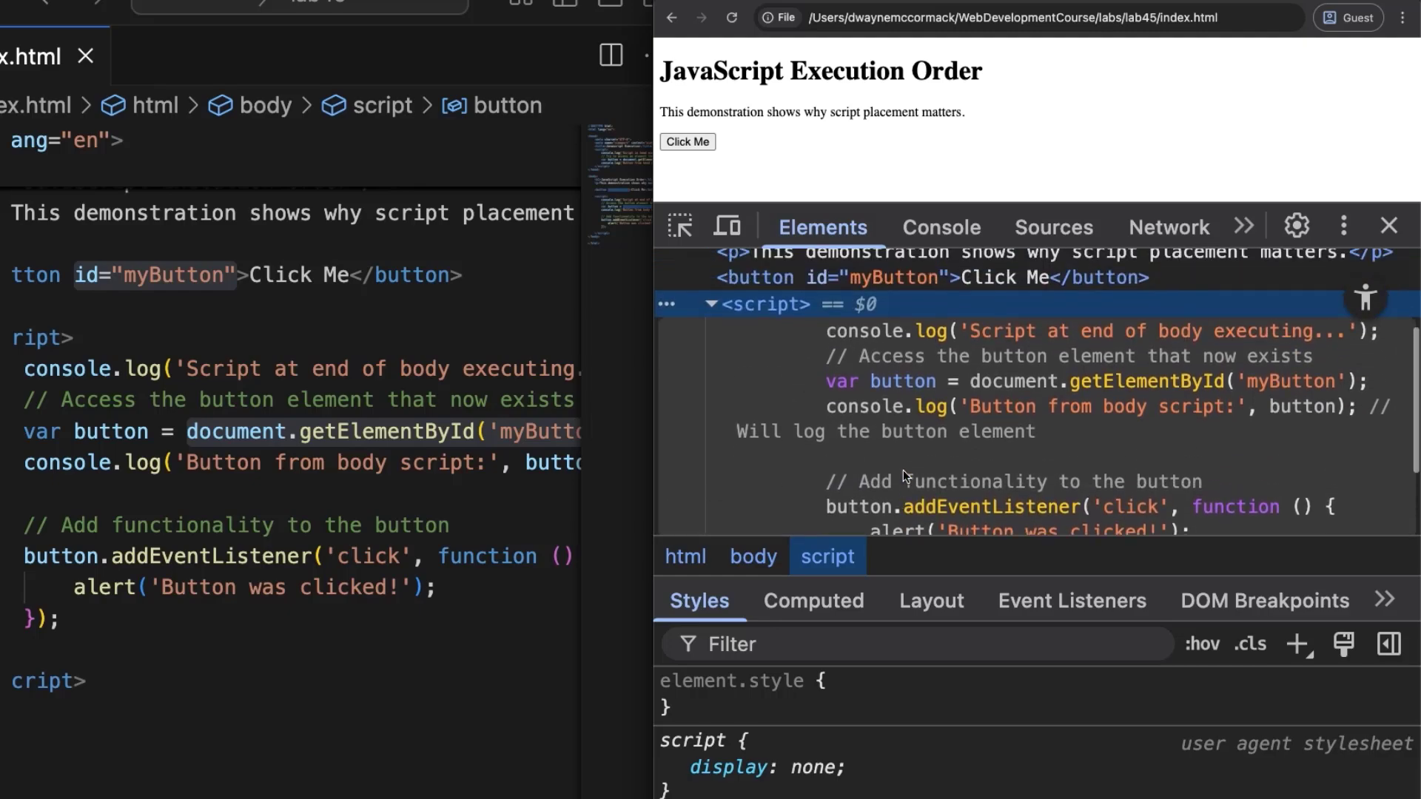
{"action": "left_click", "coordinate": [942, 227]}
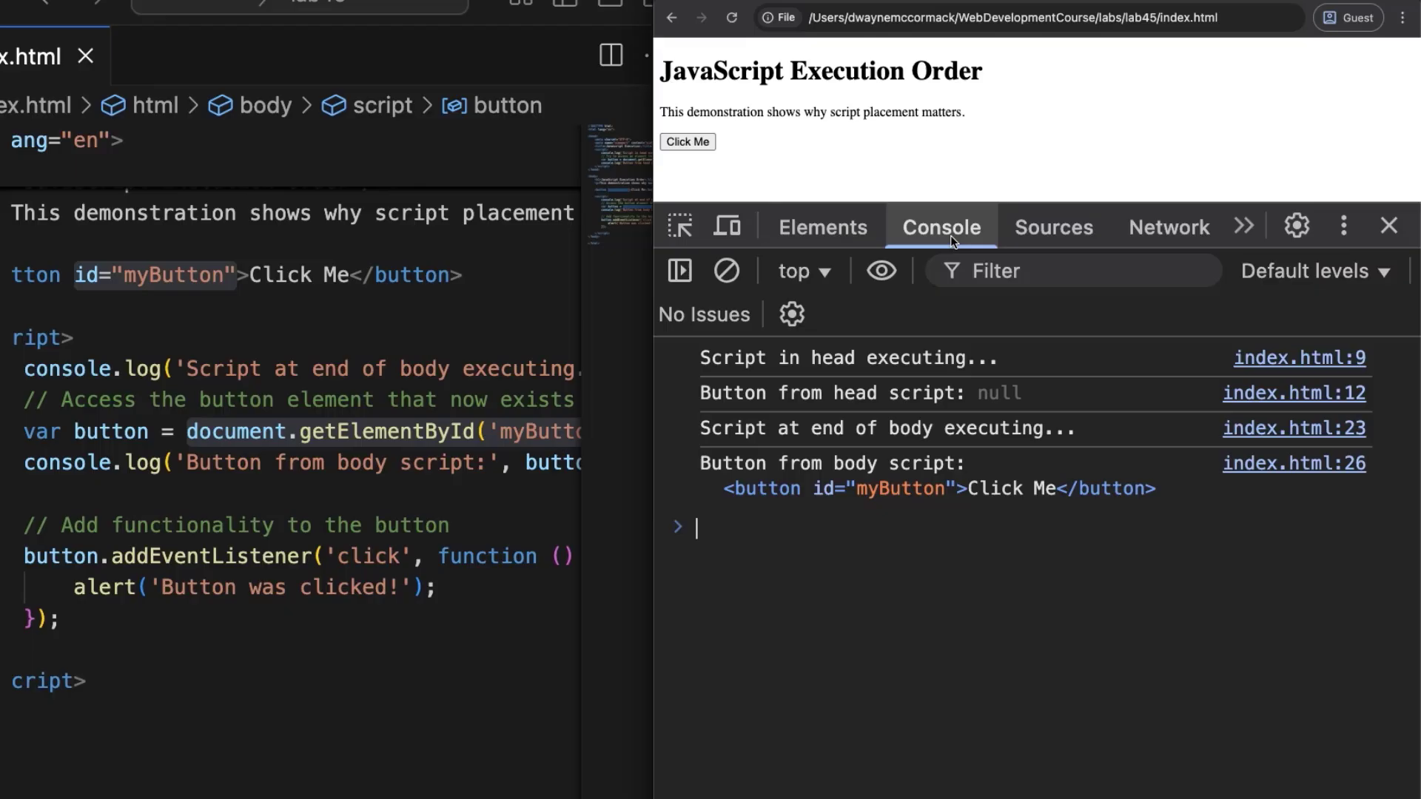
{"action": "mouse_move", "coordinate": [66, 560]}
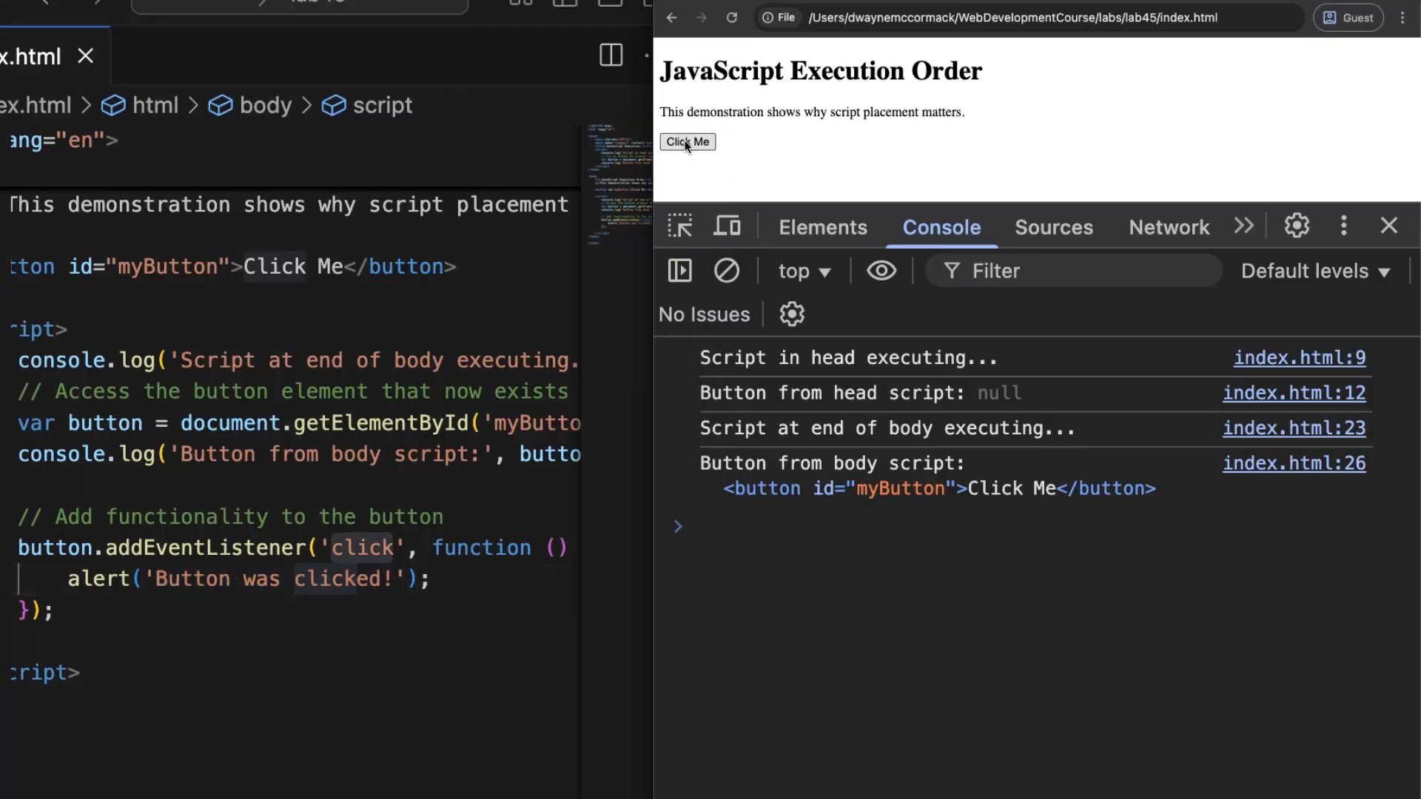
{"action": "left_click", "coordinate": [688, 142]}
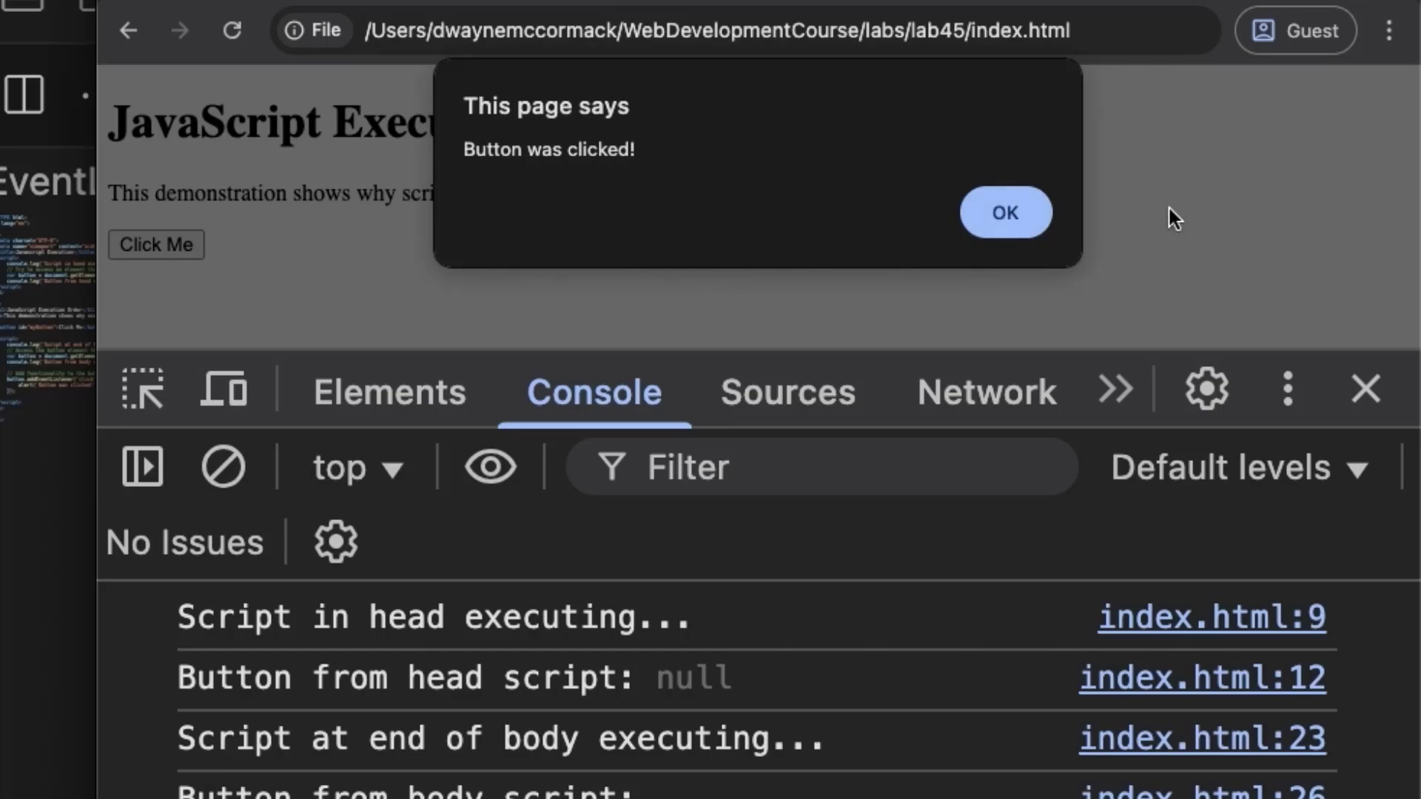
{"action": "mouse_move", "coordinate": [383, 265]}
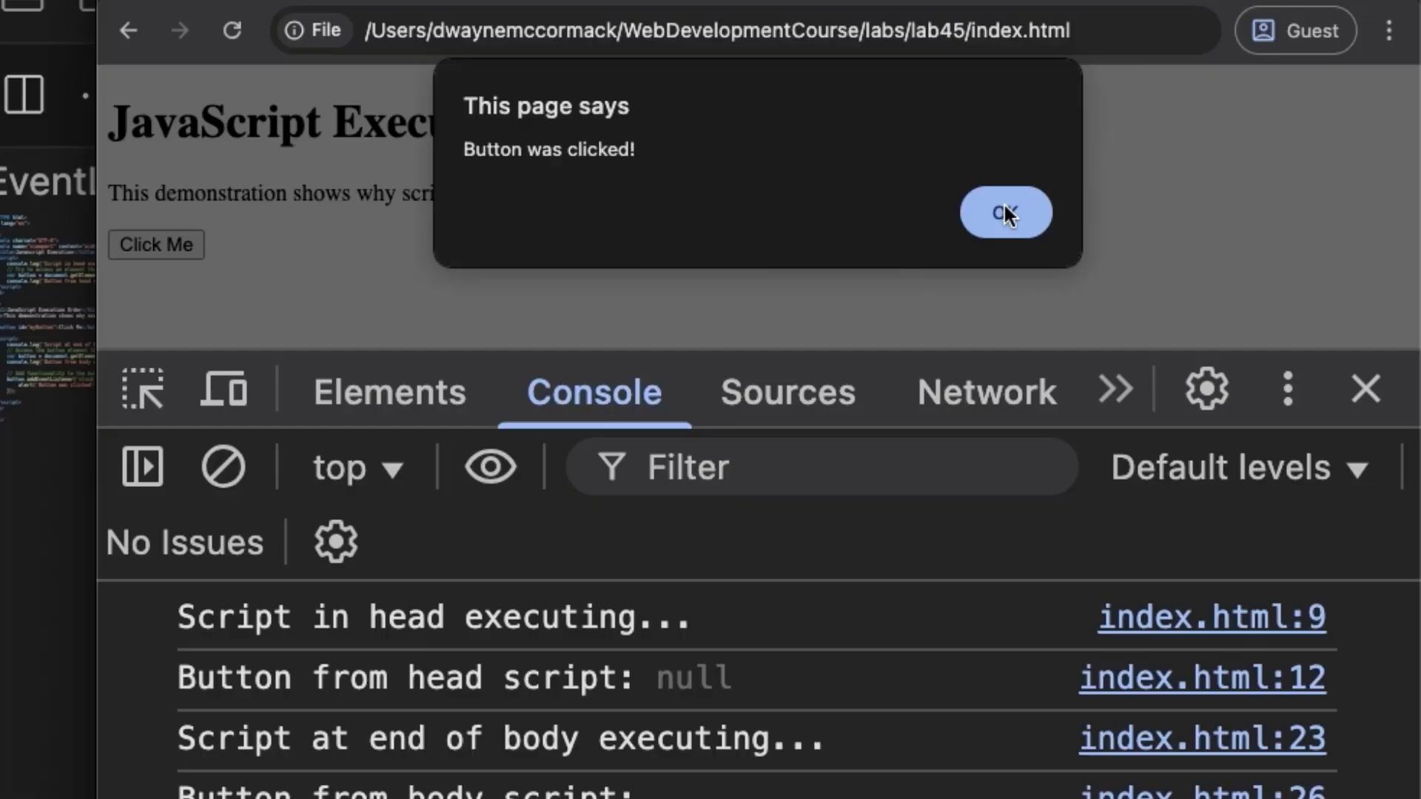
{"action": "left_click", "coordinate": [1005, 212]}
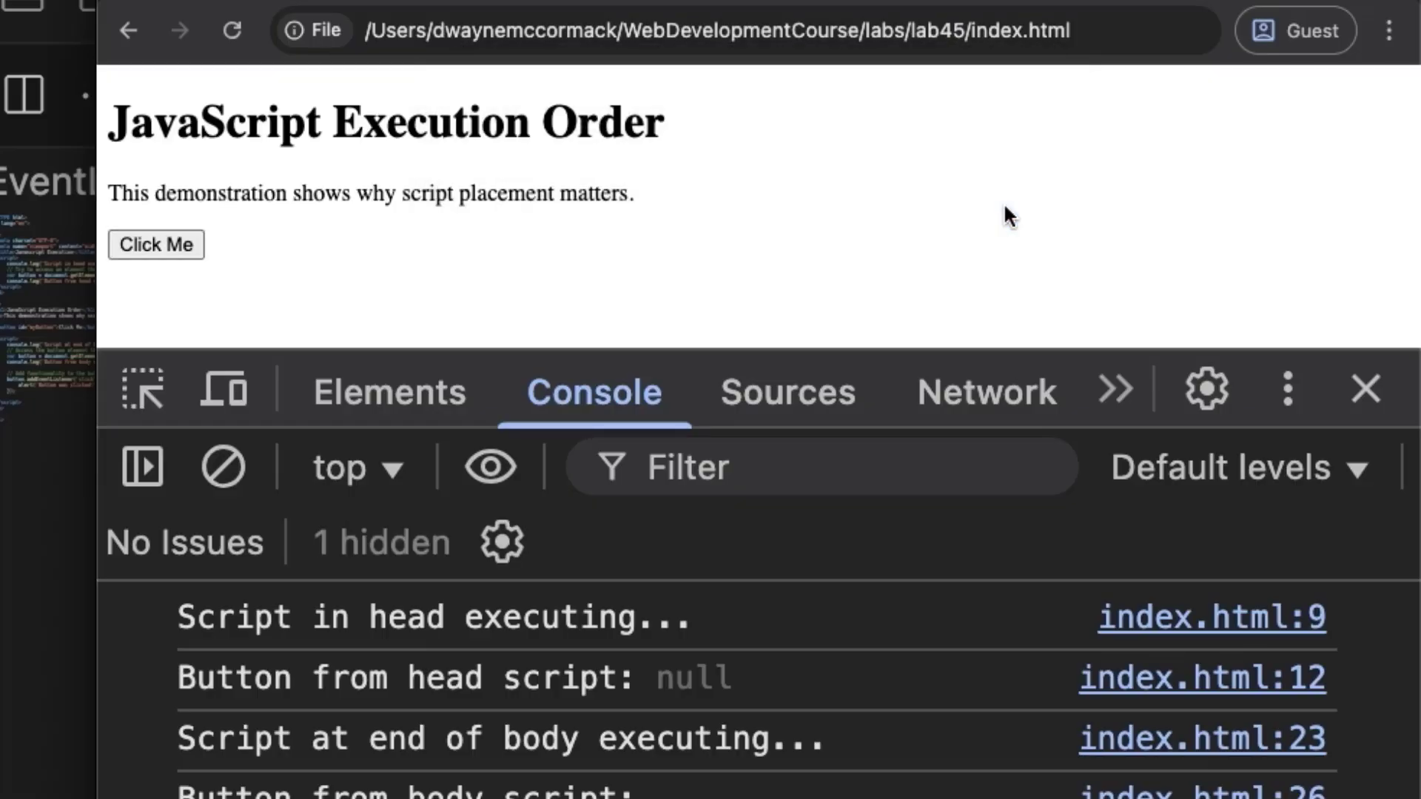